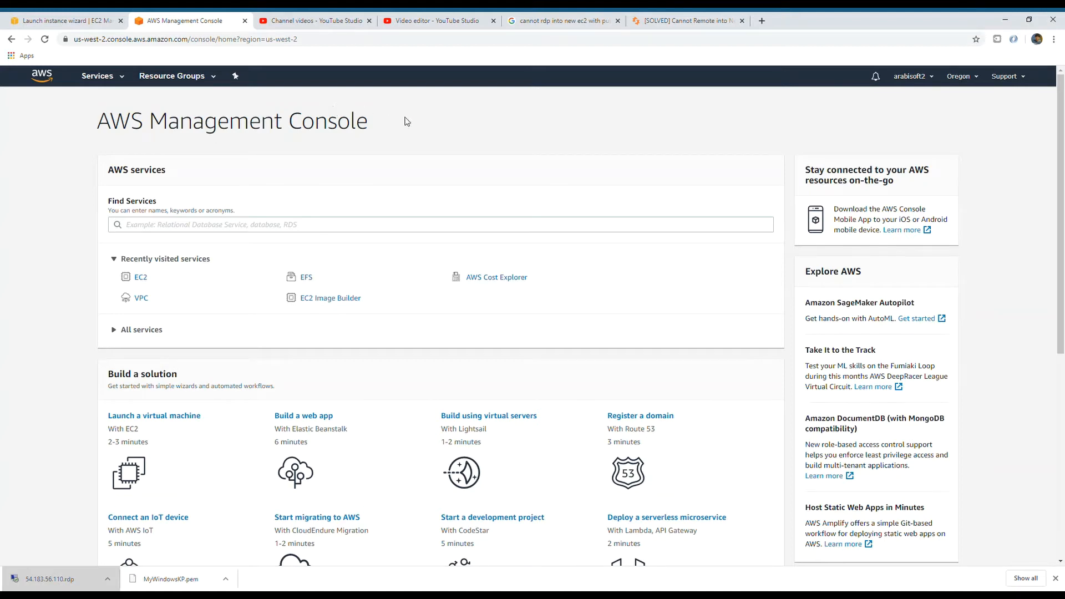
pyautogui.moveTo(579, 320)
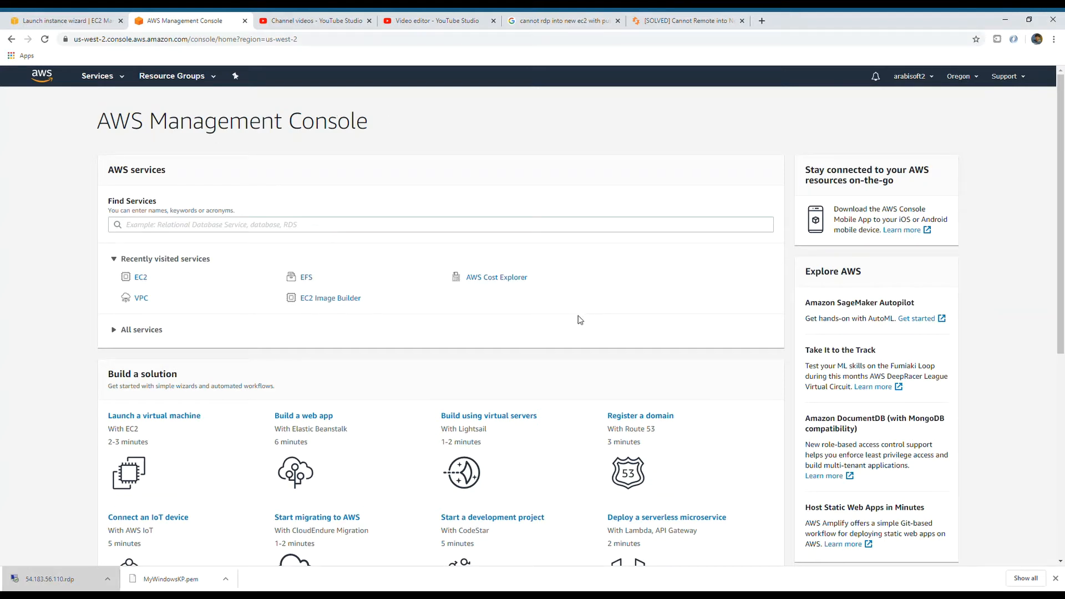
pyautogui.moveTo(593, 354)
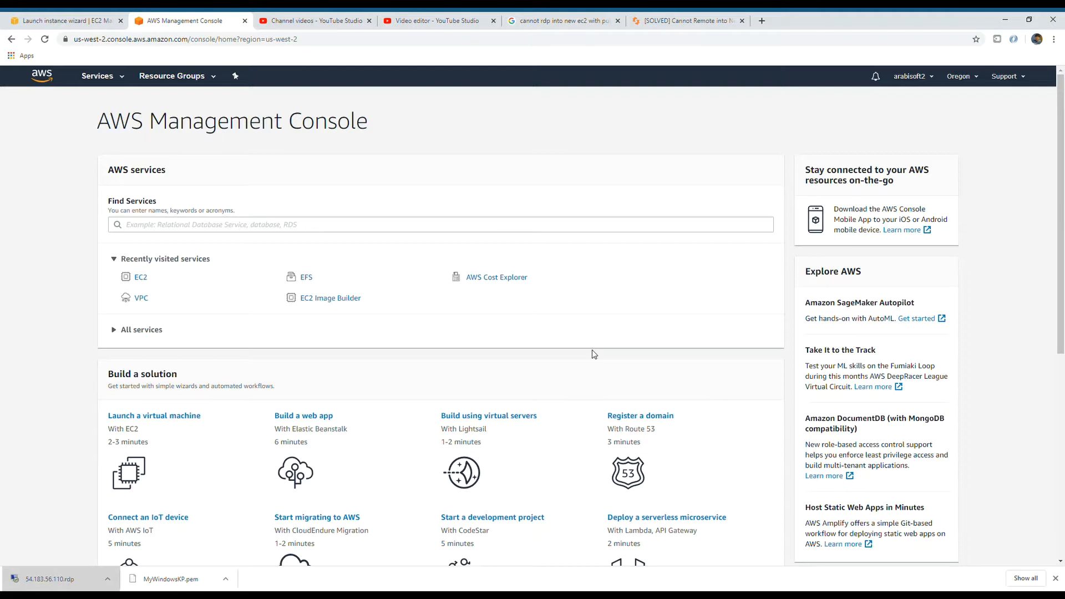
pyautogui.moveTo(55, 120)
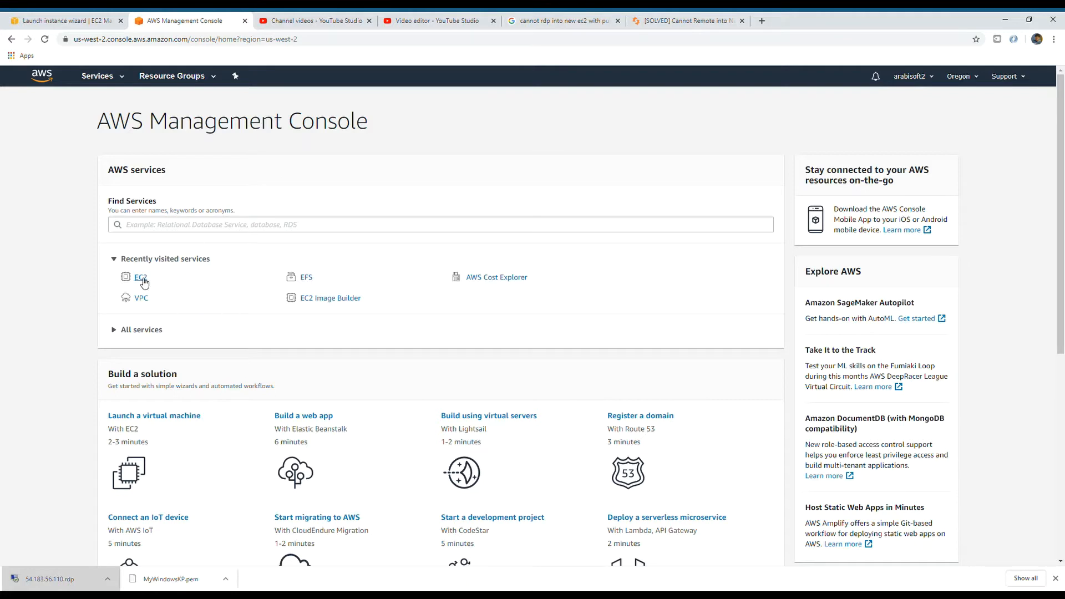
# Open EC2's empty running-instances list in Oregon and show the region dropdown.
pyautogui.click(140, 278)
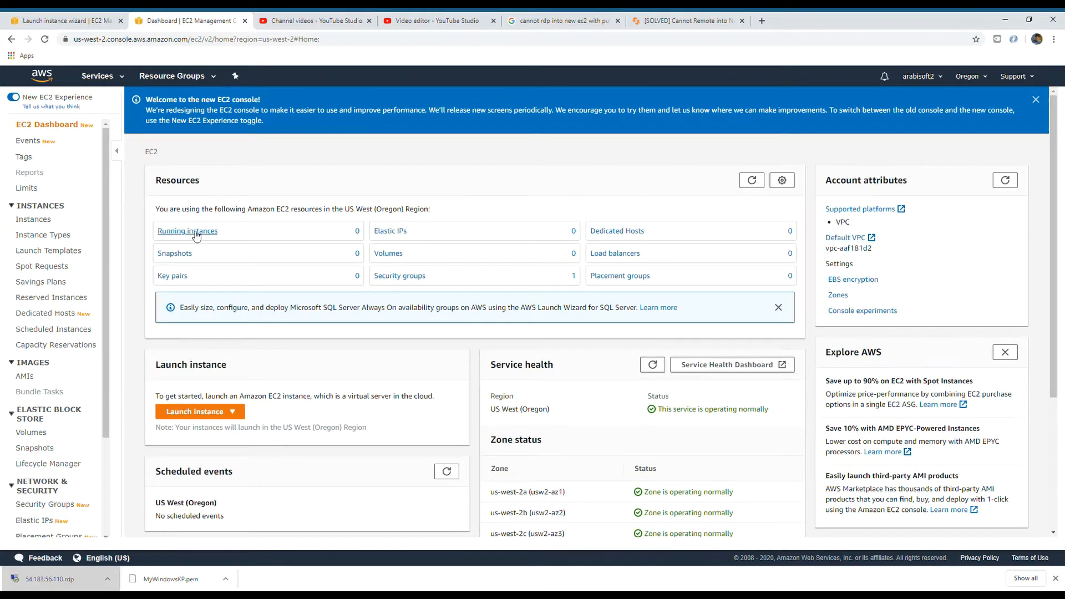
pyautogui.click(187, 230)
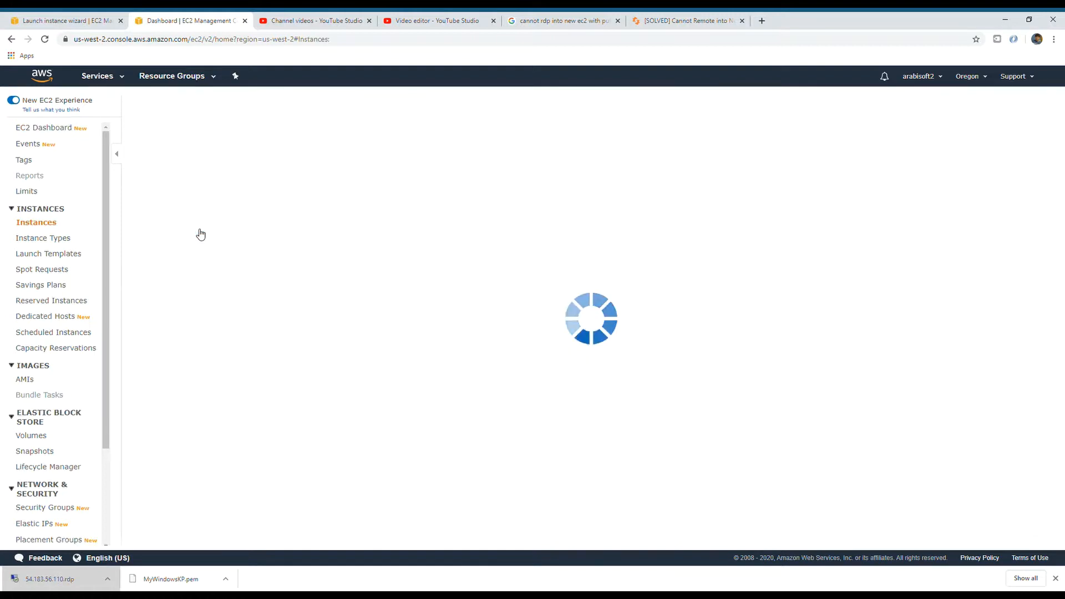
pyautogui.moveTo(962, 82)
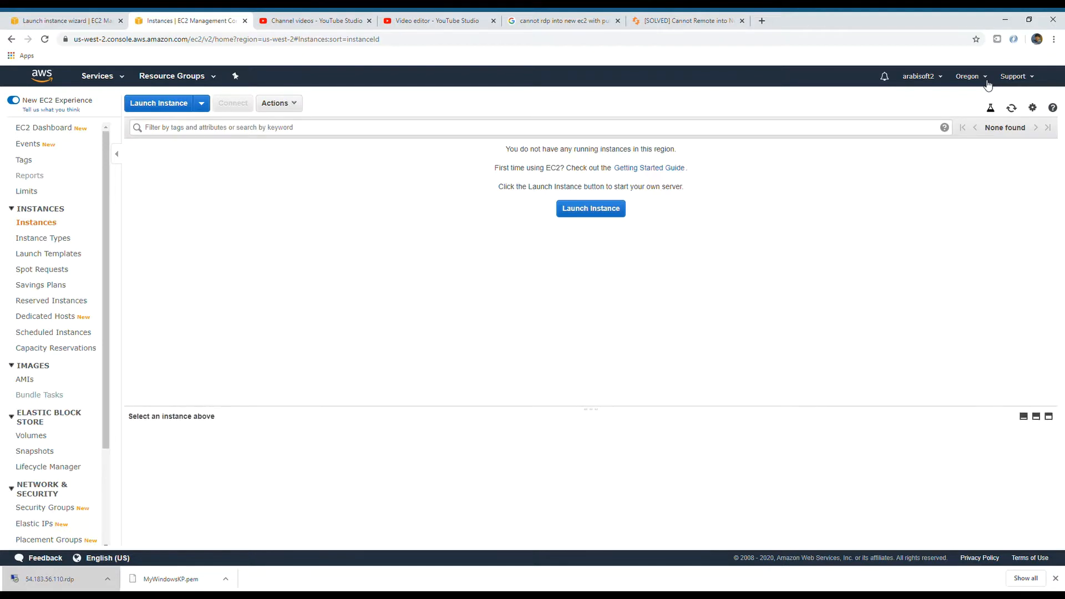
pyautogui.moveTo(978, 87)
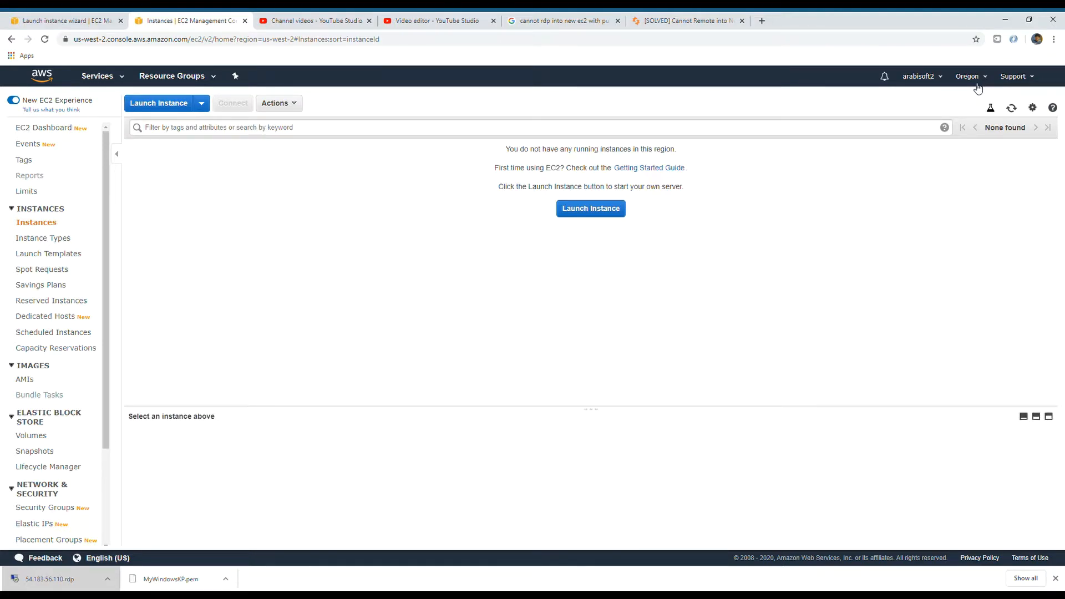
pyautogui.click(970, 76)
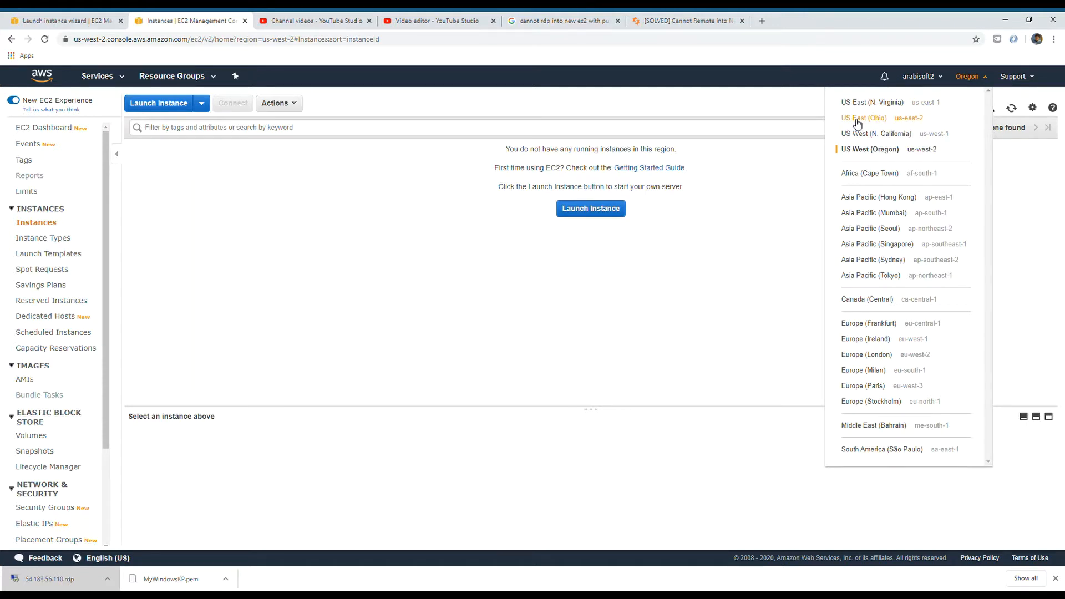
pyautogui.moveTo(886, 121)
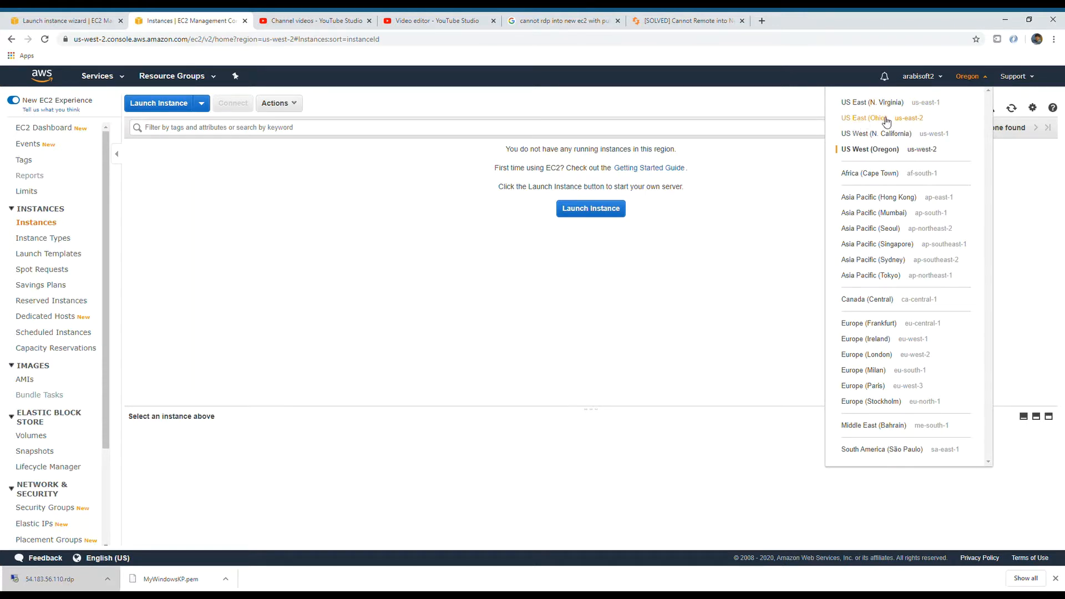
pyautogui.moveTo(388, 216)
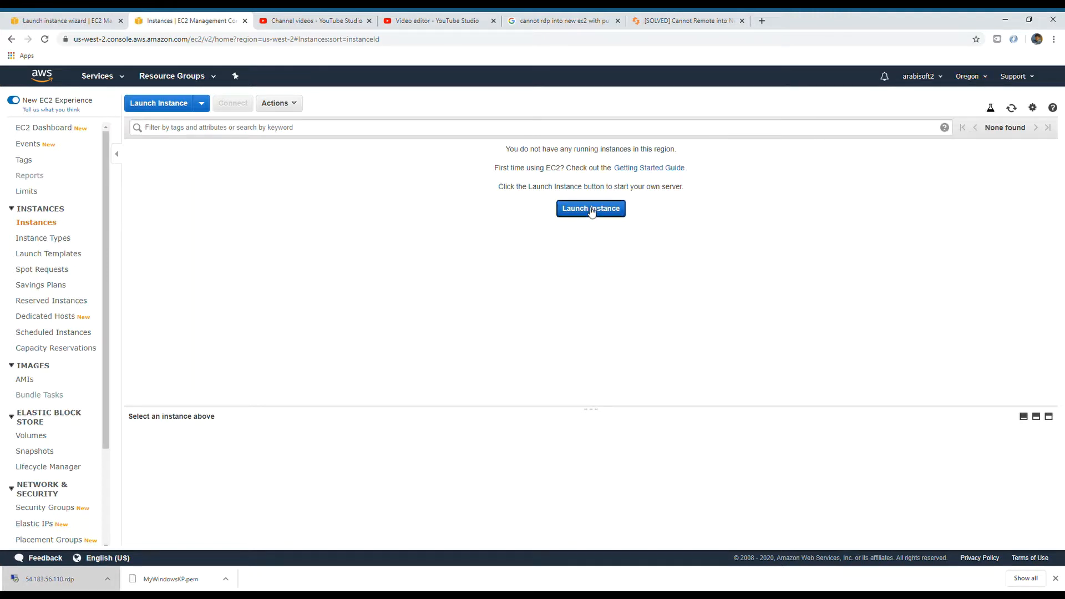
# Start Launch Instance and scroll the Quick Start AMIs to Microsoft Windows Server 2019 Base.
pyautogui.click(590, 208)
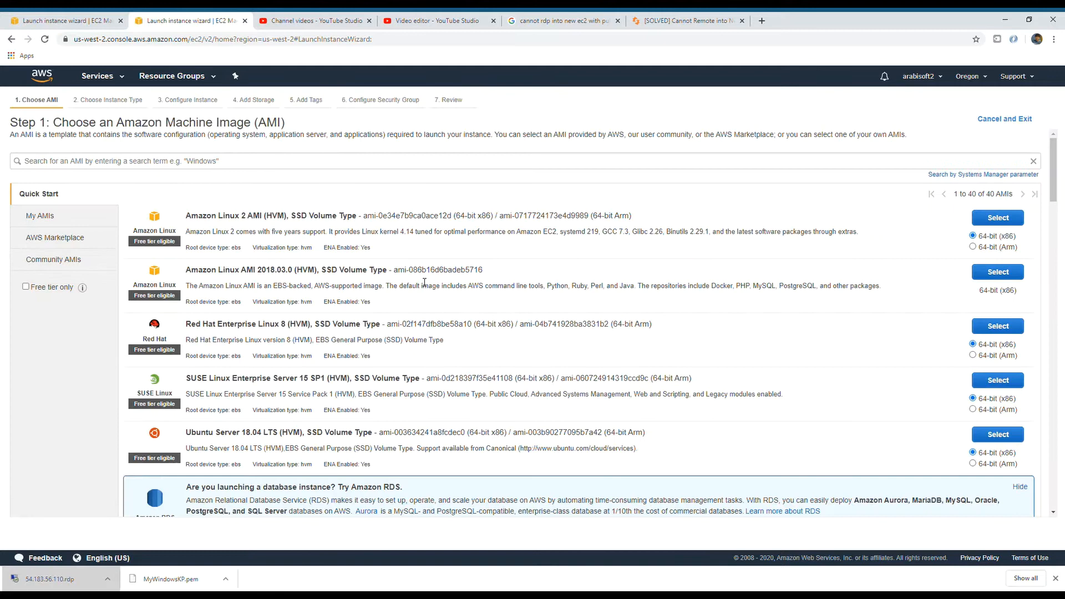
pyautogui.scroll(-3)
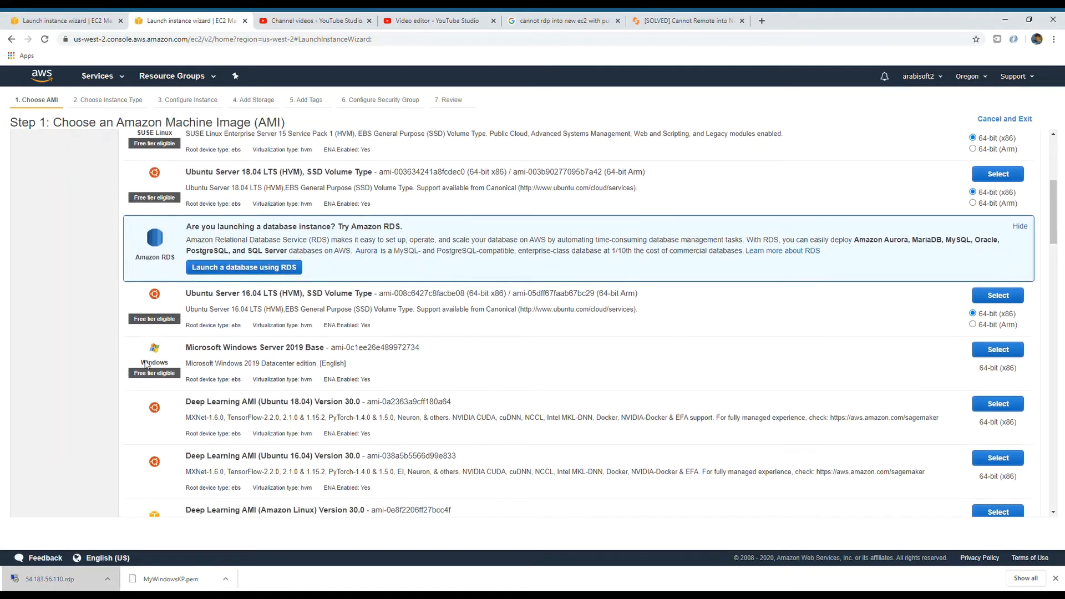
pyautogui.doubleClick(253, 347)
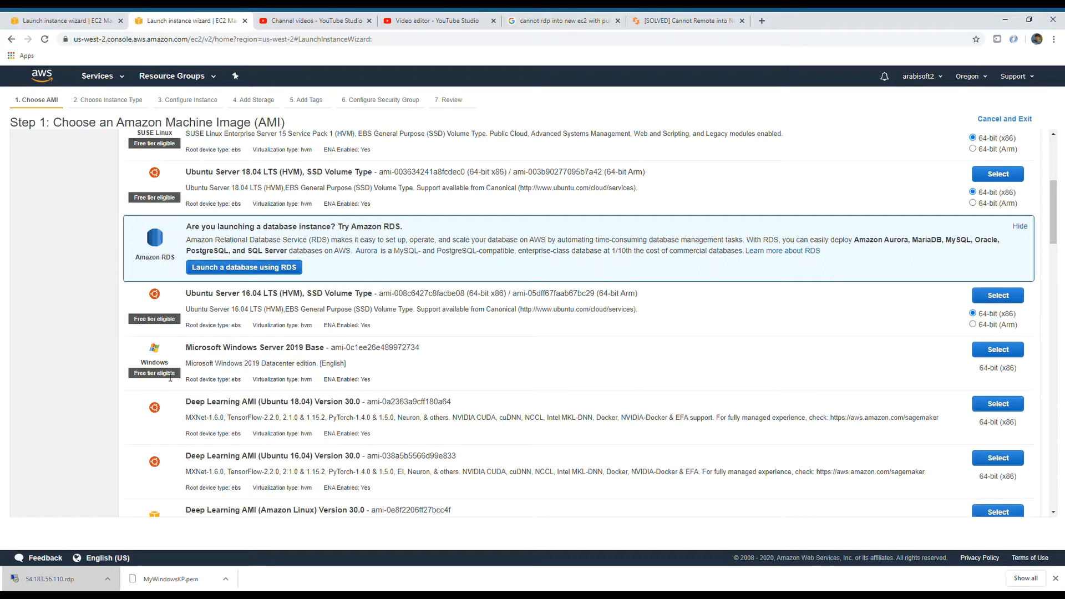
pyautogui.moveTo(133, 379)
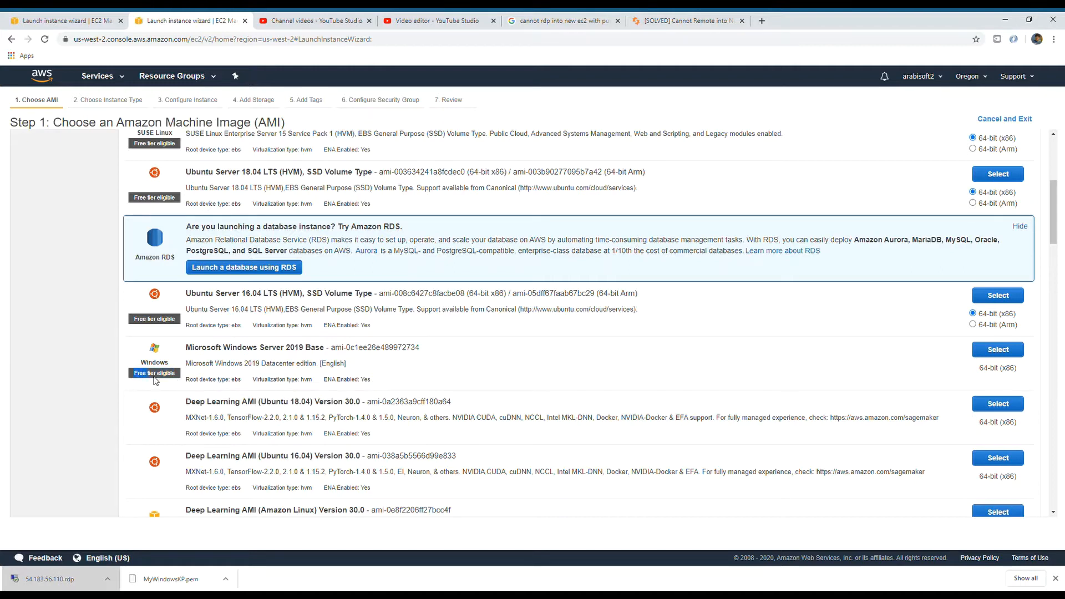
pyautogui.moveTo(179, 379)
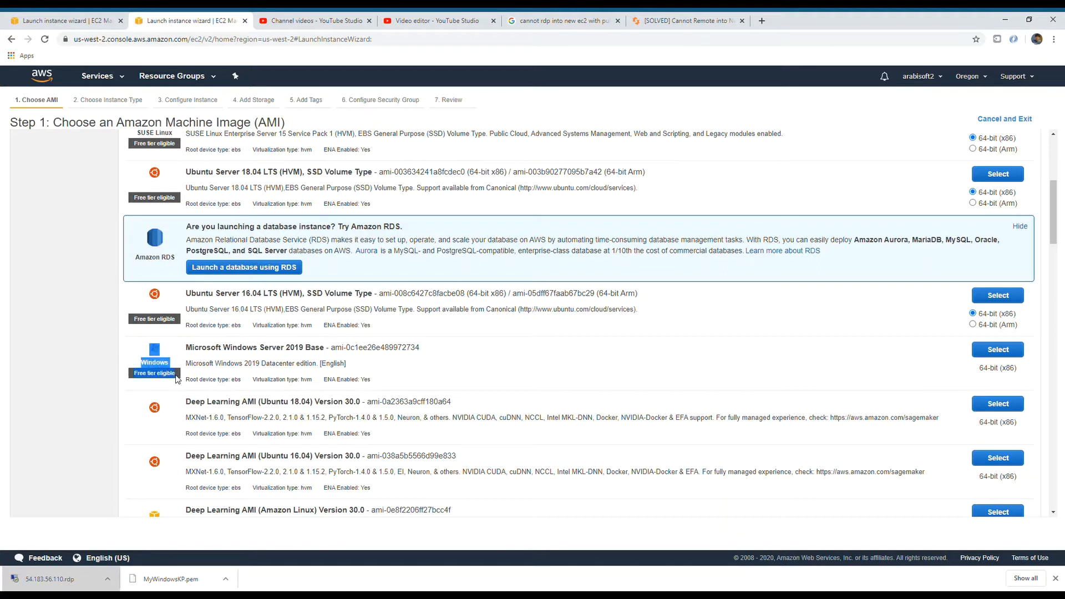
pyautogui.moveTo(372, 357)
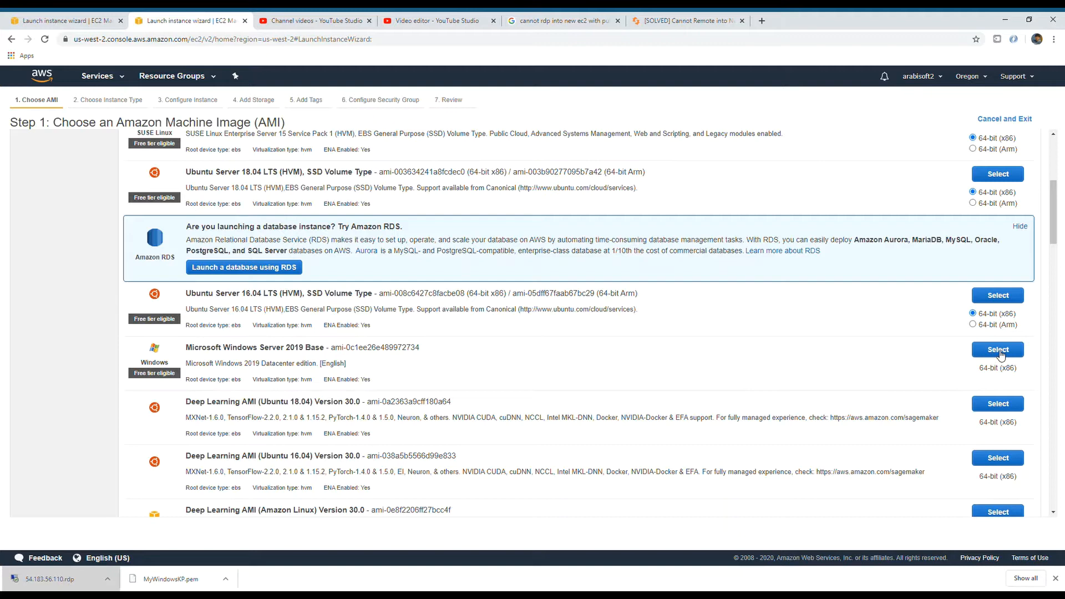
# Select Windows Server 2019 Base, filter types to Compute optimized, and pick c5d.2xlarge.
pyautogui.click(997, 348)
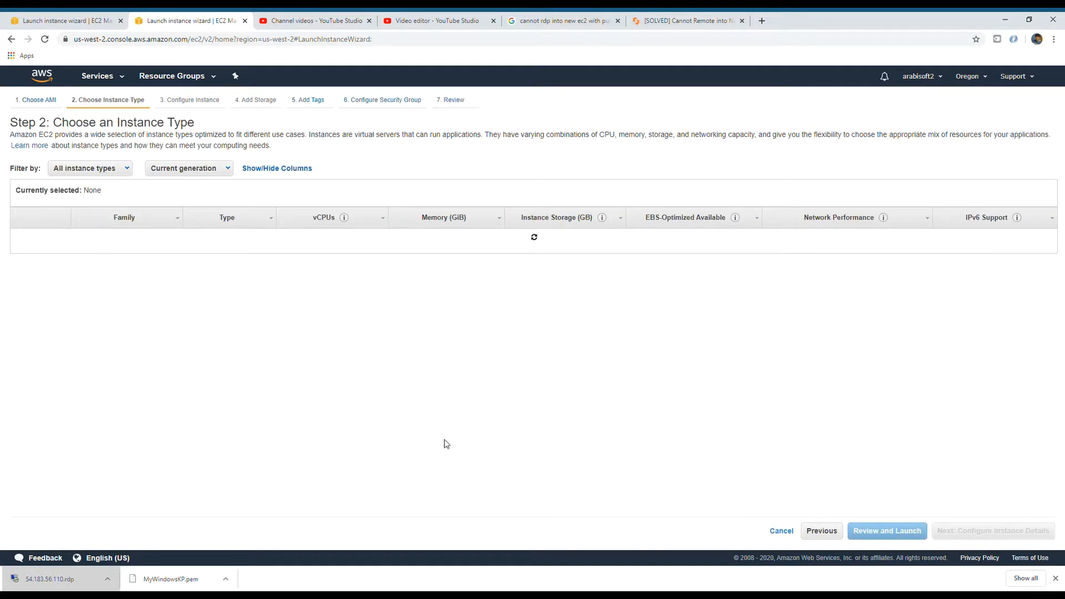
pyautogui.click(21, 264)
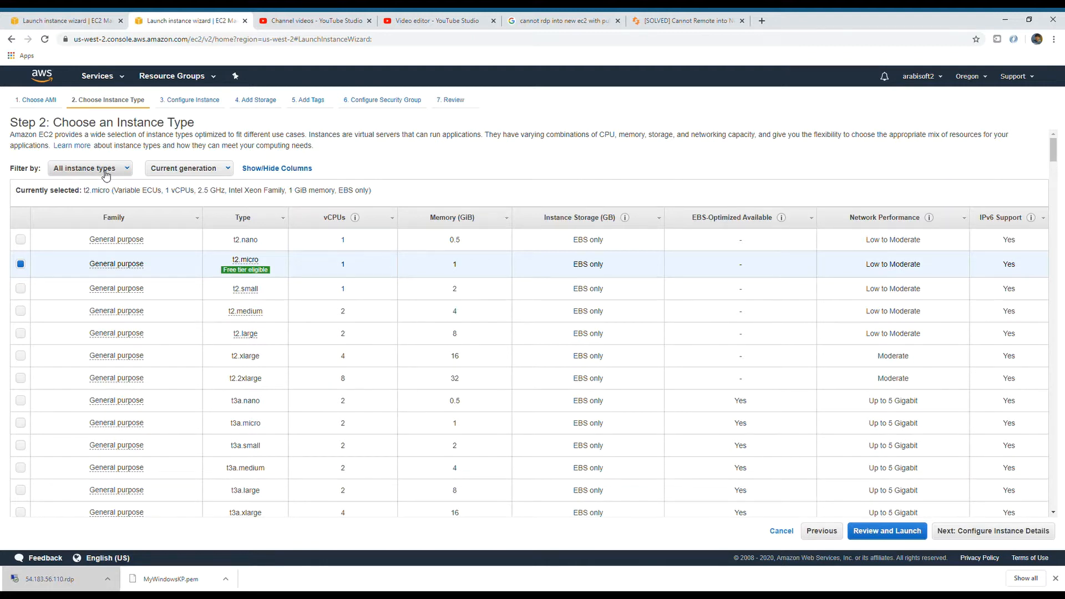
pyautogui.click(89, 167)
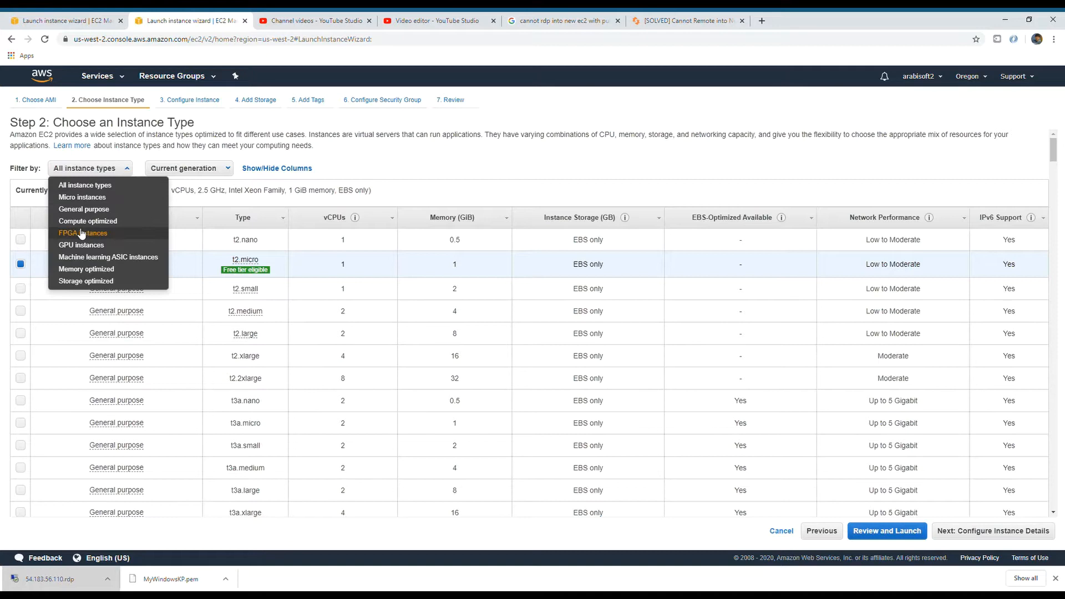
pyautogui.click(87, 221)
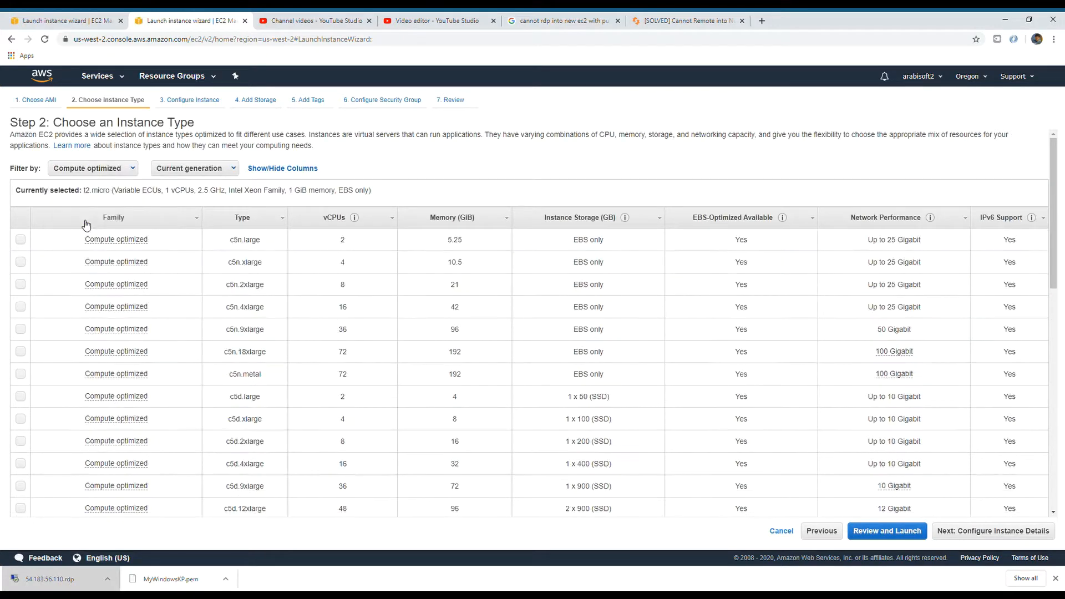
pyautogui.moveTo(333, 306)
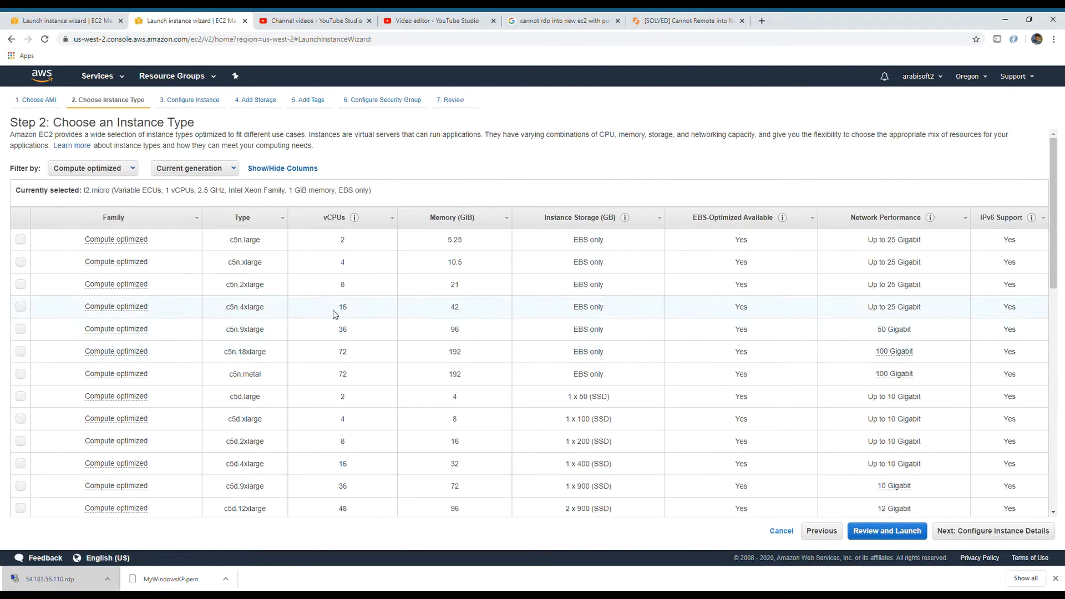
pyautogui.click(20, 284)
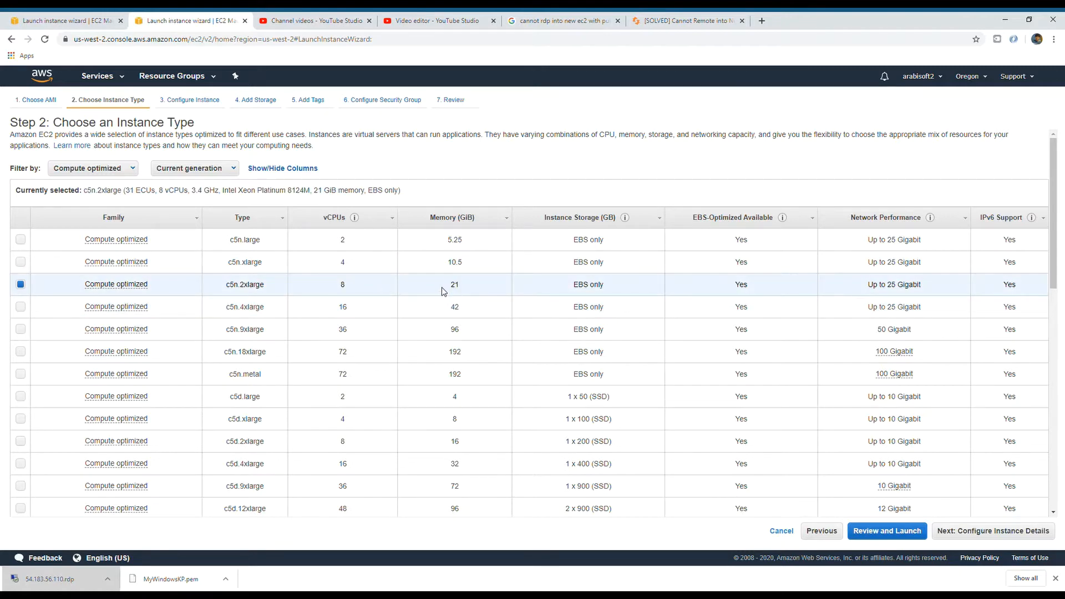
pyautogui.moveTo(234, 281)
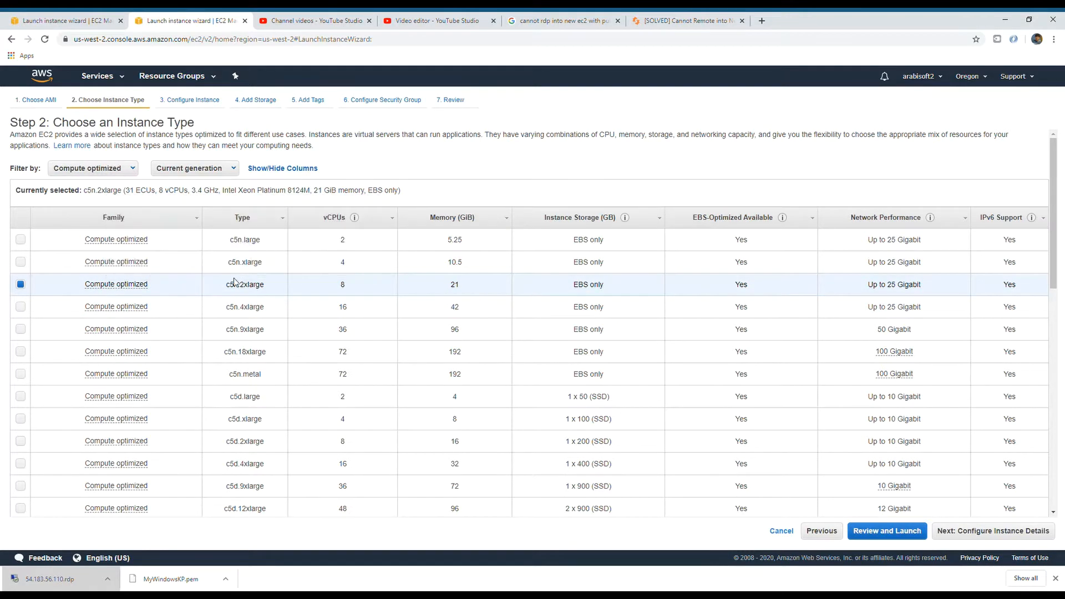
pyautogui.scroll(-3)
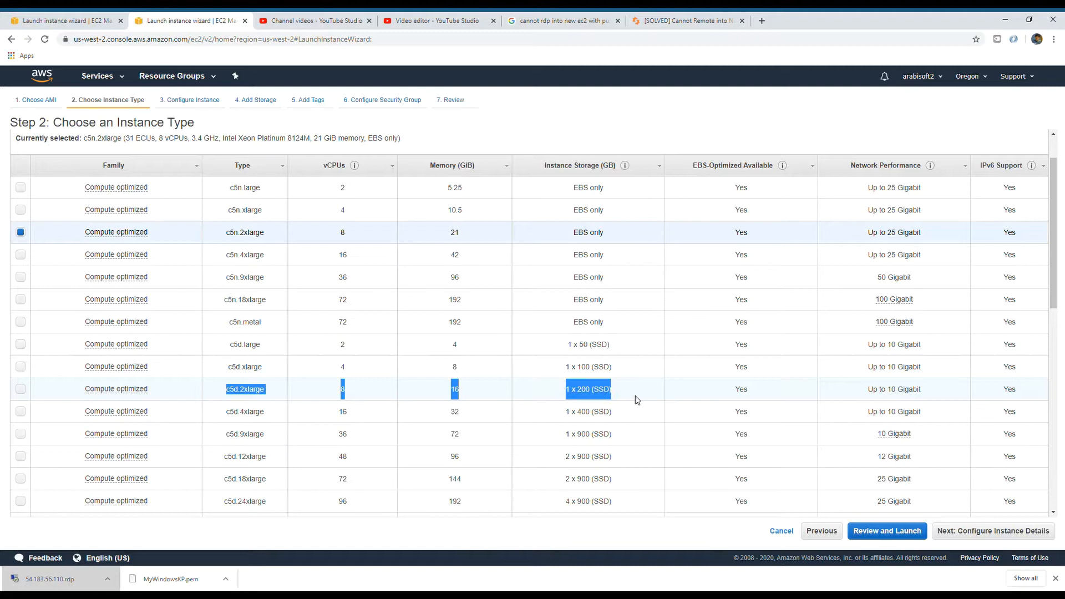
pyautogui.click(20, 388)
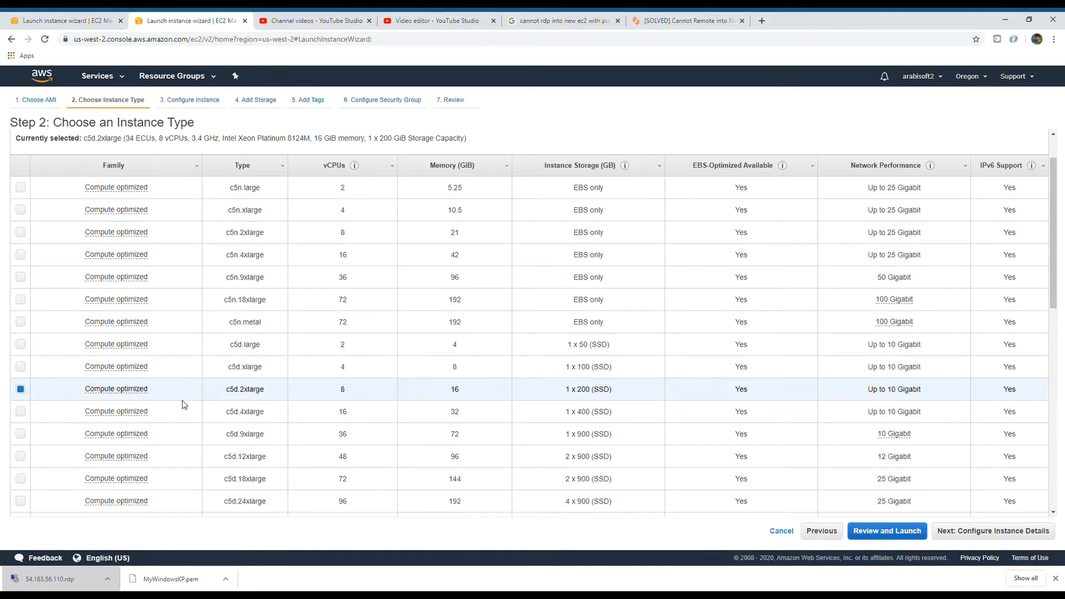
pyautogui.moveTo(353, 390)
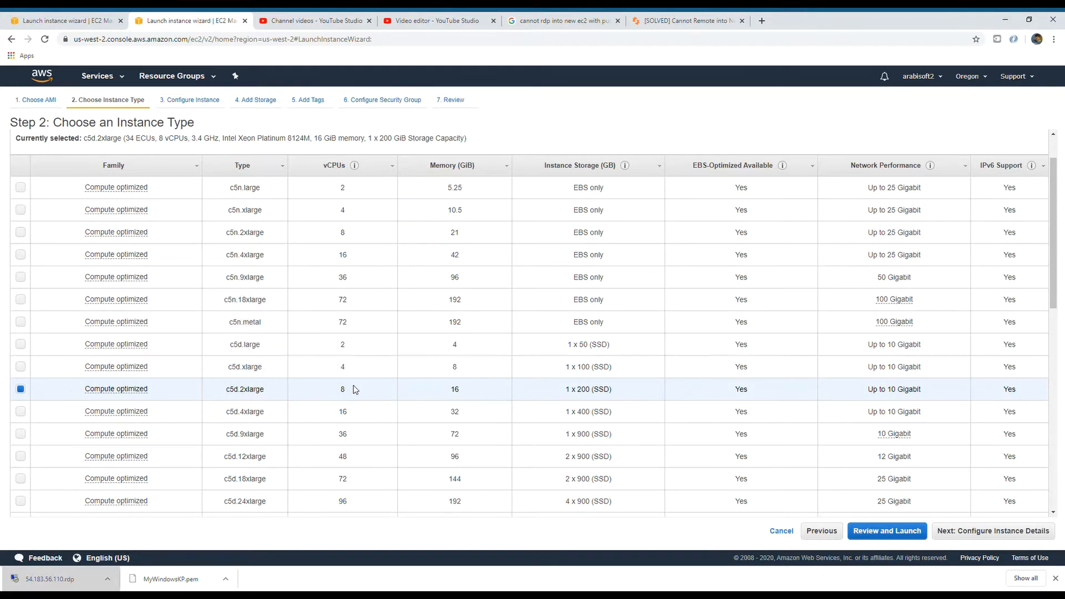
pyautogui.moveTo(467, 394)
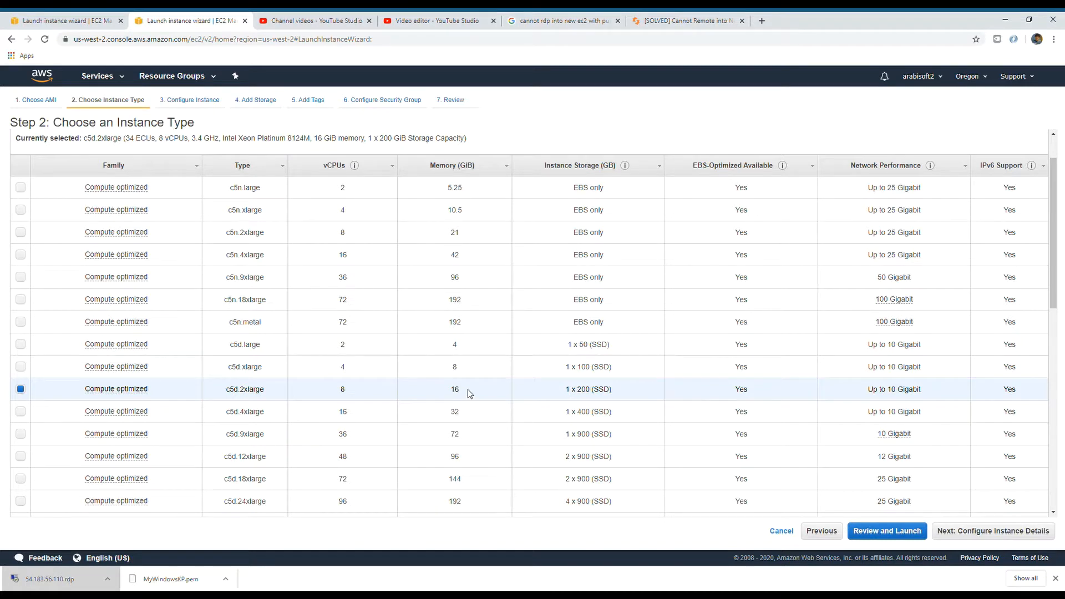
pyautogui.moveTo(654, 402)
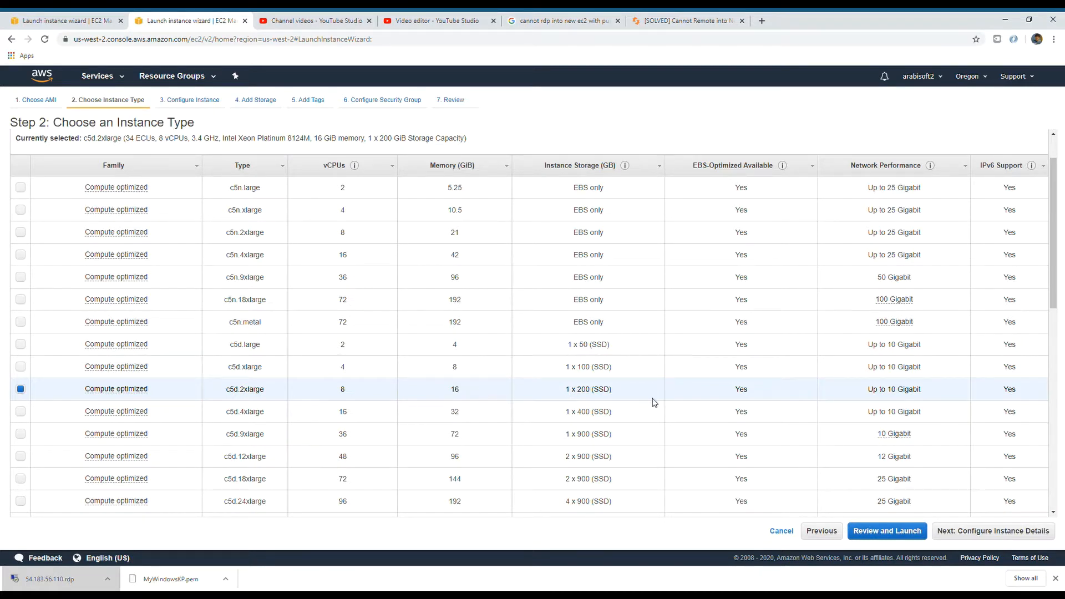
pyautogui.moveTo(862, 396)
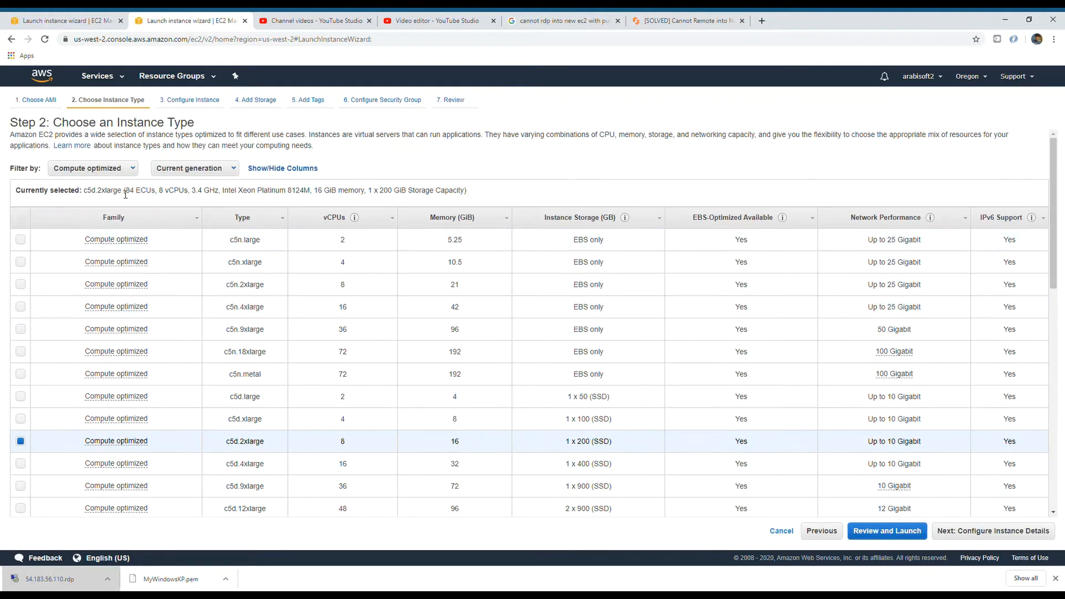
pyautogui.moveTo(93, 167)
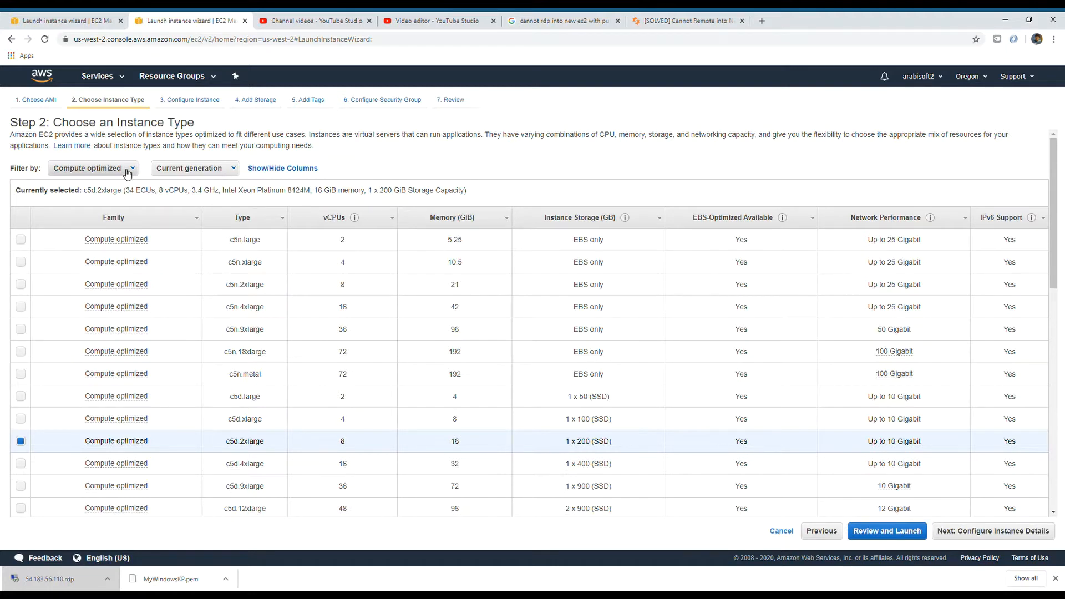
pyautogui.click(91, 167)
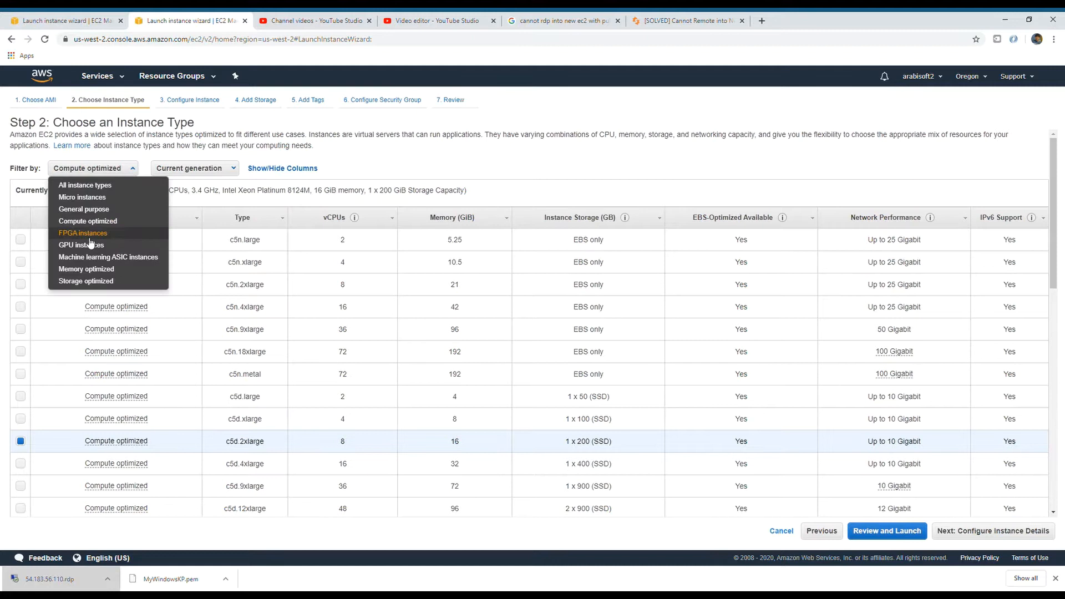
pyautogui.moveTo(81, 245)
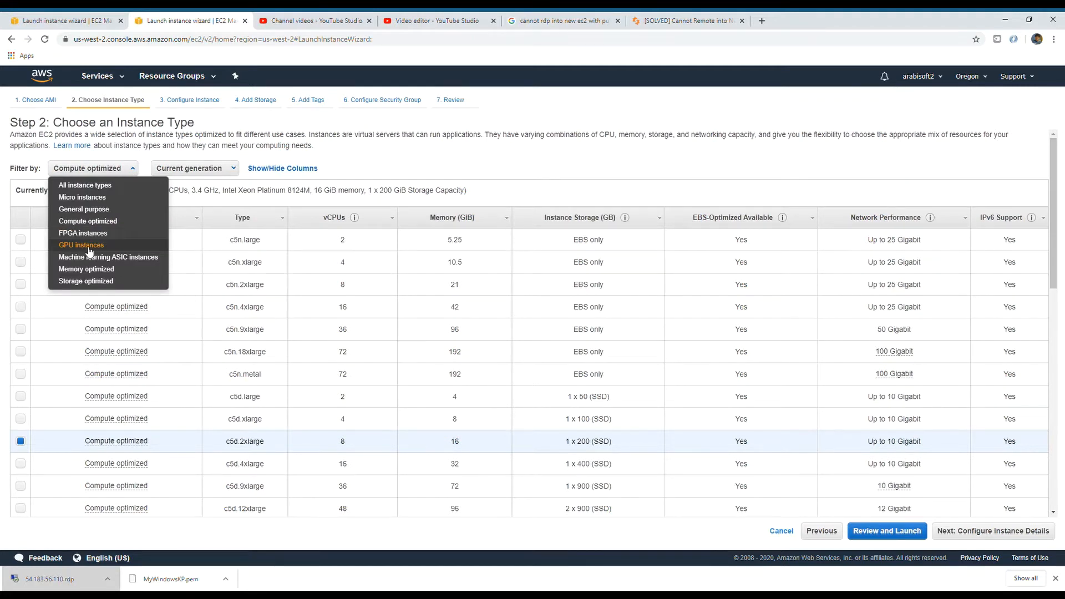
pyautogui.click(80, 245)
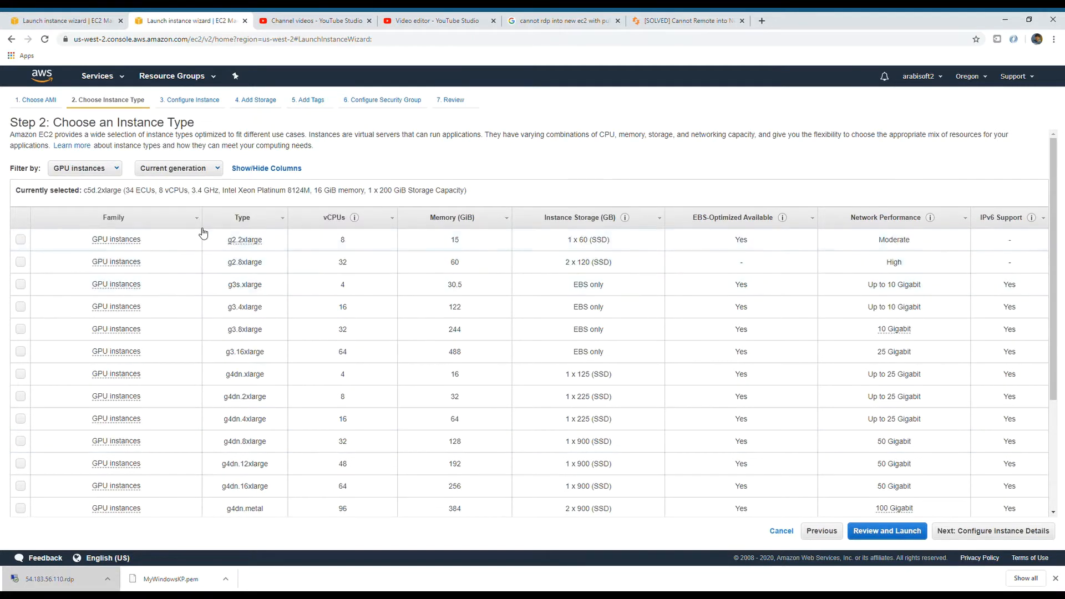
pyautogui.scroll(-3)
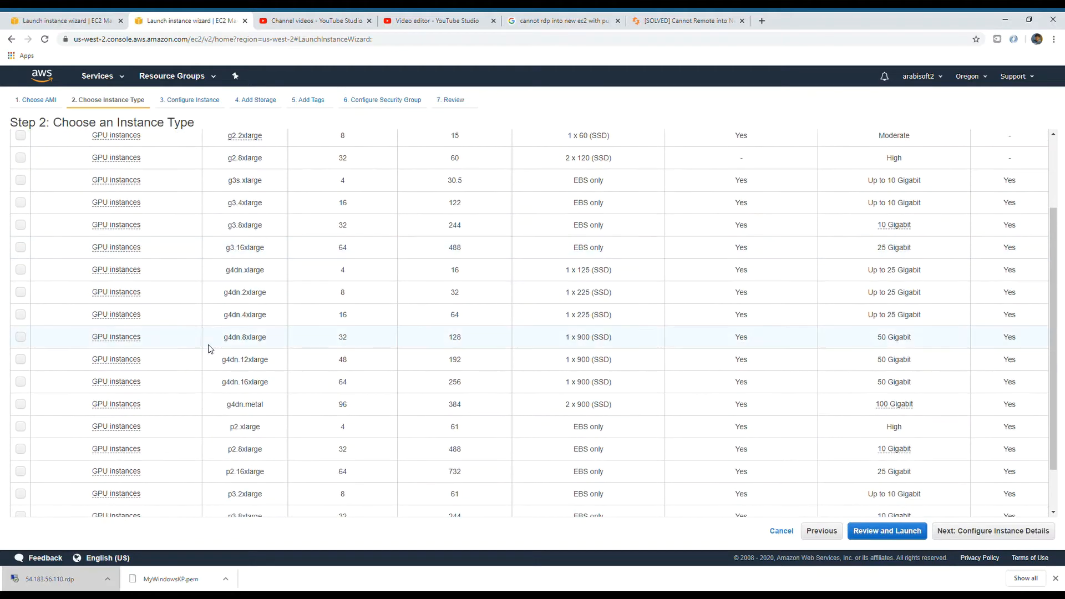
pyautogui.moveTo(204, 354)
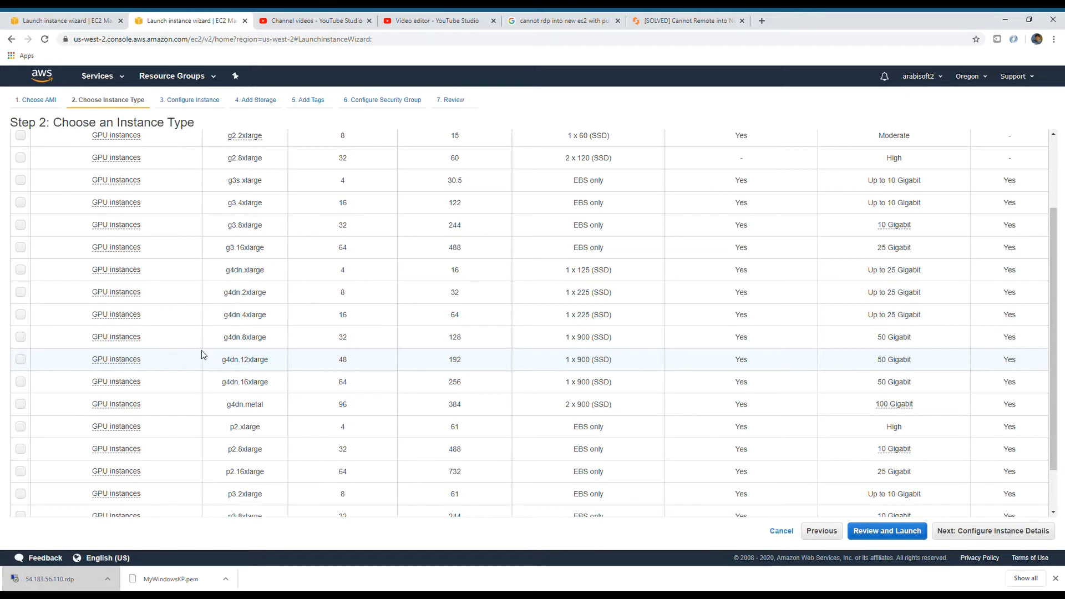
pyautogui.moveTo(61, 337)
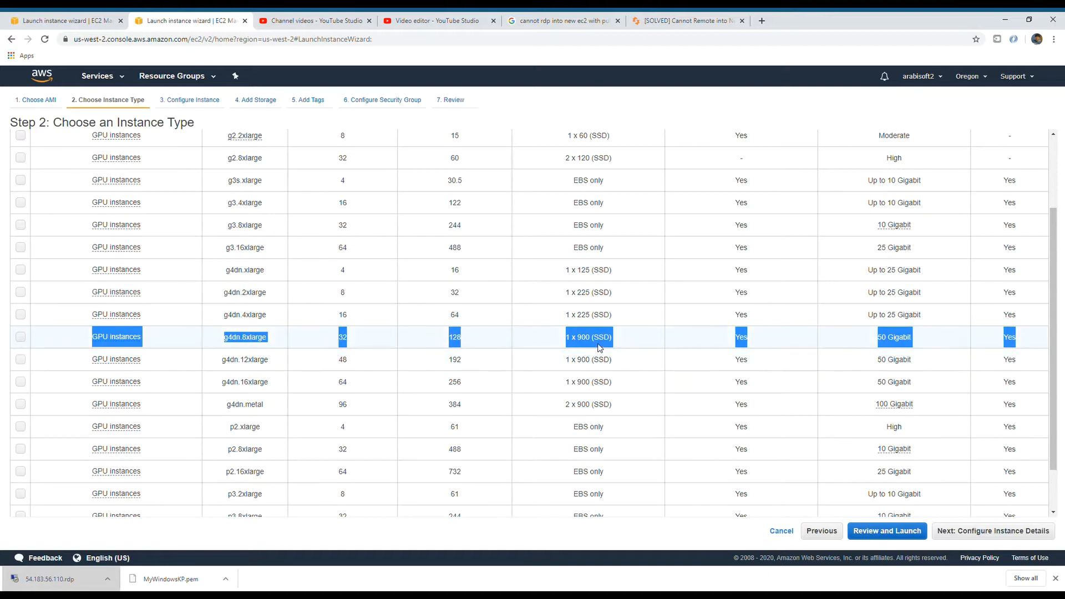
pyautogui.moveTo(886, 346)
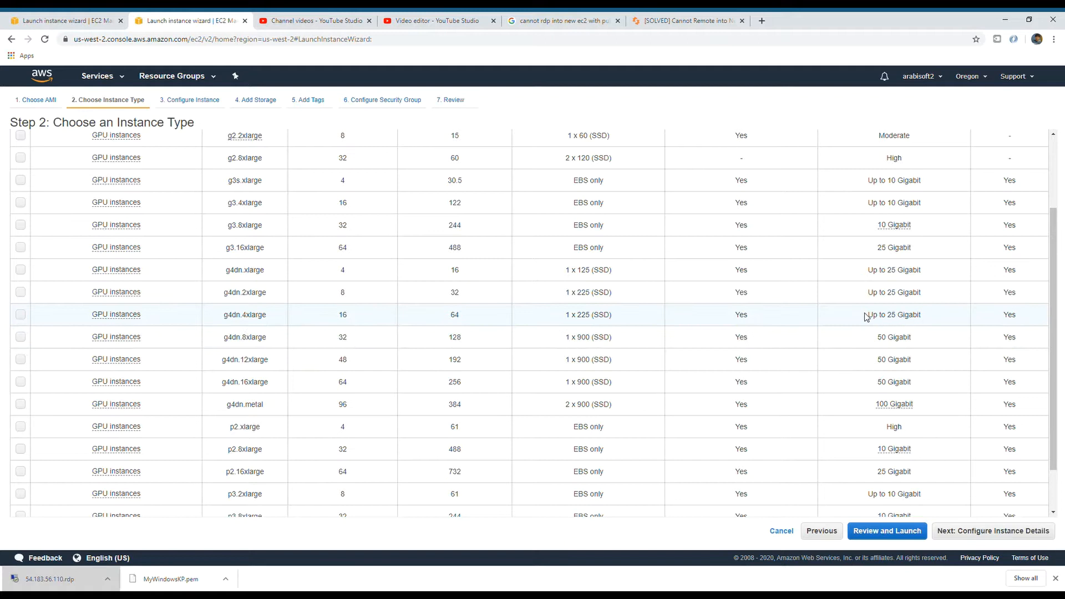
pyautogui.click(20, 315)
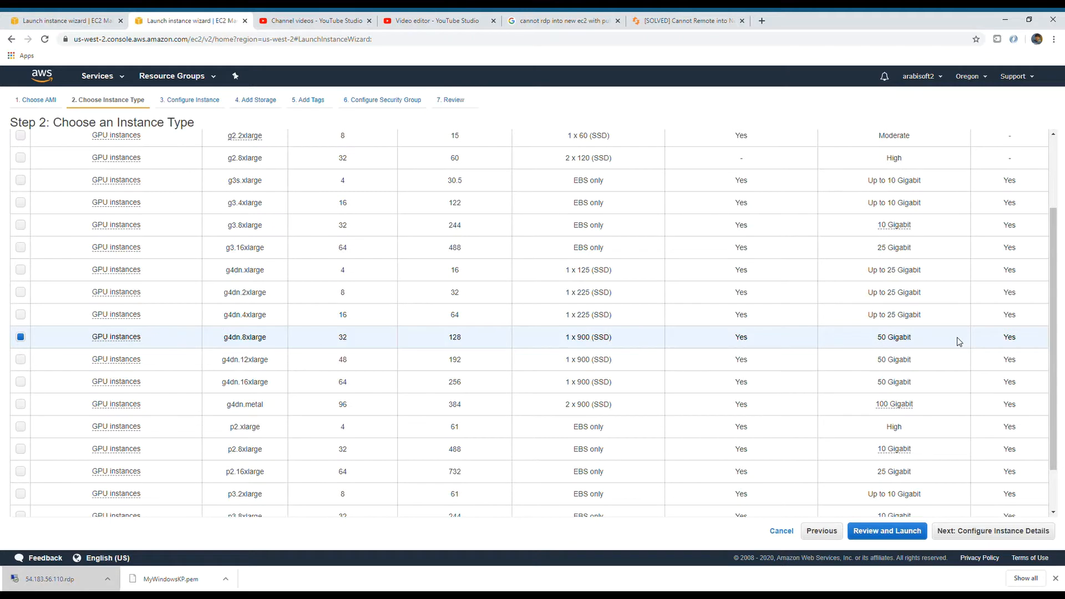
pyautogui.moveTo(1036, 337)
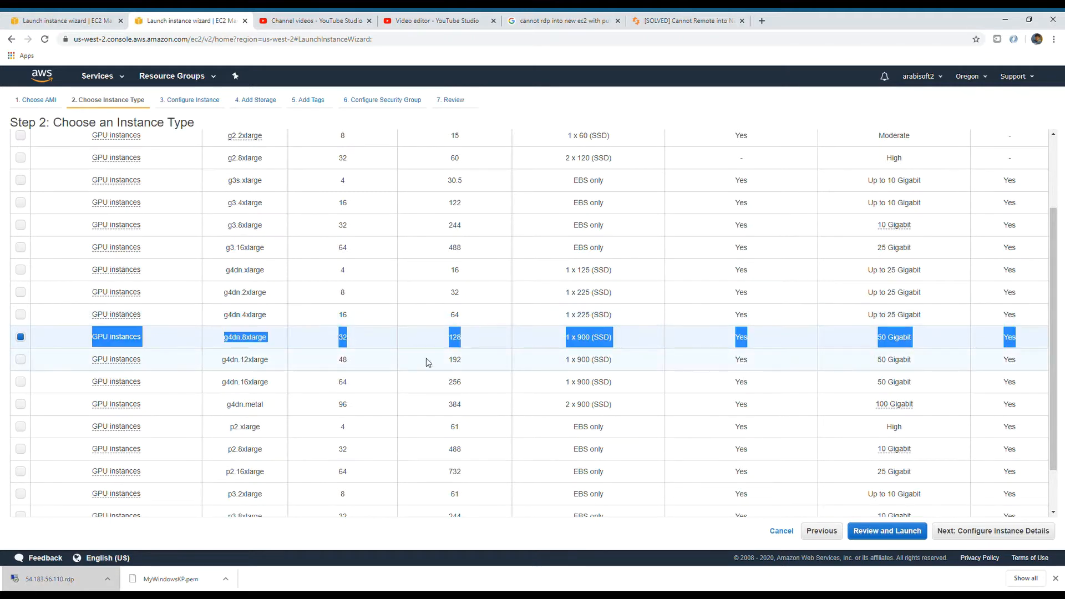
pyautogui.moveTo(66, 345)
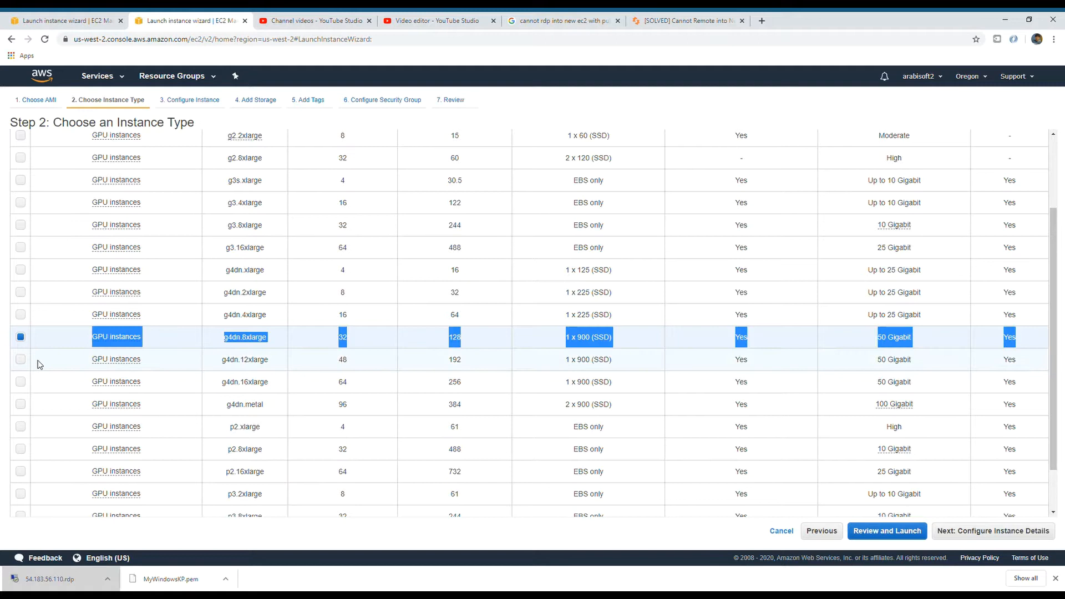
pyautogui.moveTo(34, 359)
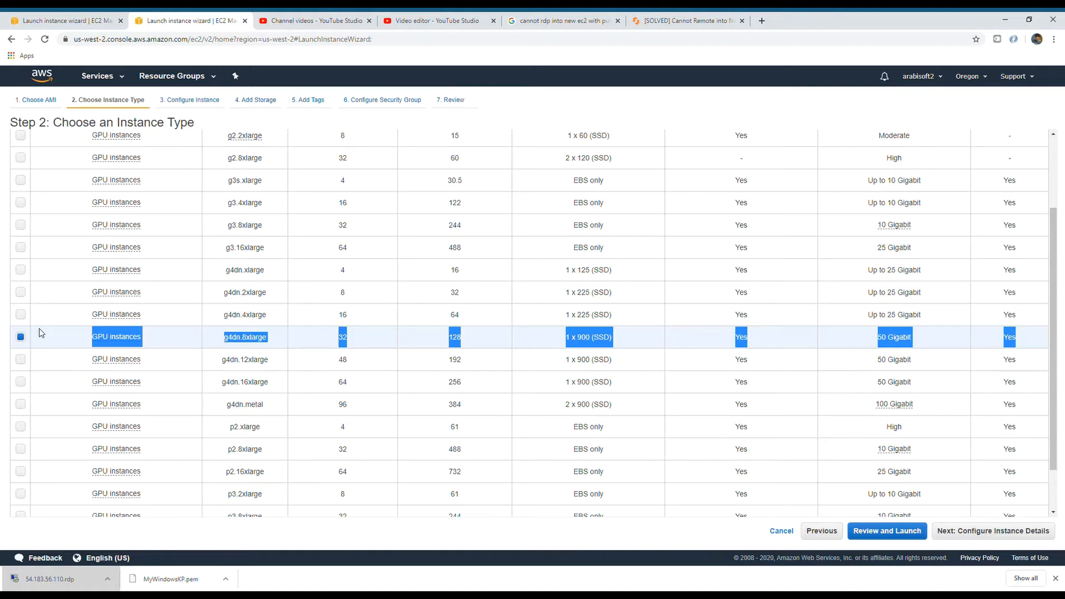
pyautogui.moveTo(93, 347)
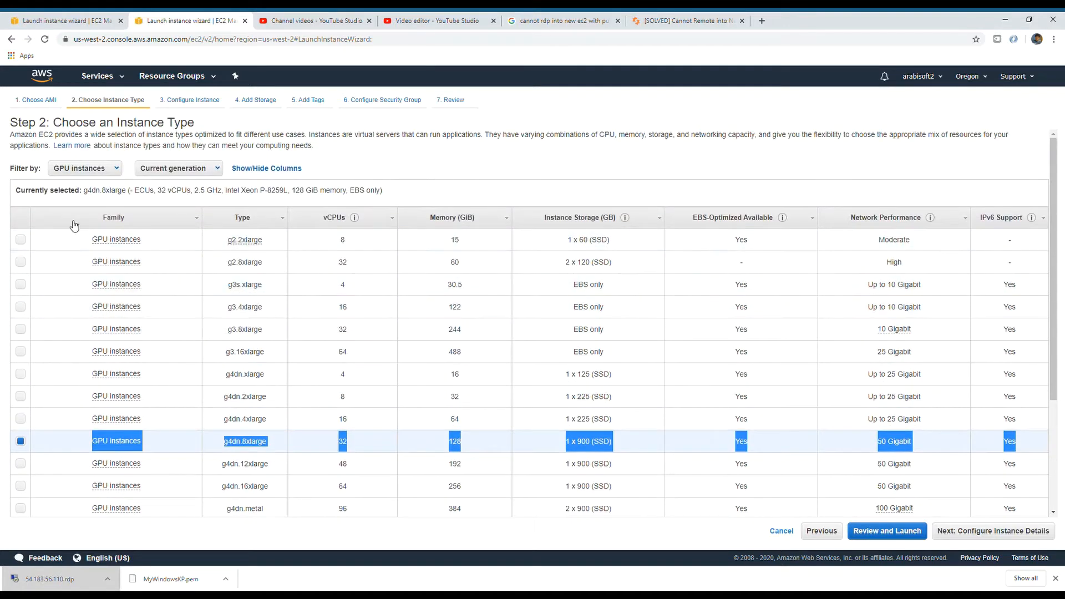
pyautogui.click(84, 168)
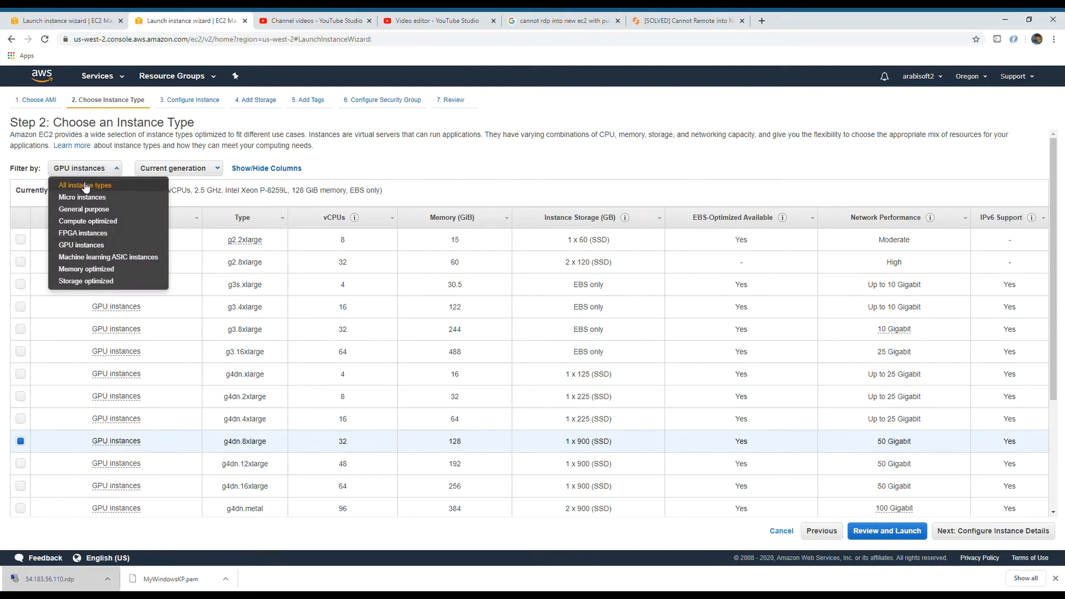
pyautogui.click(85, 185)
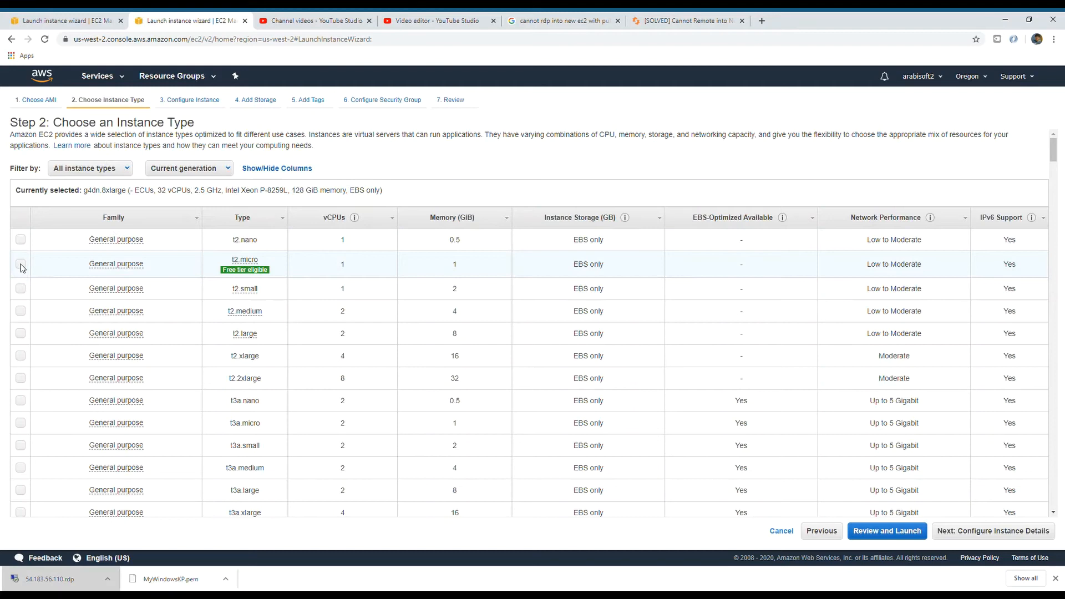
pyautogui.click(21, 263)
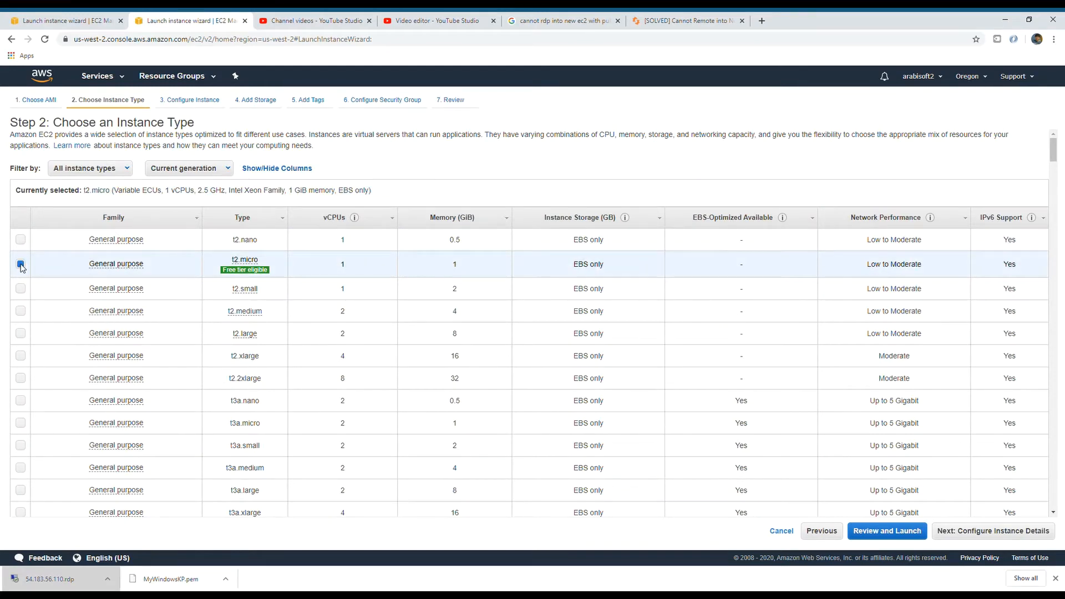
pyautogui.moveTo(878, 264)
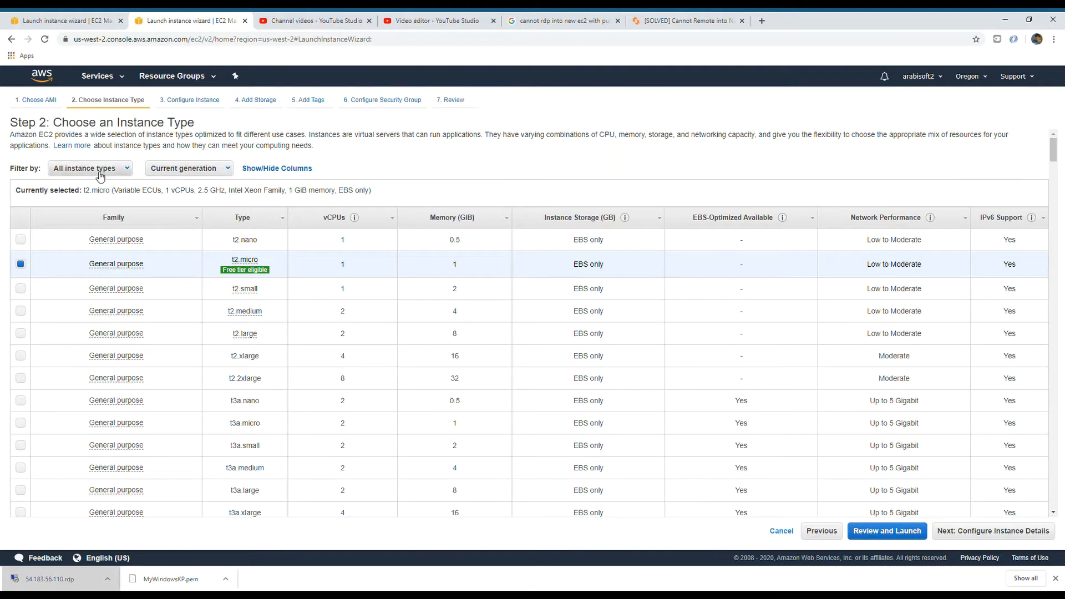
pyautogui.click(88, 168)
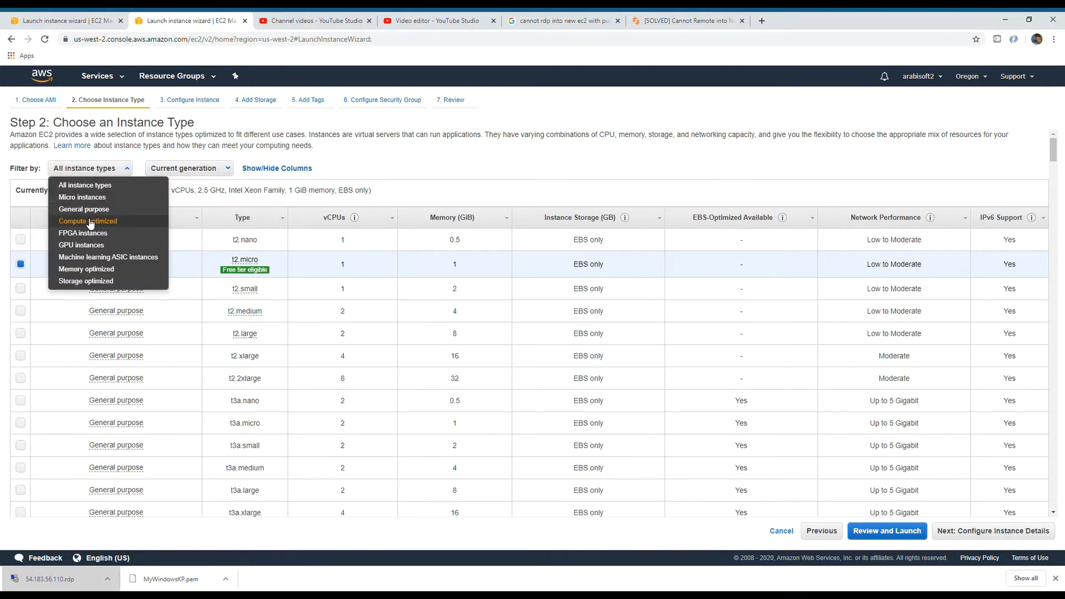
pyautogui.click(87, 220)
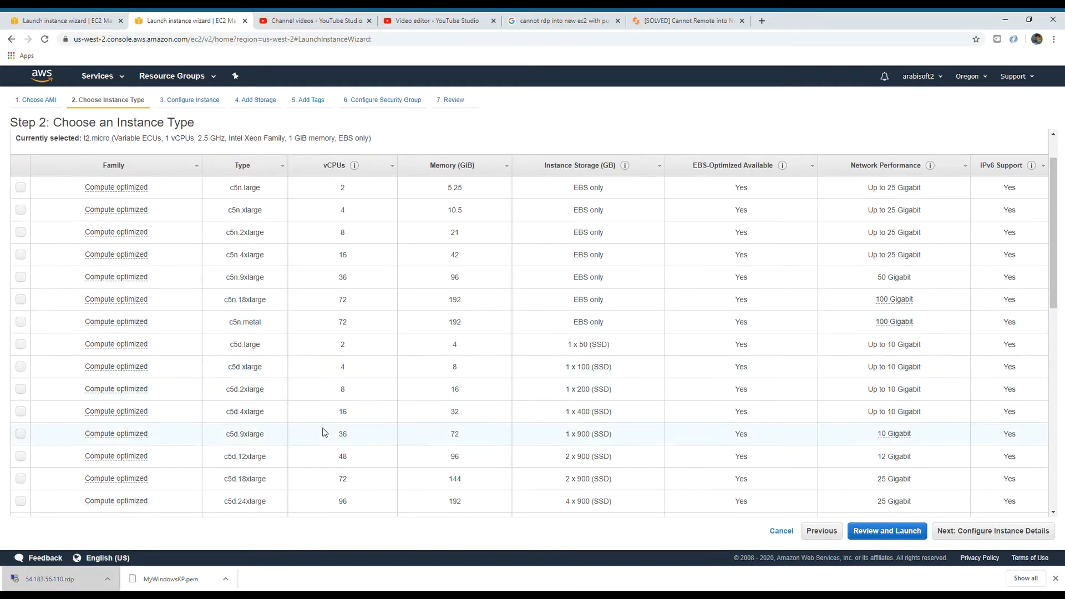
pyautogui.moveTo(465, 397)
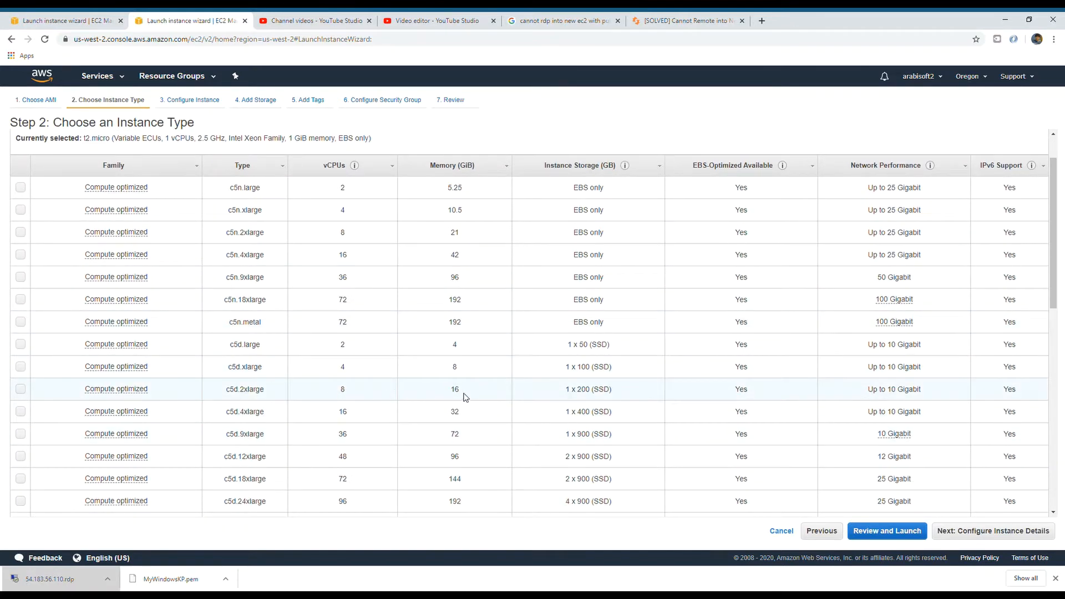
pyautogui.click(21, 390)
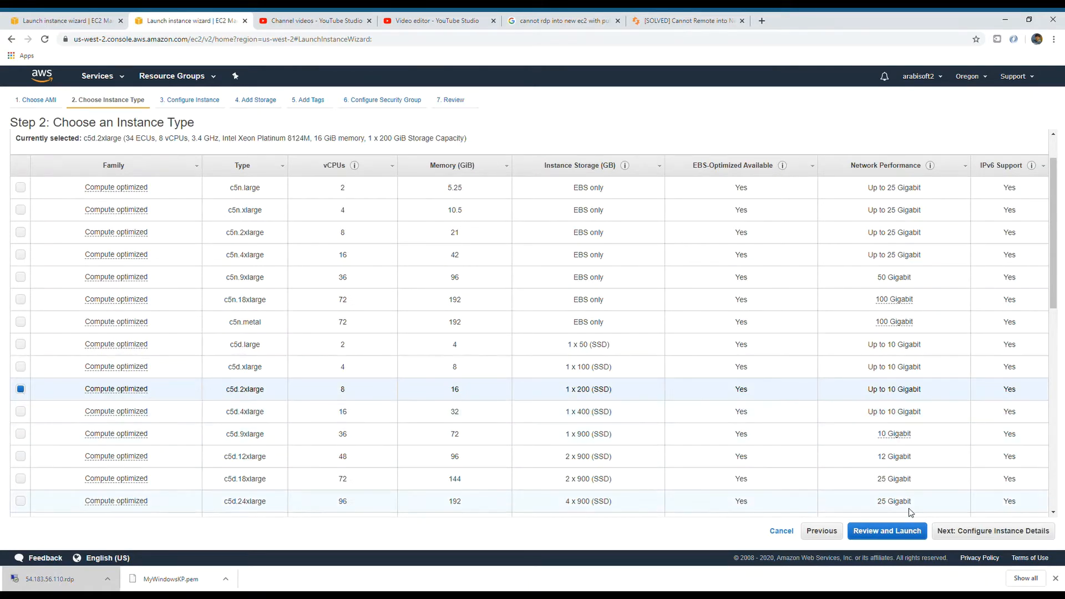
pyautogui.moveTo(992, 530)
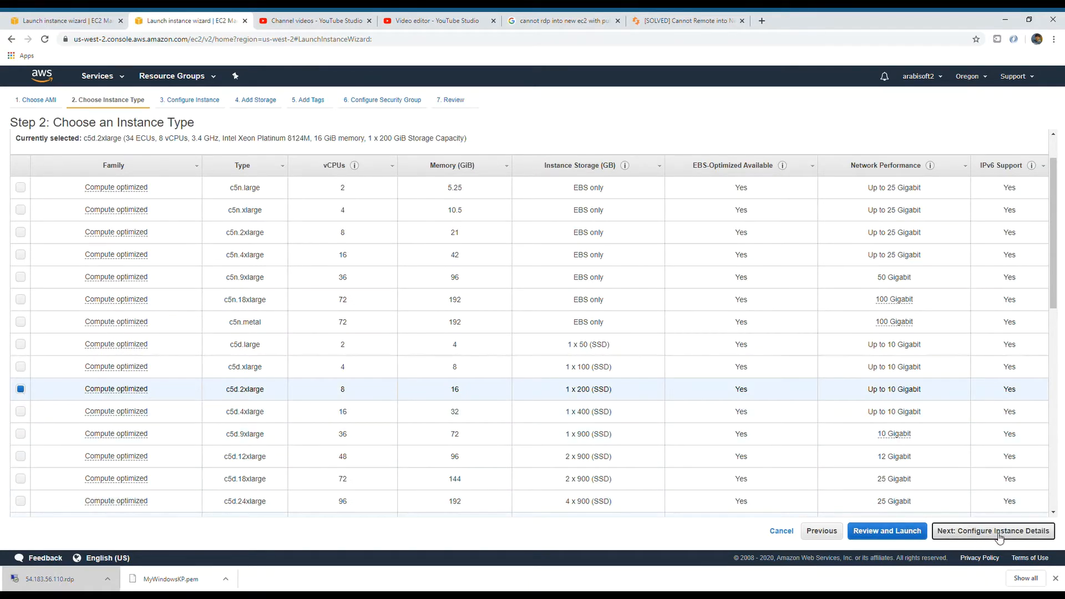
# Enable Spot instance requests and review the per-zone current prices ($0.4968 hourly).
pyautogui.click(992, 530)
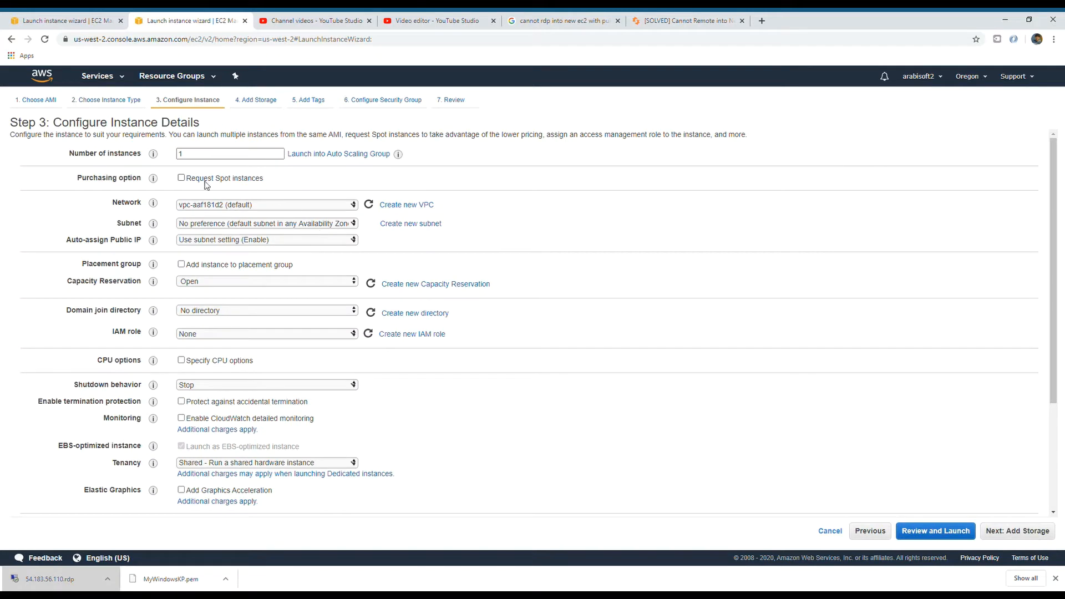
pyautogui.click(181, 178)
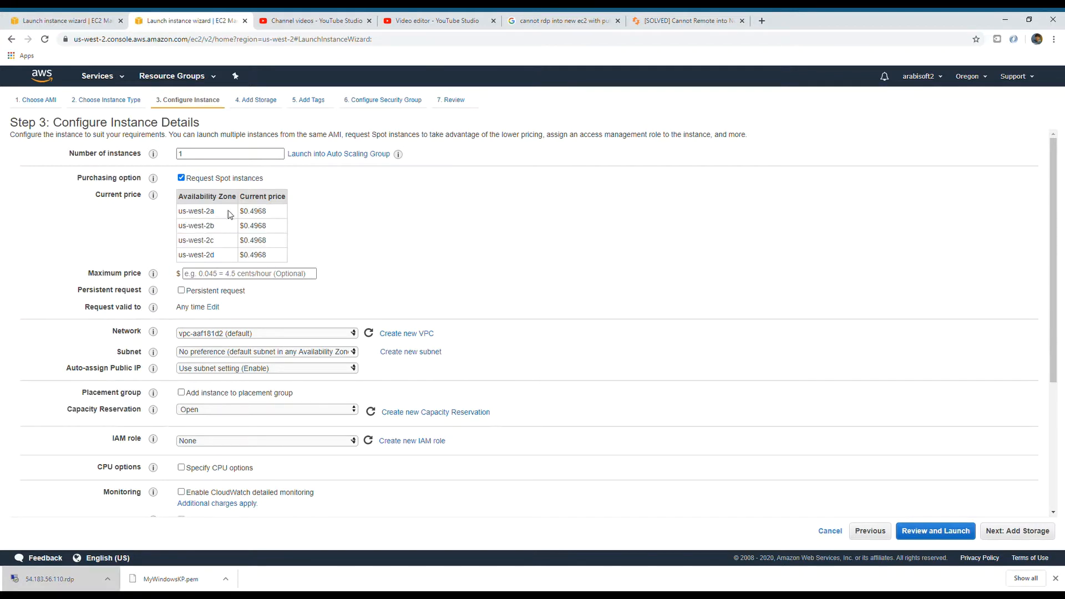
pyautogui.doubleClick(256, 211)
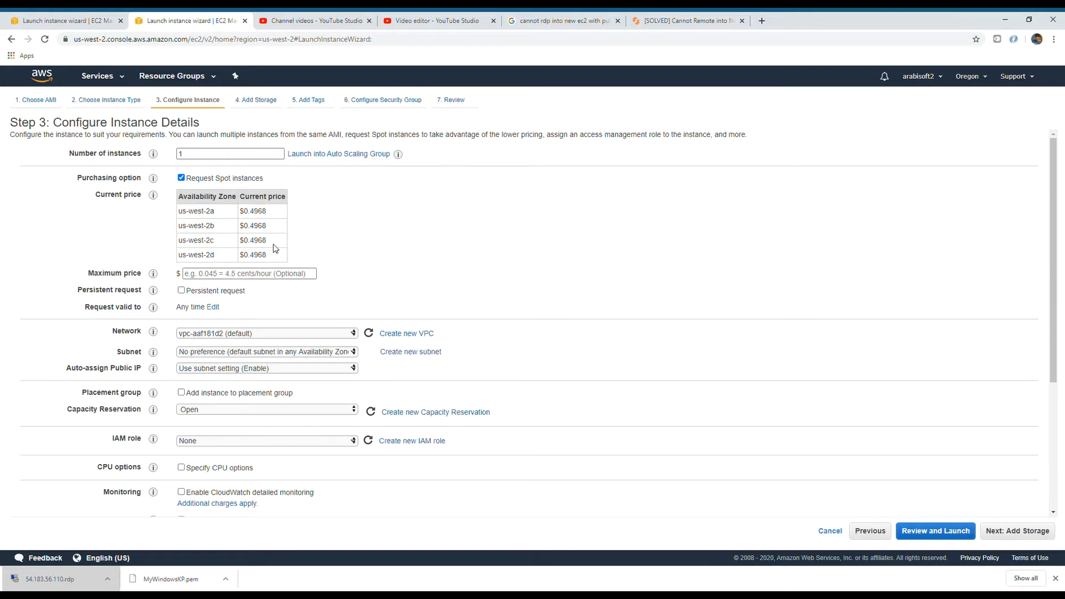
pyautogui.moveTo(207, 240); pyautogui.dragTo(253, 254)
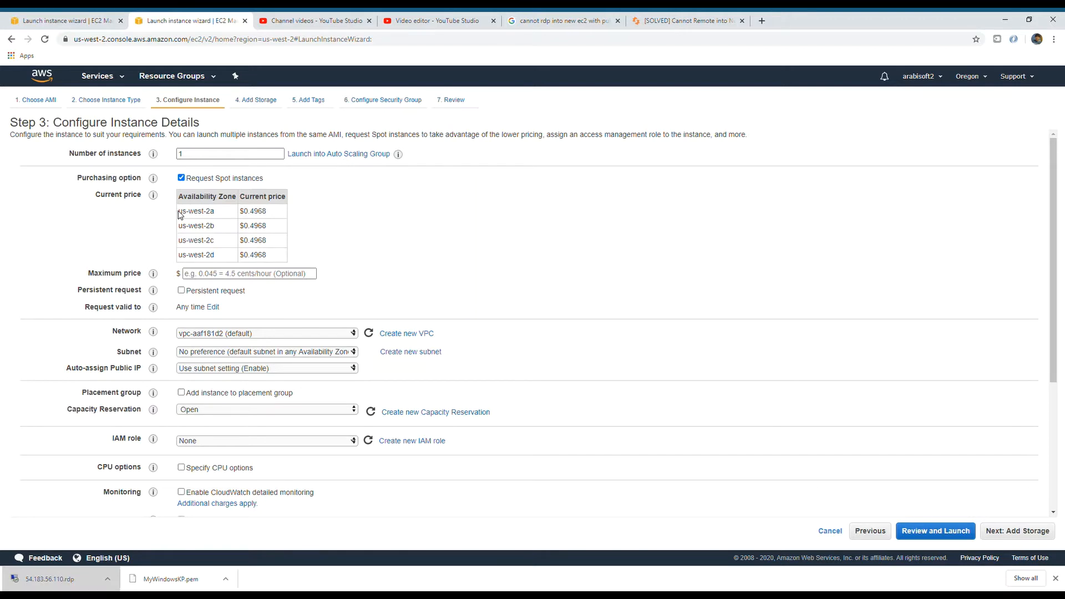
pyautogui.moveTo(272, 256)
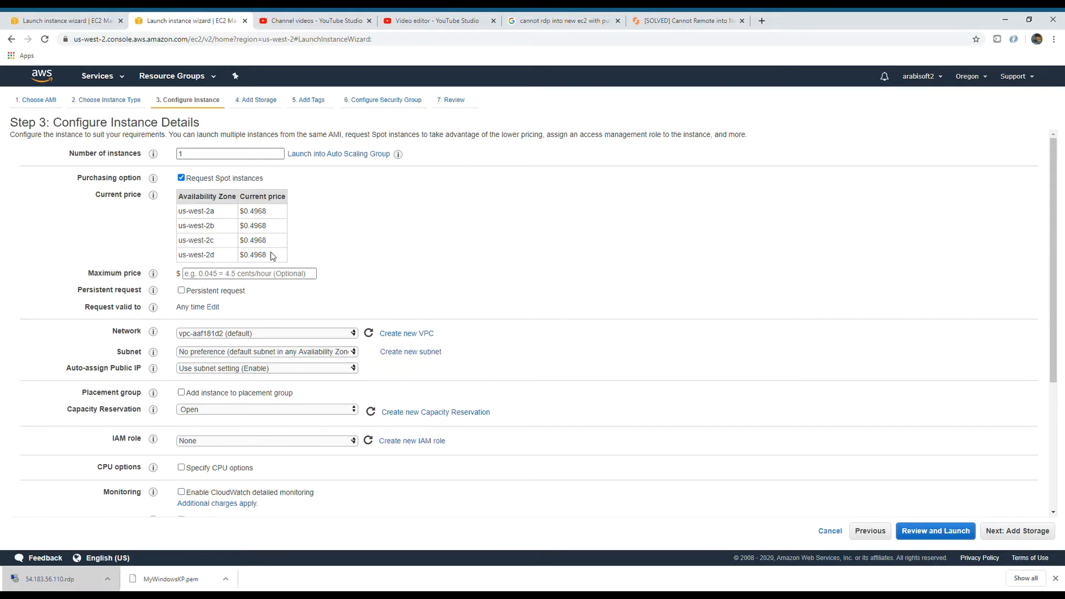
pyautogui.moveTo(196, 211); pyautogui.dragTo(254, 254)
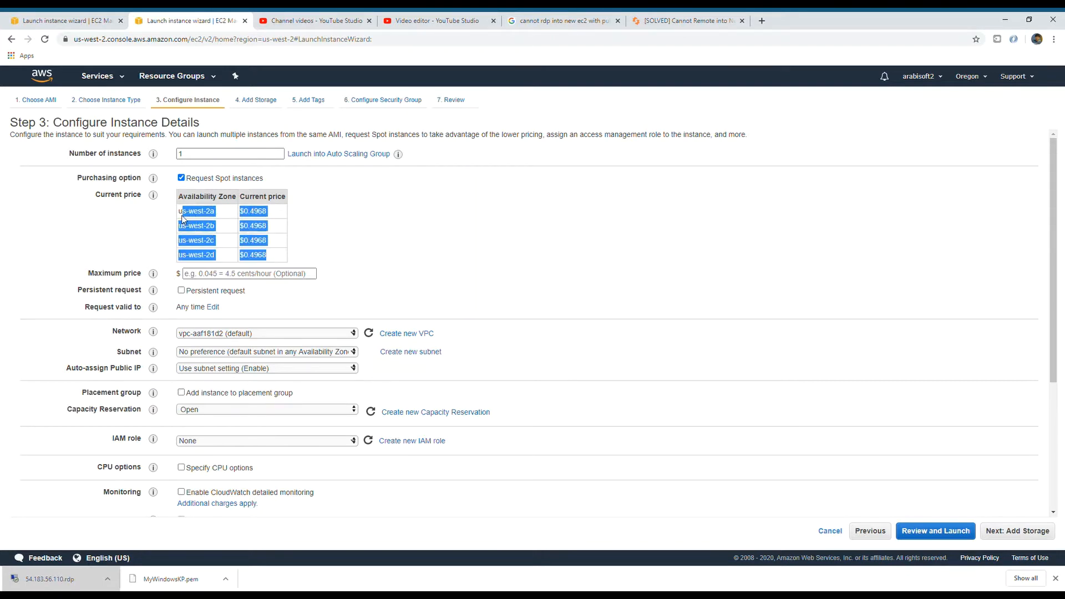
pyautogui.moveTo(985, 87)
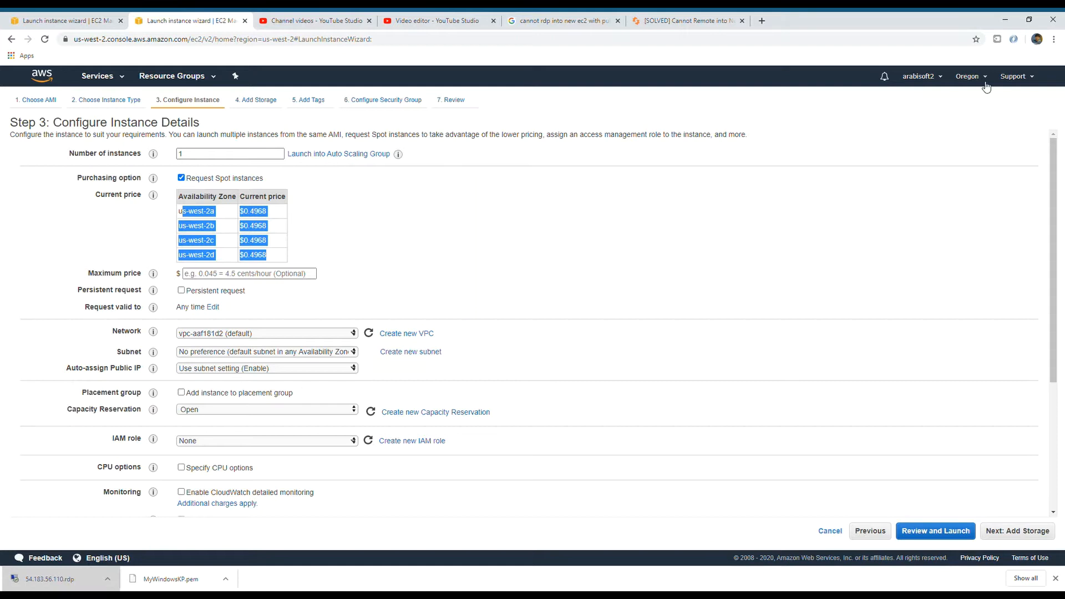
pyautogui.moveTo(548, 200)
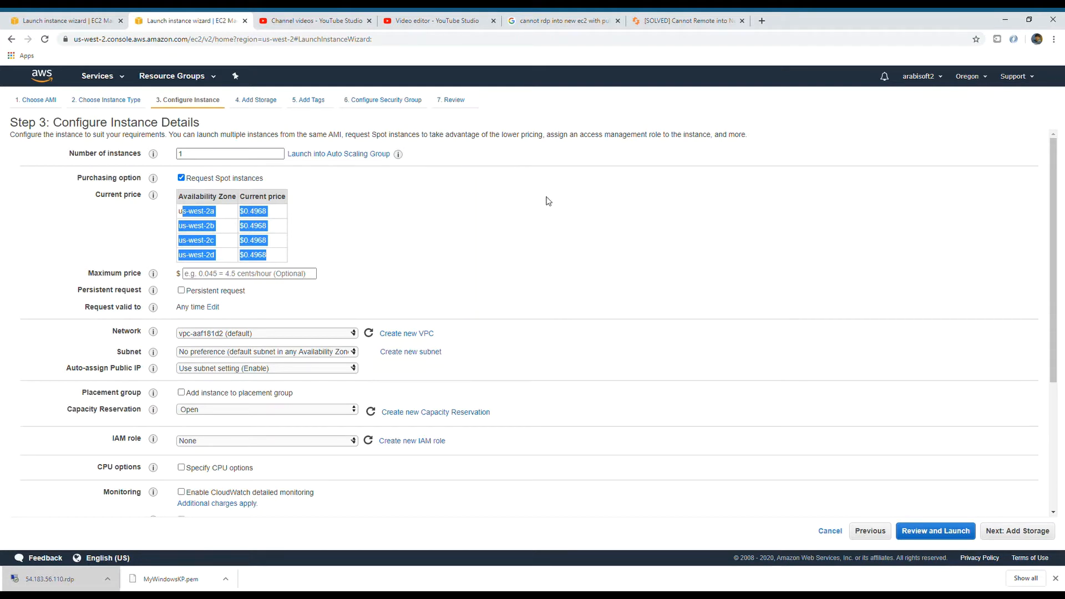
pyautogui.moveTo(270, 263)
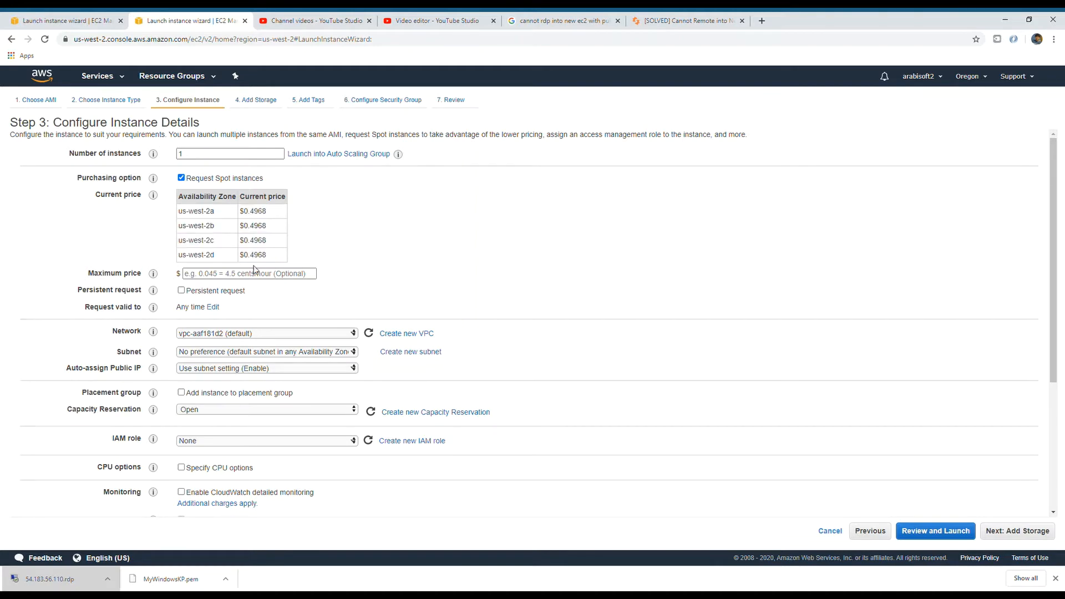
# Enter a maximum Spot price of 2.
pyautogui.click(248, 273)
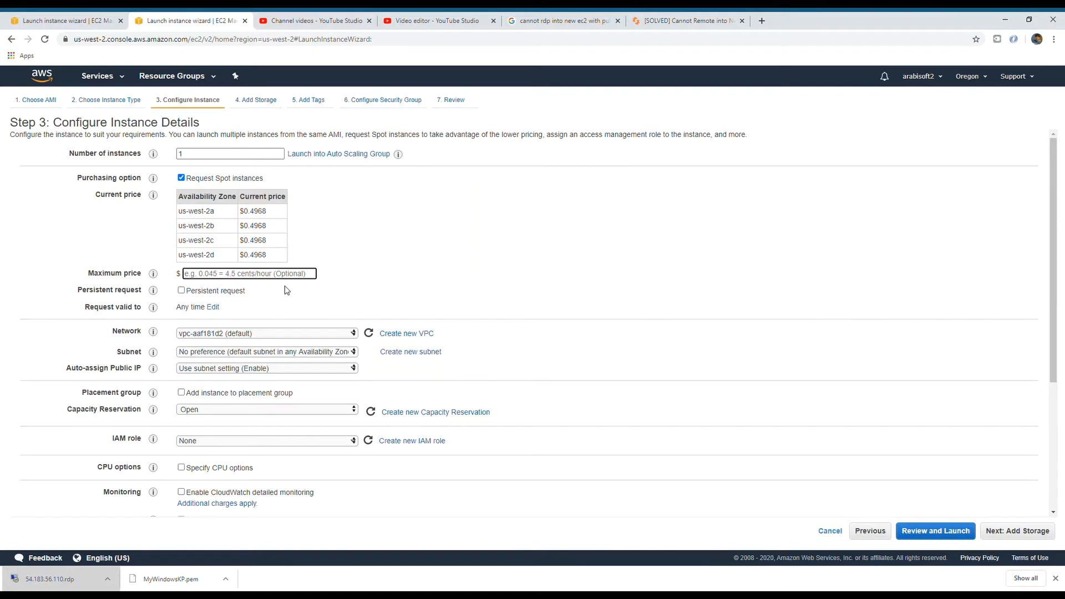
pyautogui.moveTo(196, 210); pyautogui.dragTo(272, 255)
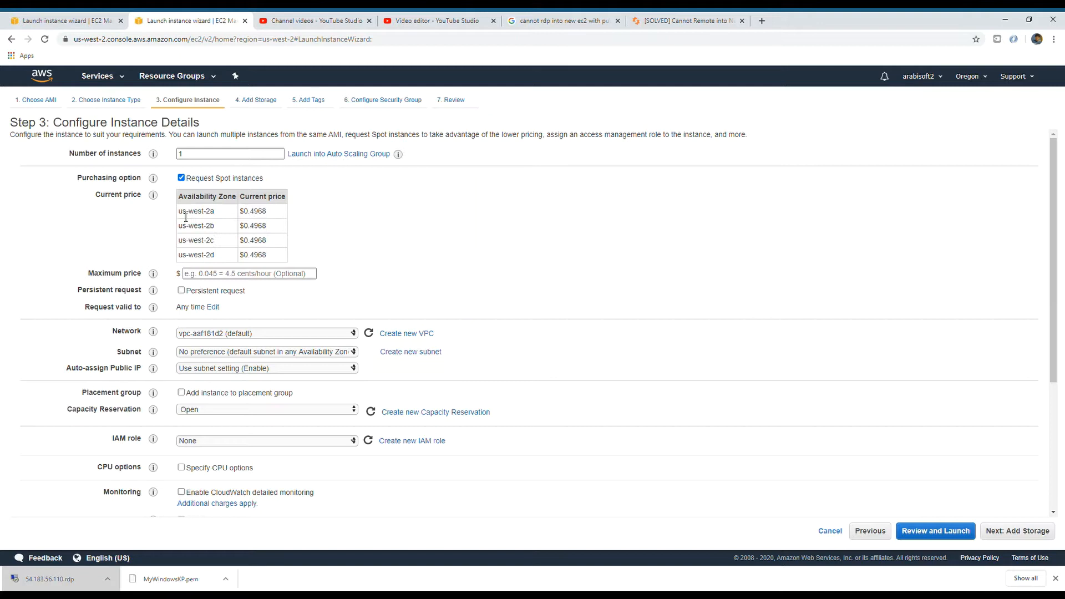
pyautogui.click(248, 273)
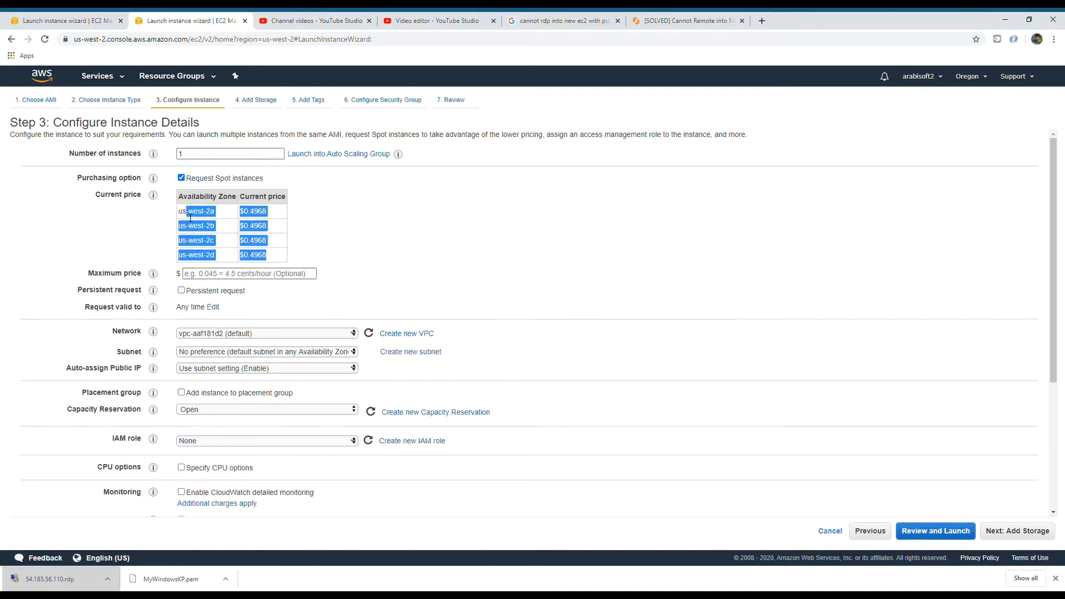
pyautogui.click(248, 272)
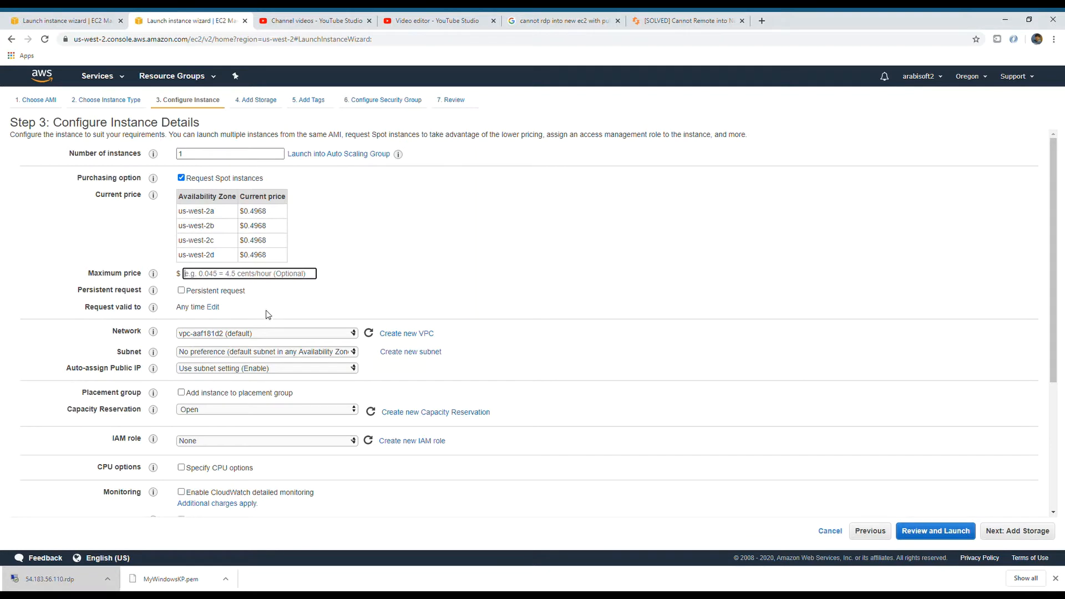
pyautogui.moveTo(269, 293)
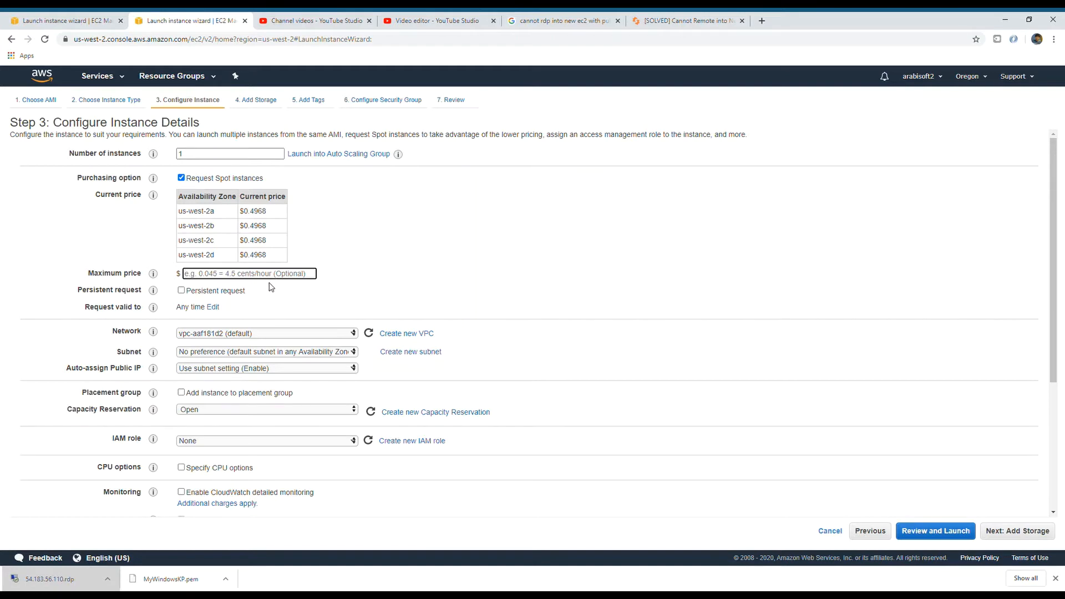
pyautogui.moveTo(272, 288)
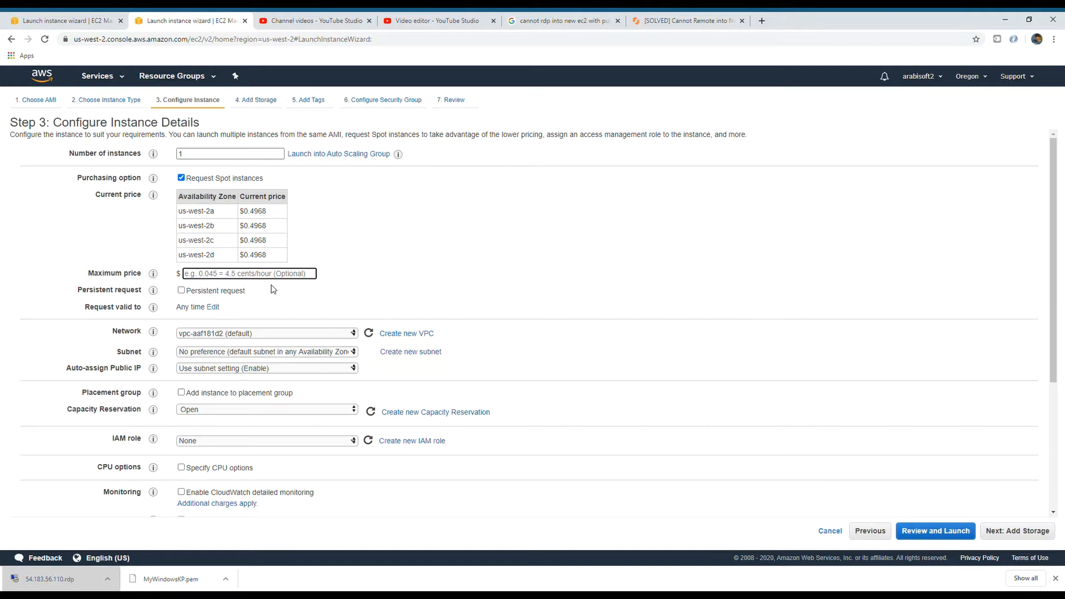
pyautogui.write('2')
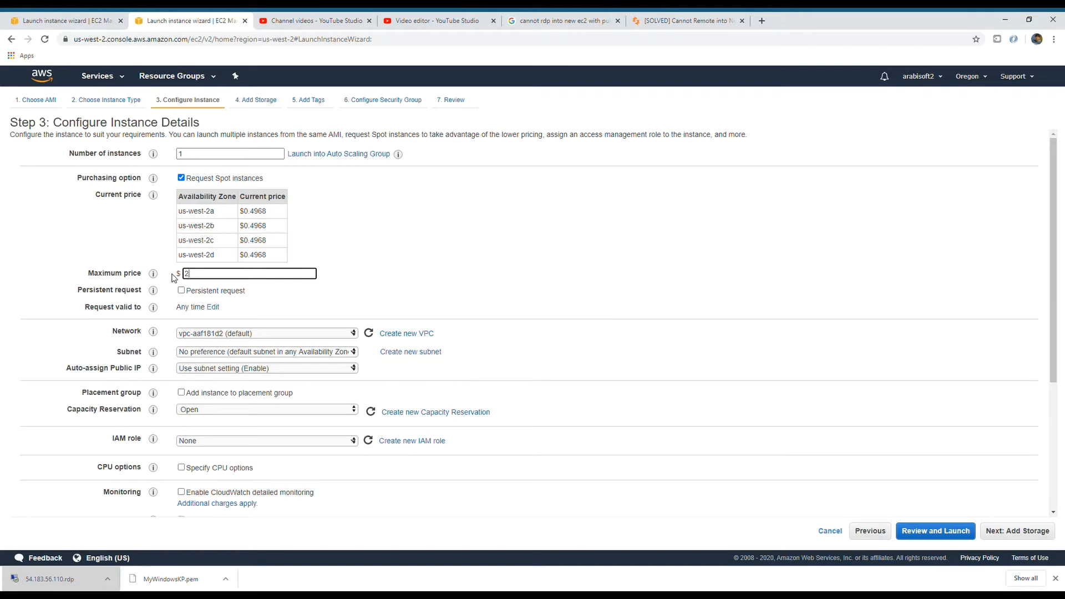
# Untick Request Spot instances and keep Auto-assign Public IP on Use subnet setting (Enable).
pyautogui.click(181, 178)
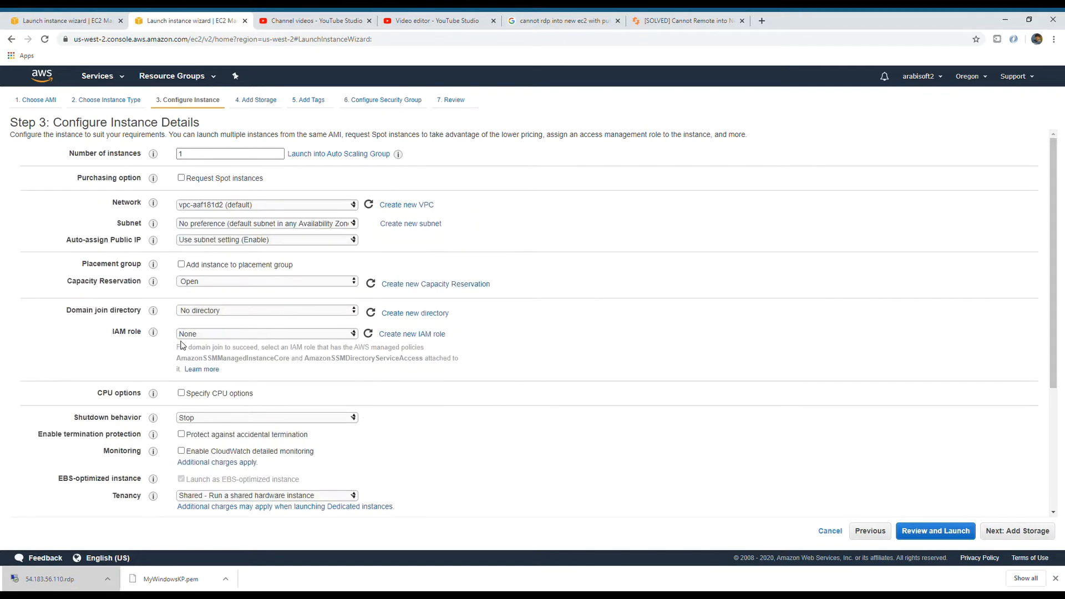
pyautogui.moveTo(154, 229)
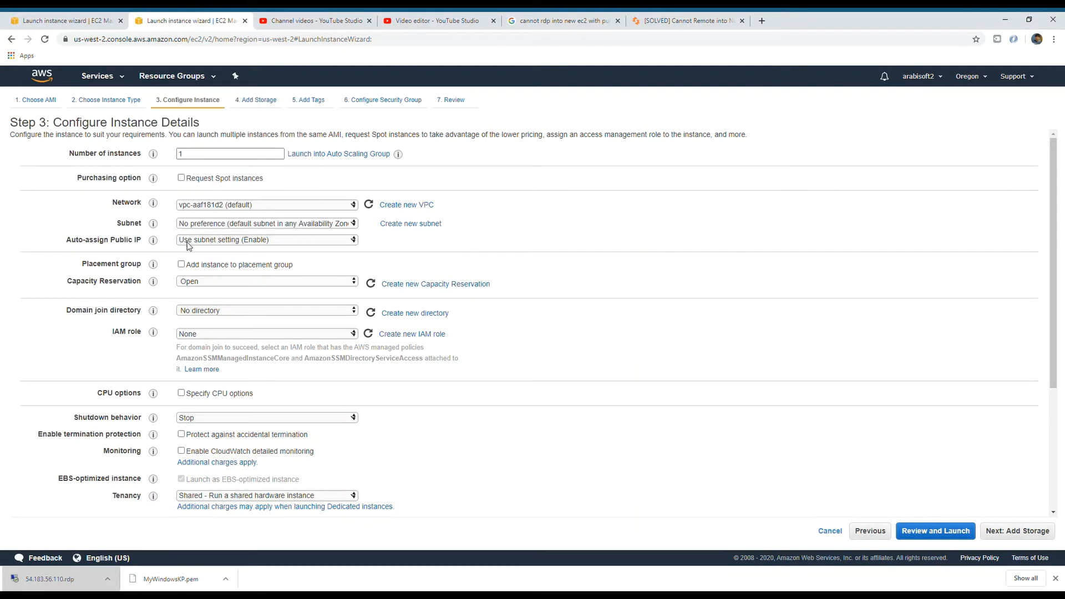
pyautogui.moveTo(279, 246)
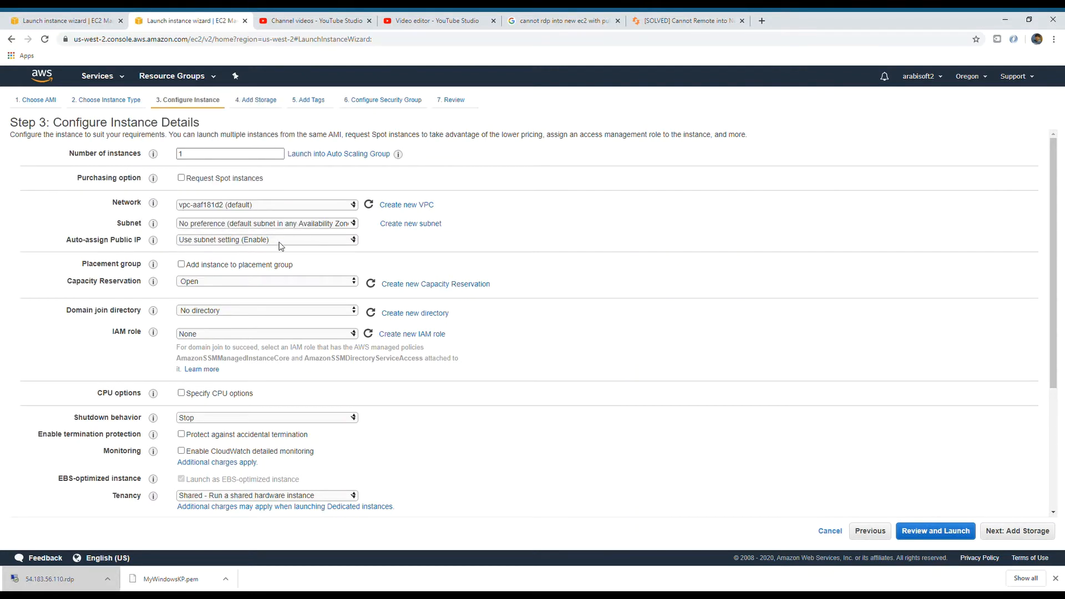
pyautogui.click(266, 239)
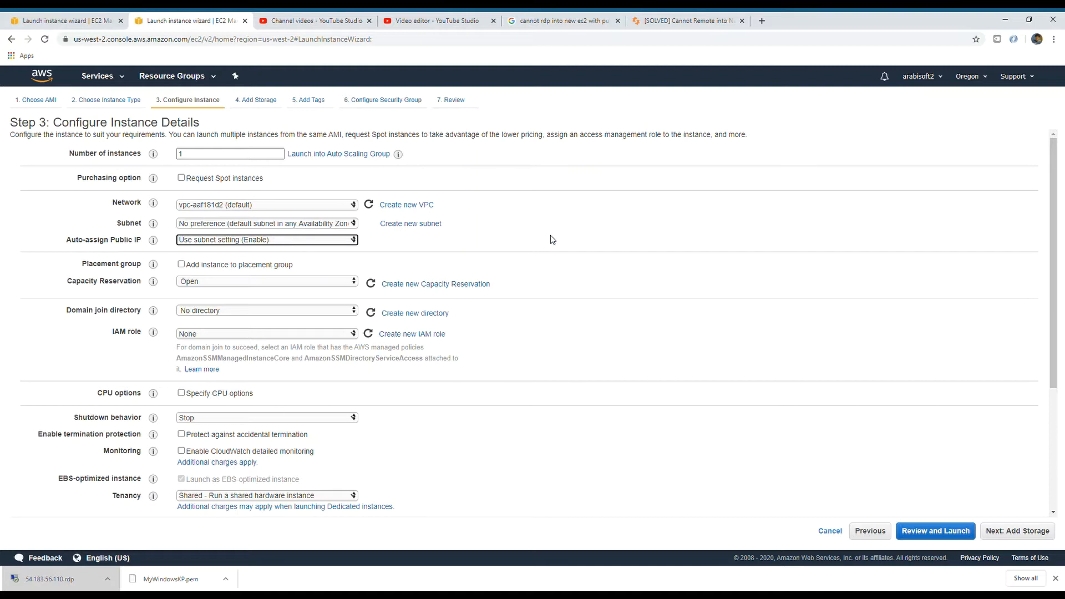
pyautogui.moveTo(257, 251)
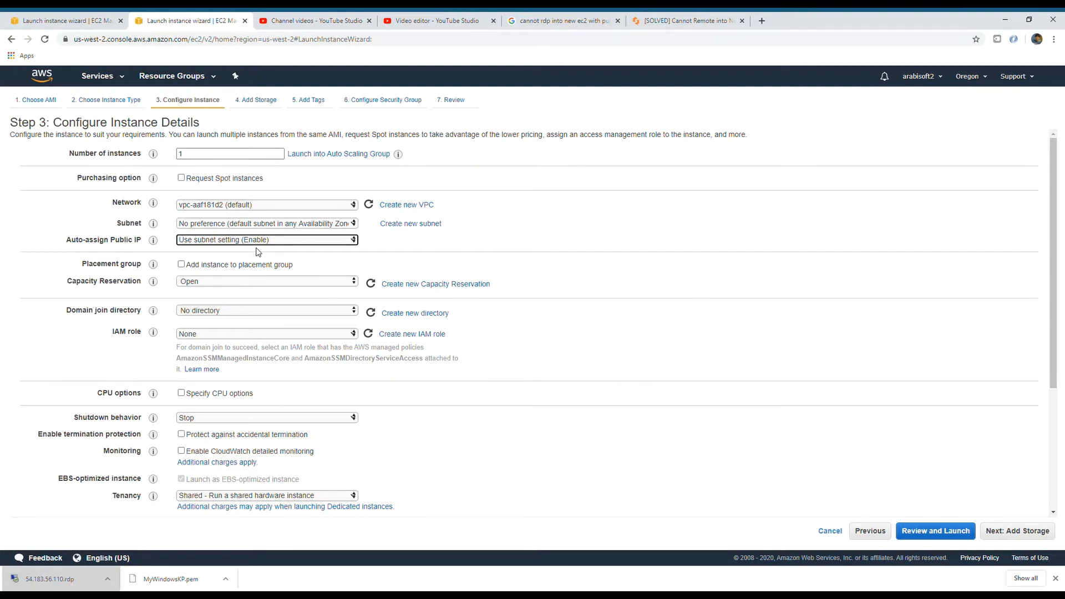
pyautogui.moveTo(205, 251)
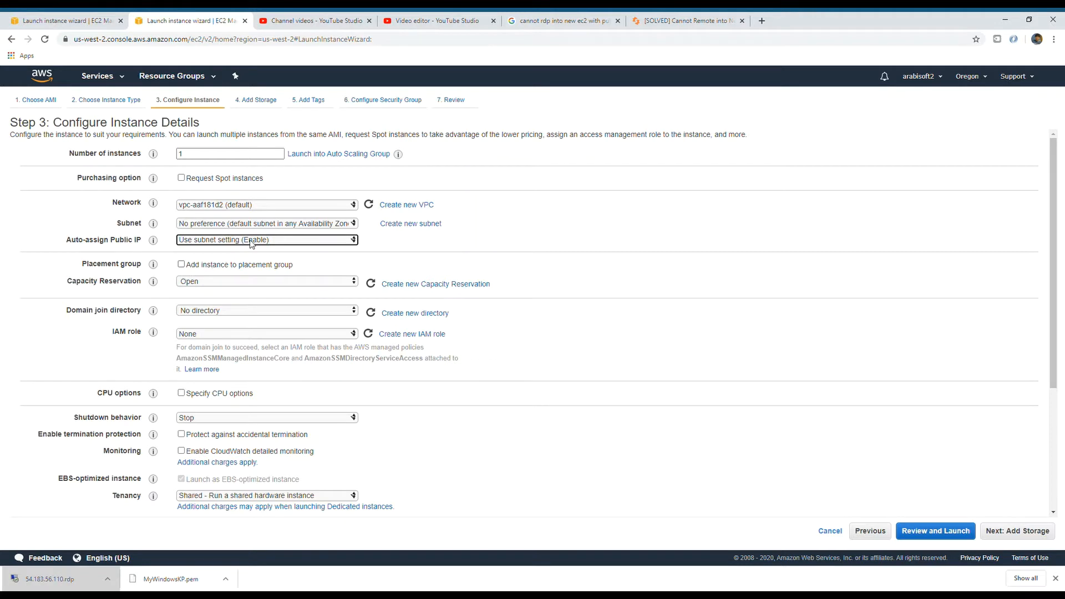
pyautogui.moveTo(276, 245)
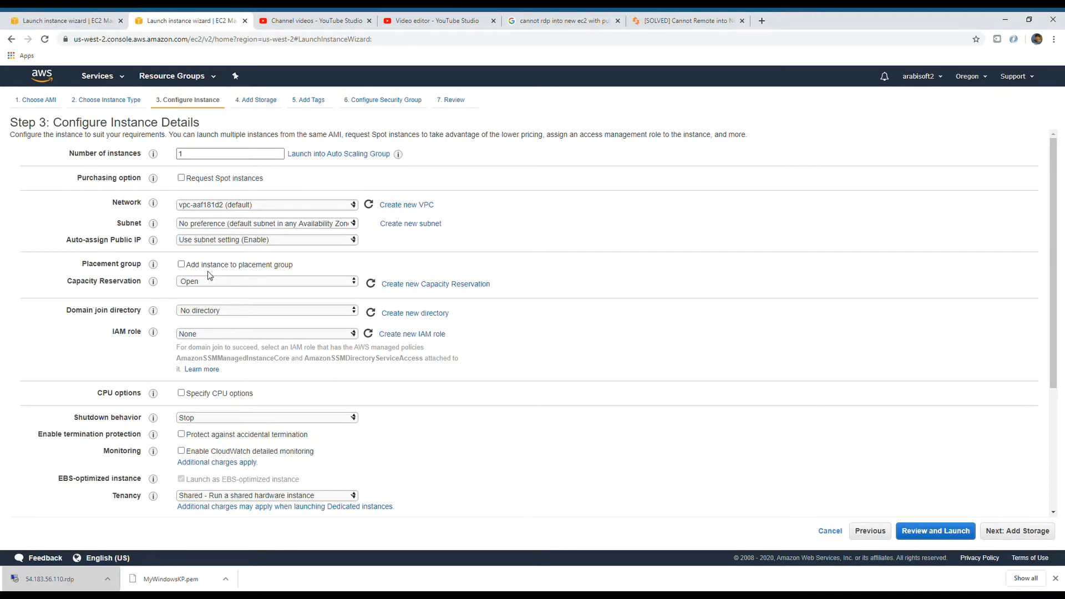
pyautogui.moveTo(88, 246)
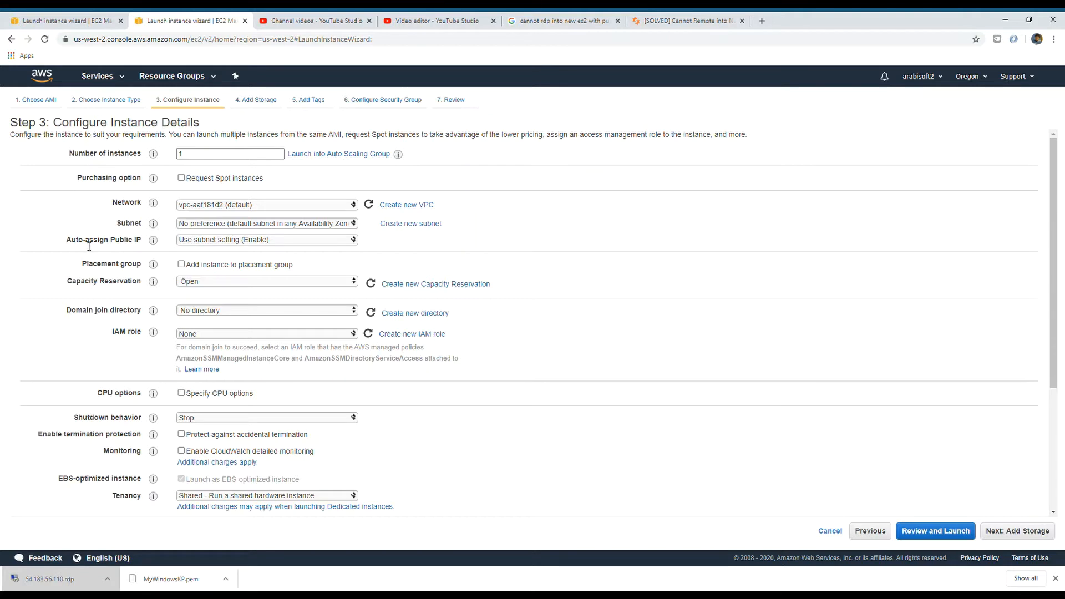
pyautogui.moveTo(161, 278)
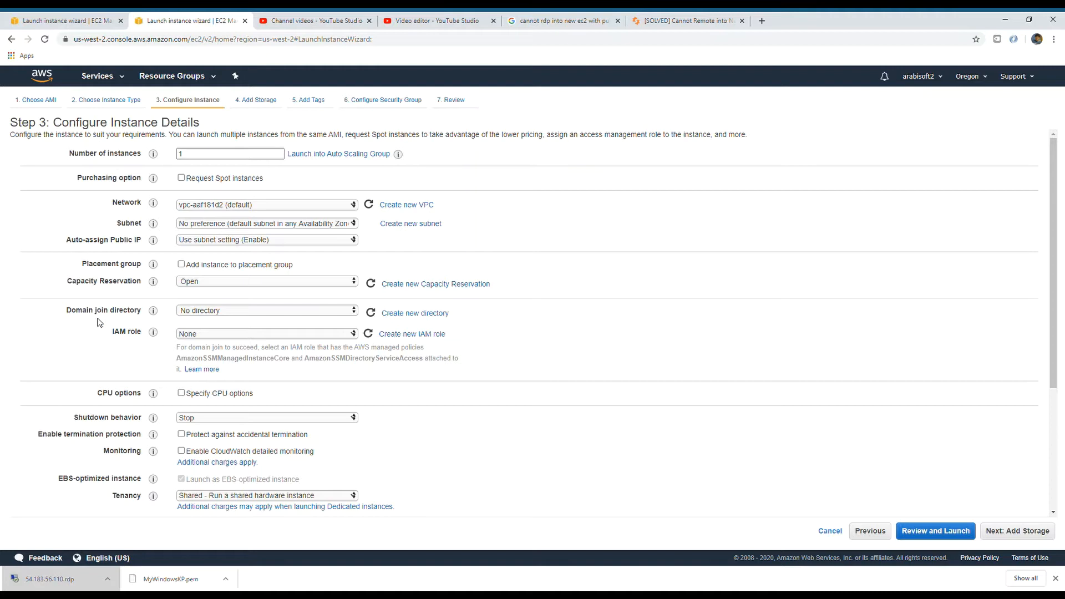
pyautogui.moveTo(145, 354)
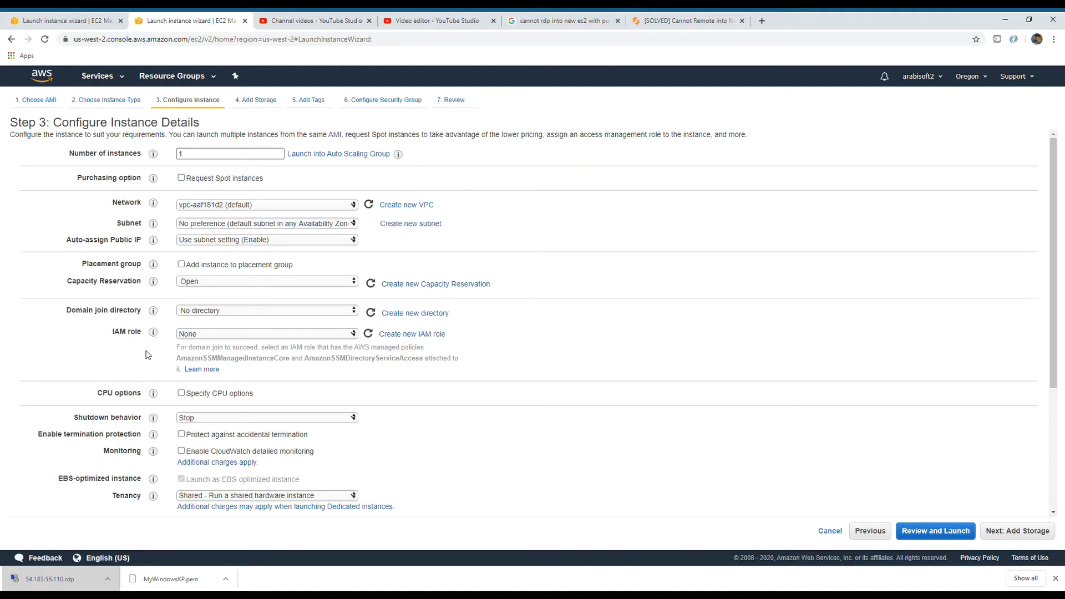
# Tick 'Protect against accidental termination', leaving shutdown behavior at Stop.
pyautogui.scroll(-3)
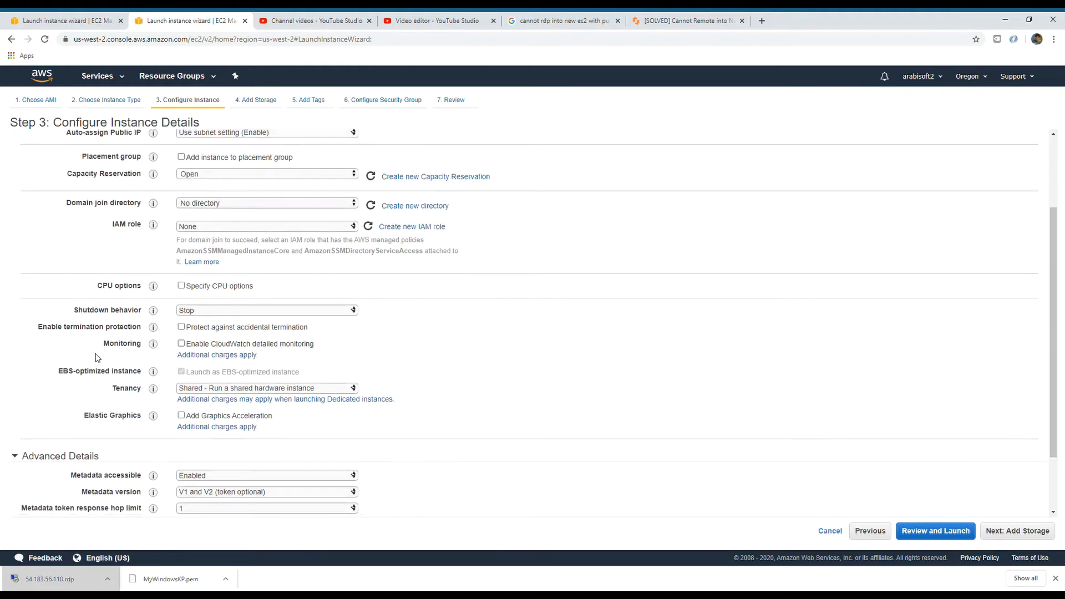
pyautogui.scroll(-3)
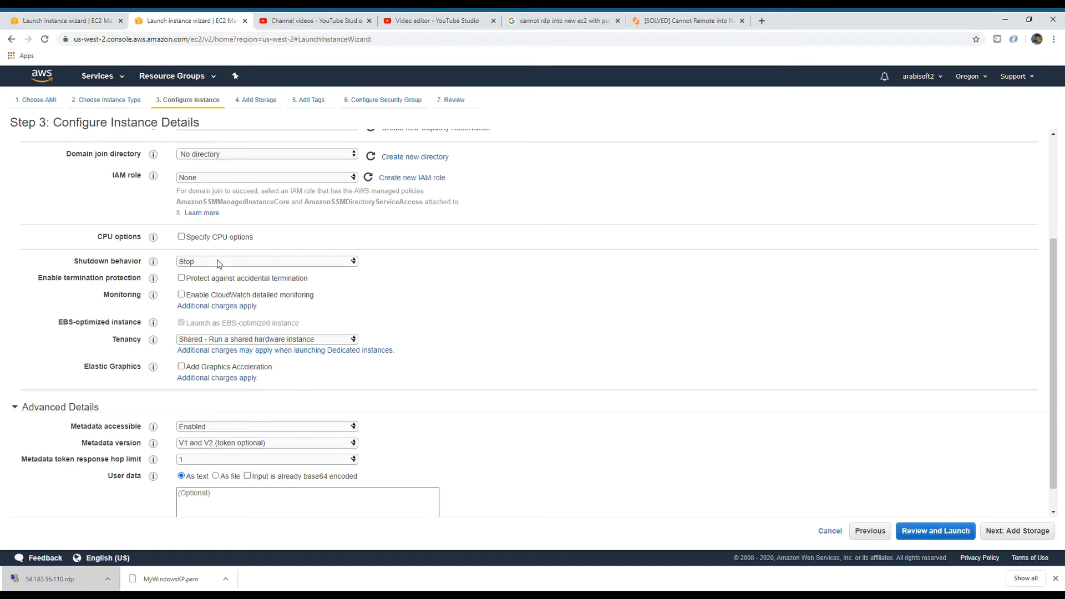
pyautogui.moveTo(209, 275)
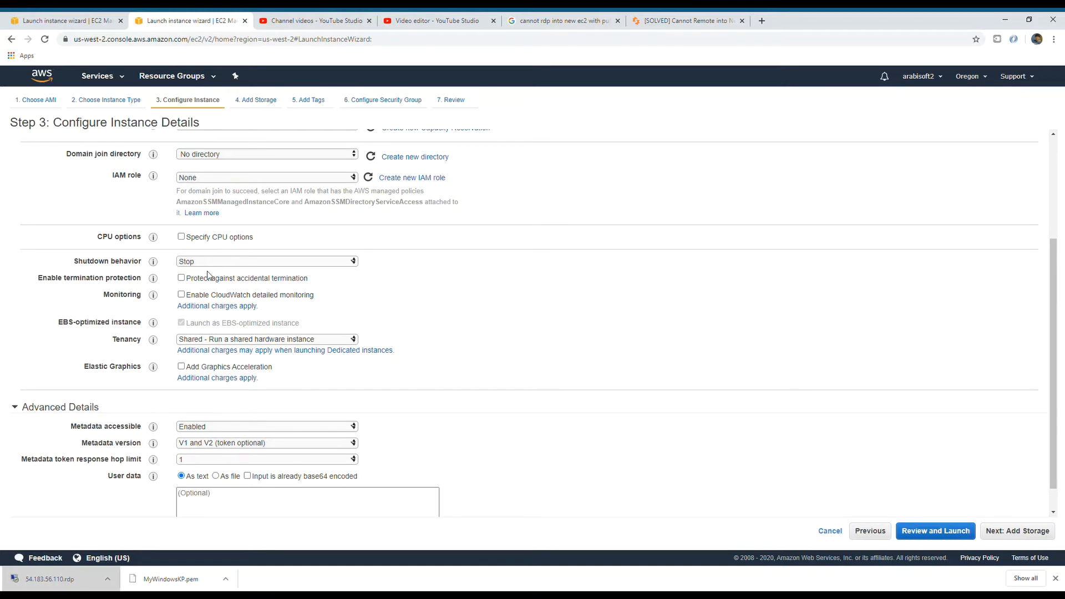
pyautogui.moveTo(207, 280)
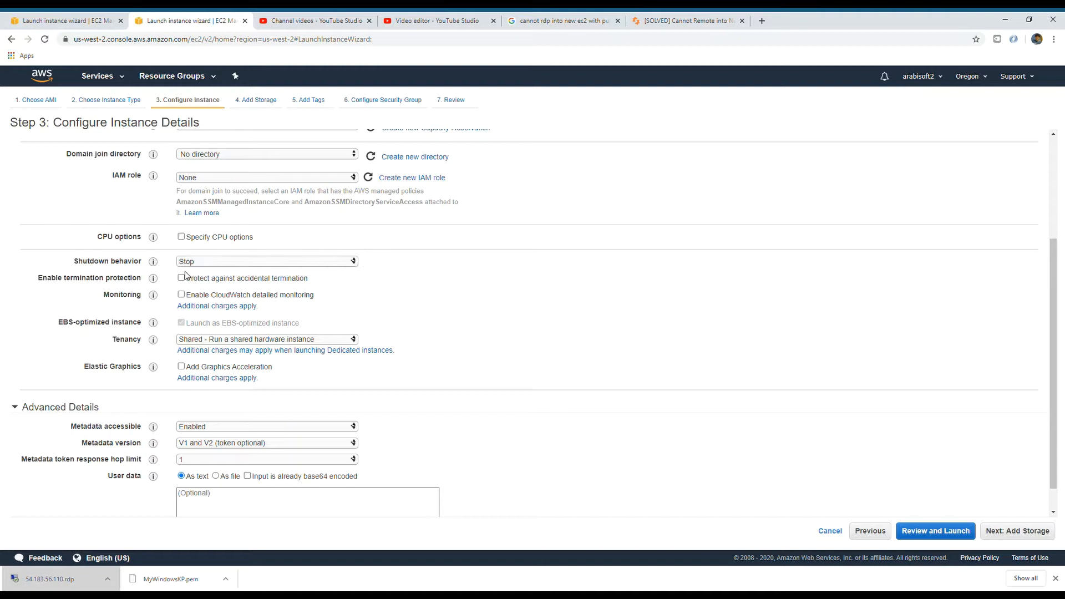
pyautogui.click(265, 261)
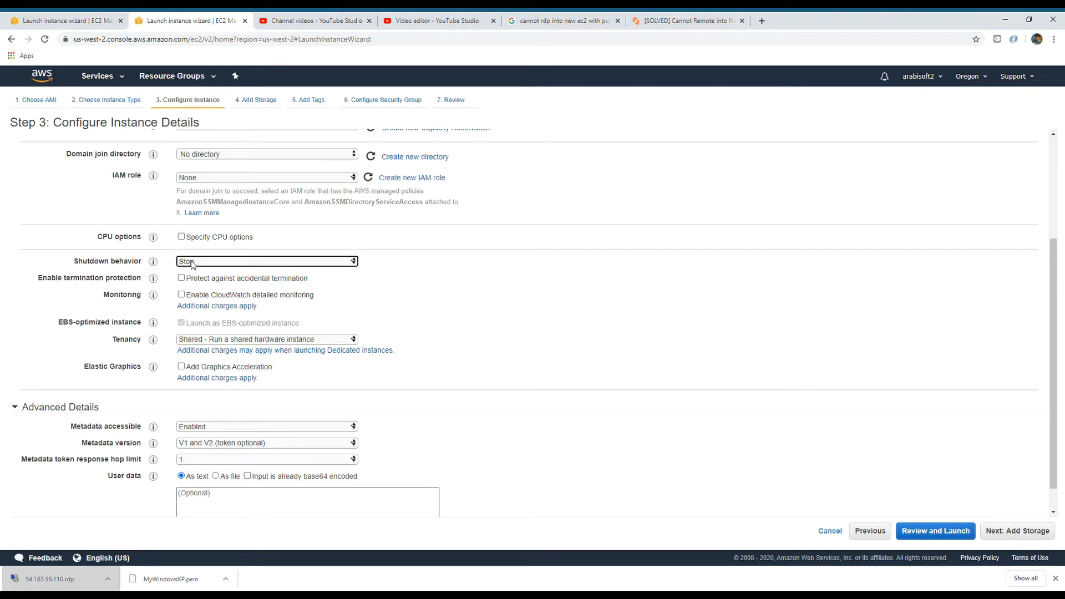
pyautogui.moveTo(73, 265)
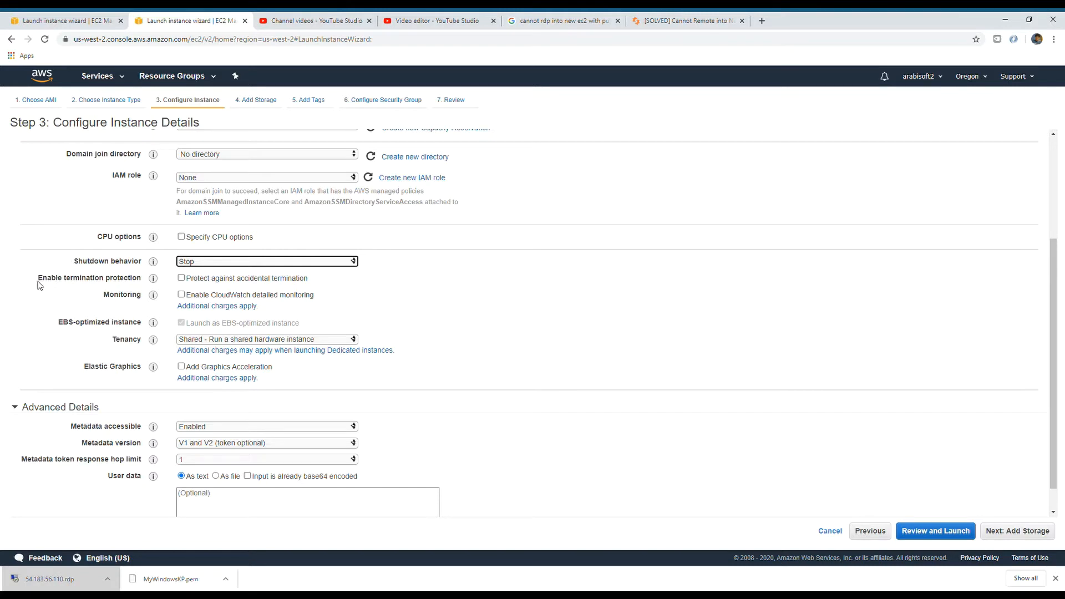
pyautogui.doubleClick(88, 278)
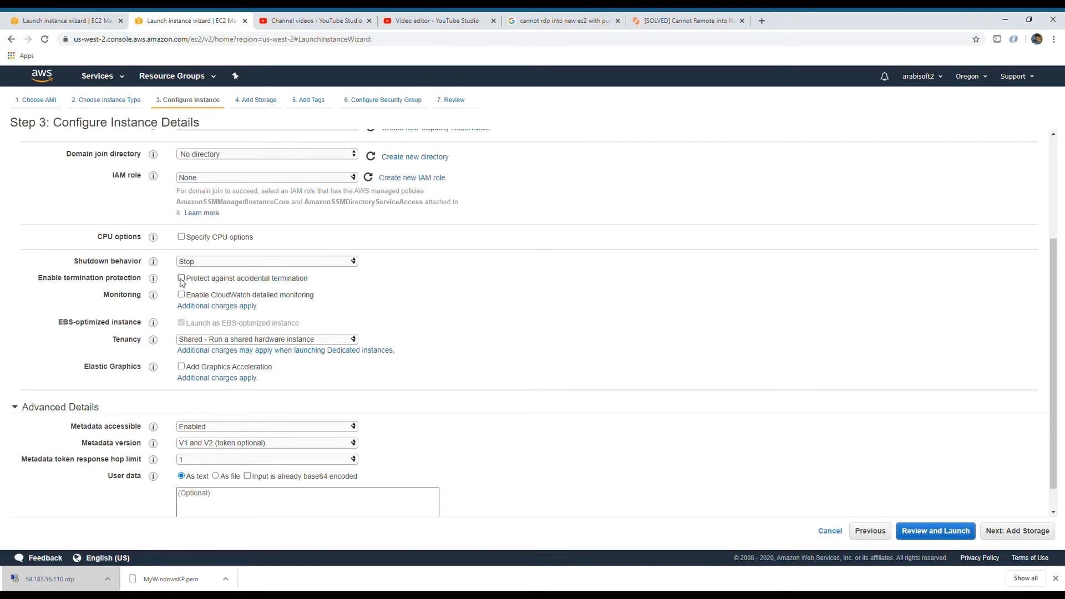
pyautogui.click(182, 278)
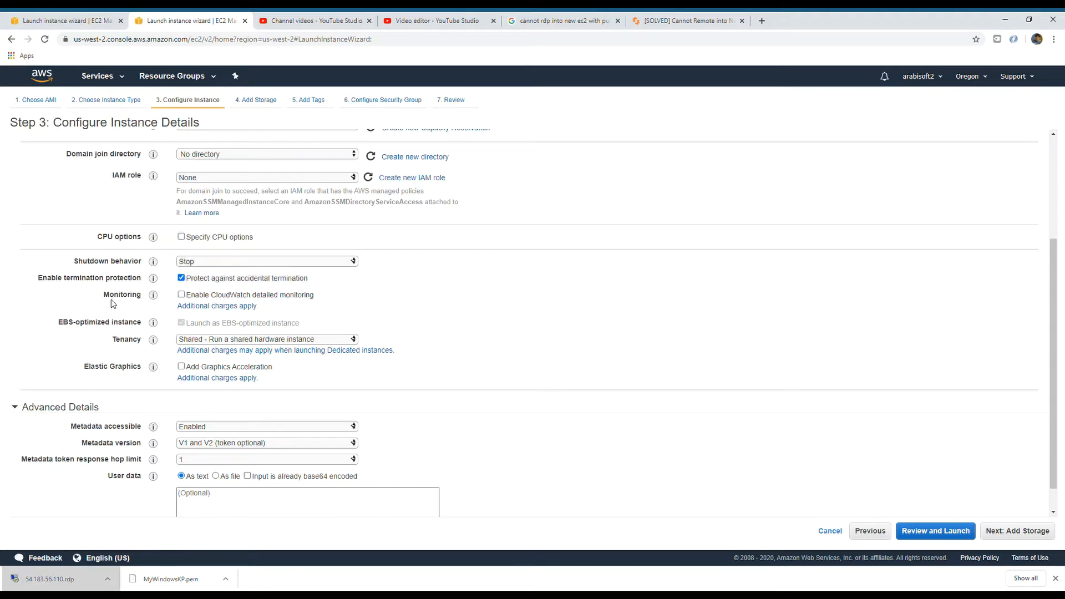
pyautogui.moveTo(228, 346)
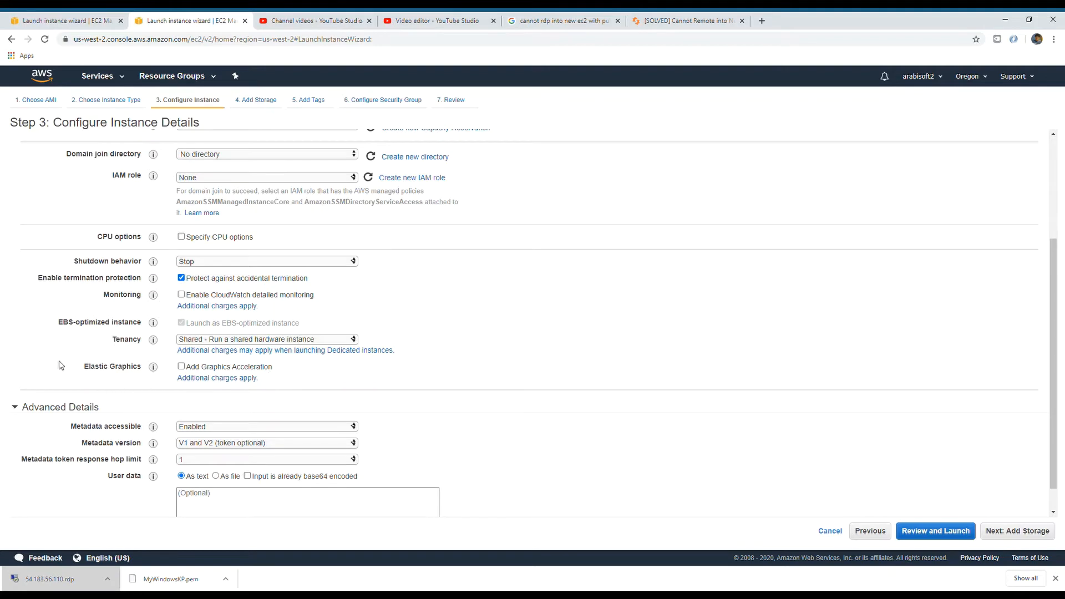
pyautogui.moveTo(298, 383)
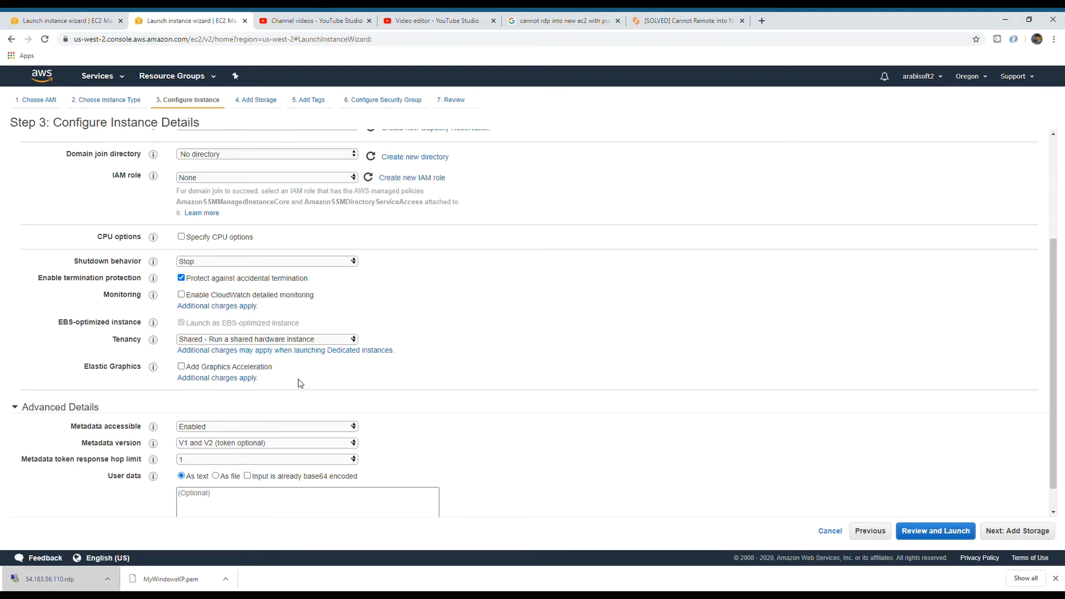
pyautogui.scroll(-3)
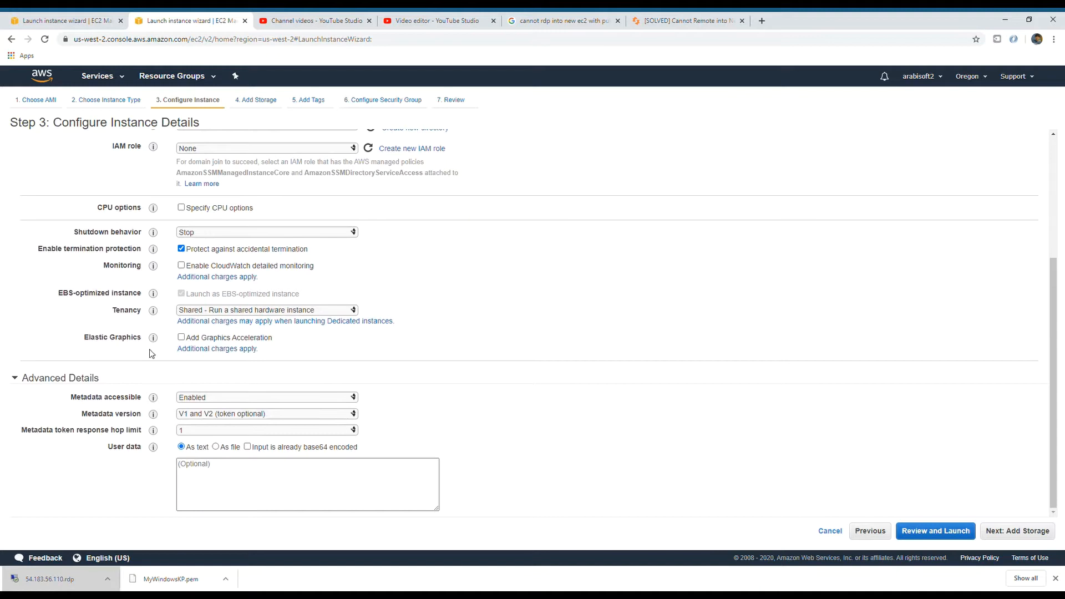
pyautogui.moveTo(153, 338)
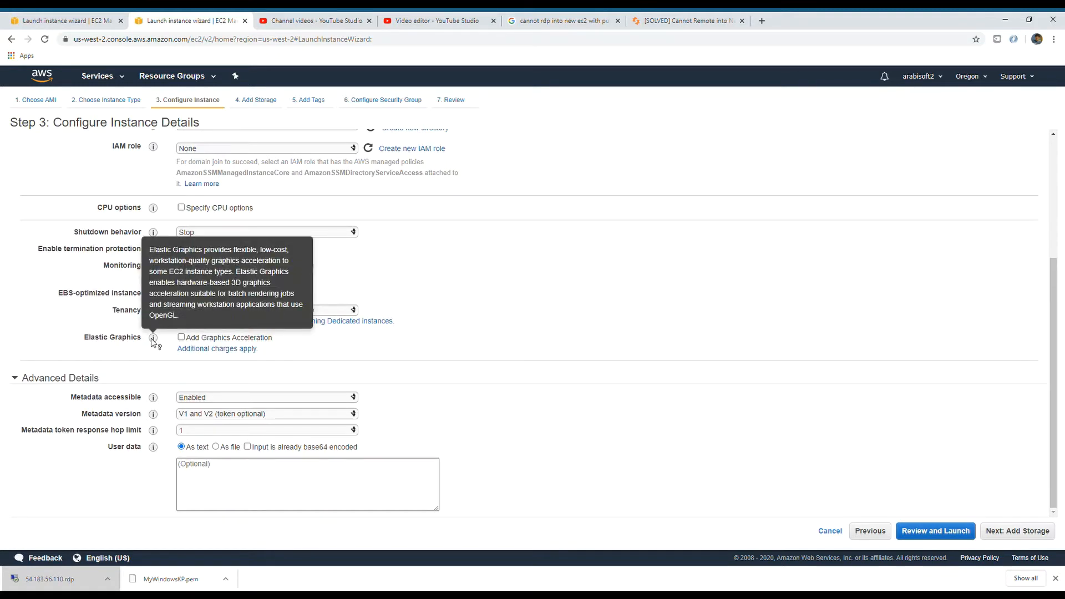
pyautogui.click(181, 249)
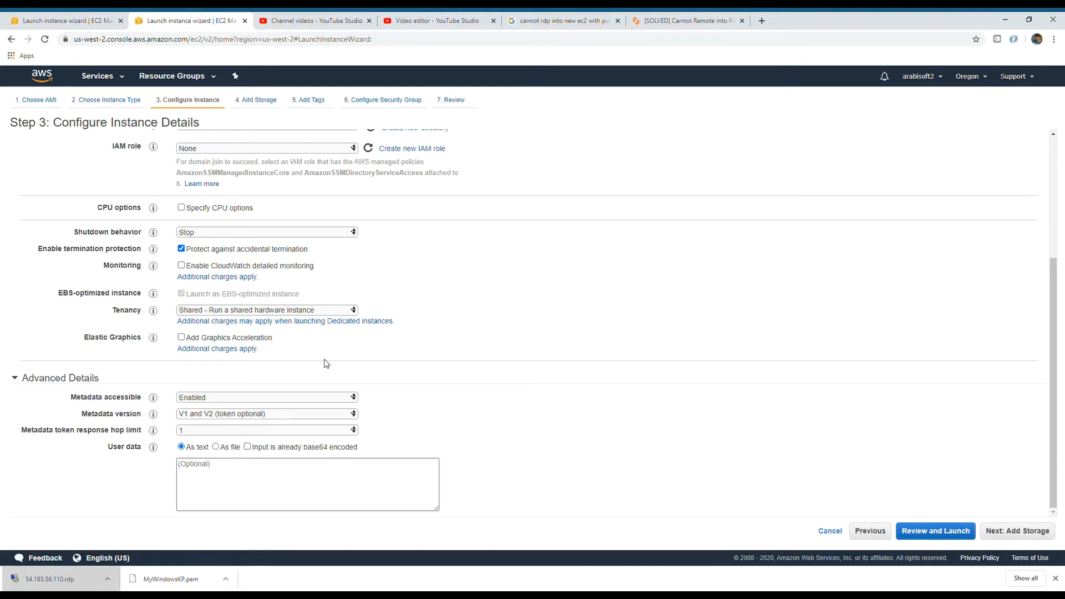
pyautogui.moveTo(1016, 530)
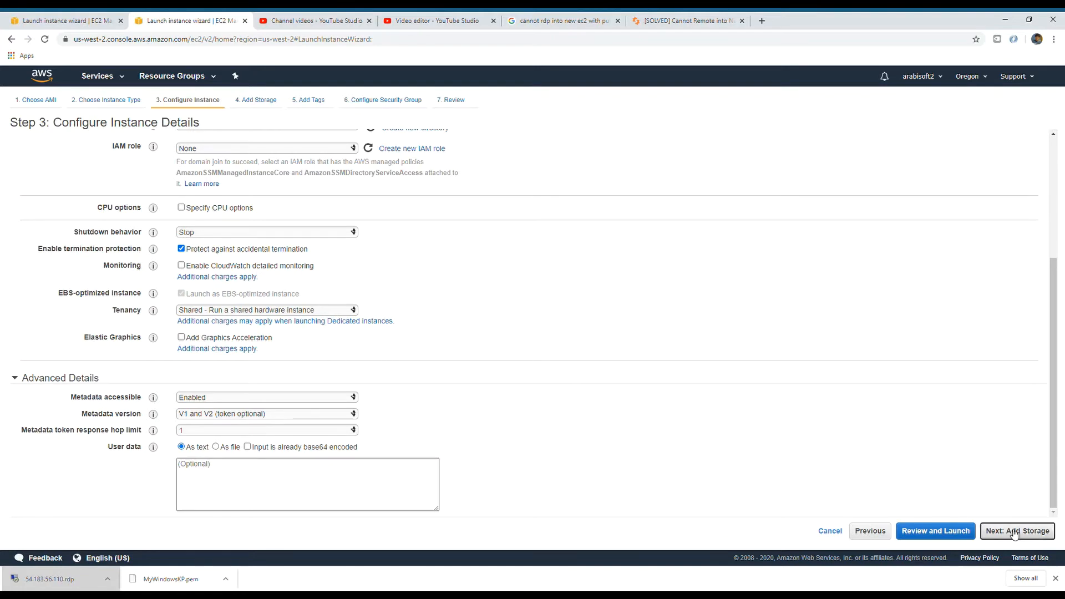
# Advance through Add Storage and Add Tags with defaults to Configure Security Group.
pyautogui.click(1017, 530)
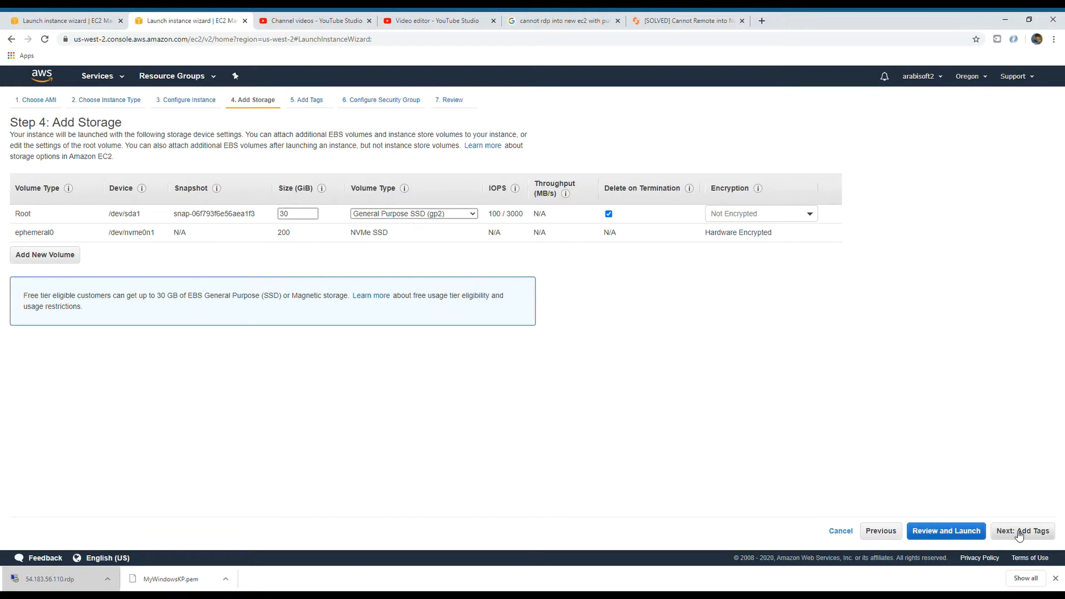
pyautogui.click(1021, 530)
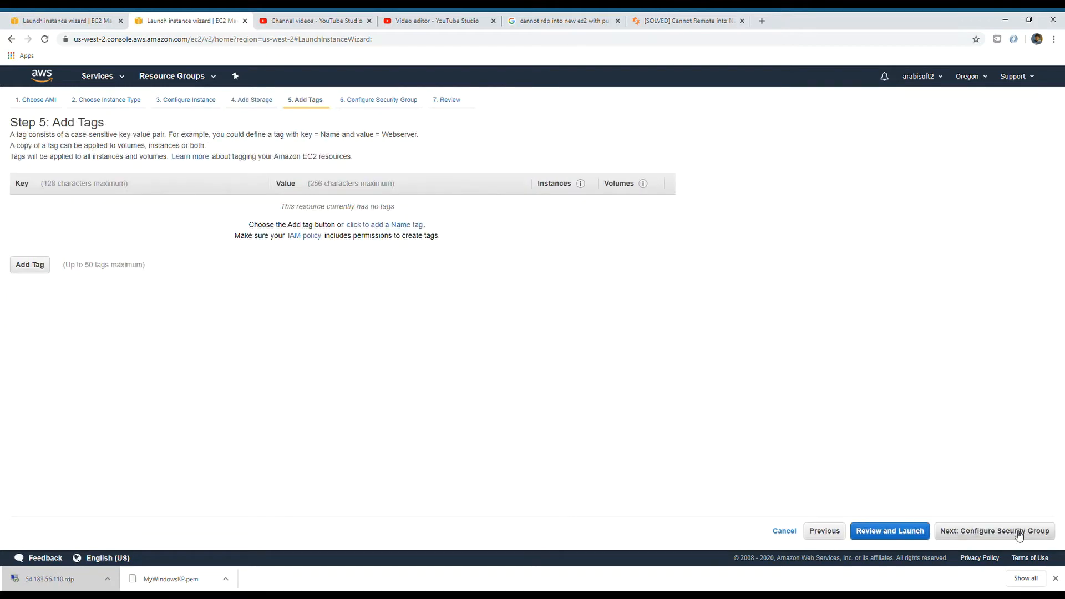
pyautogui.click(994, 530)
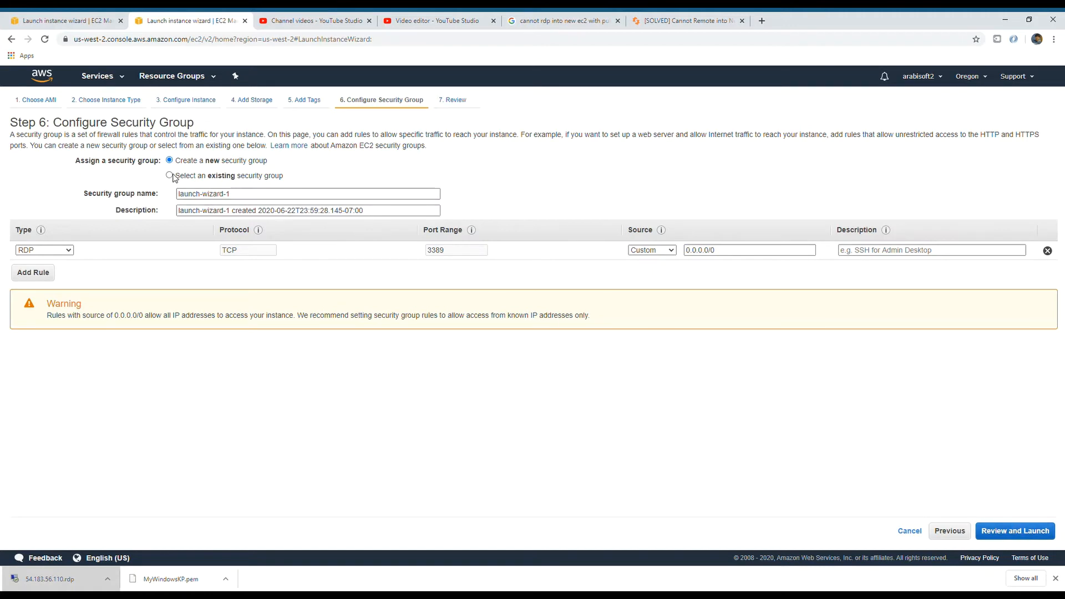
pyautogui.moveTo(143, 275)
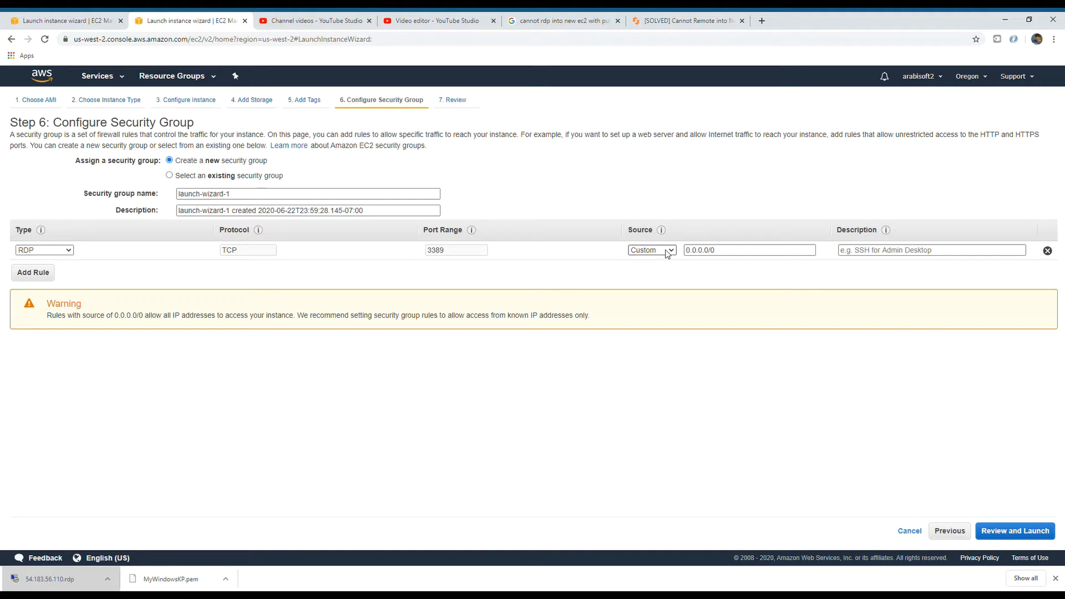
pyautogui.moveTo(650, 284)
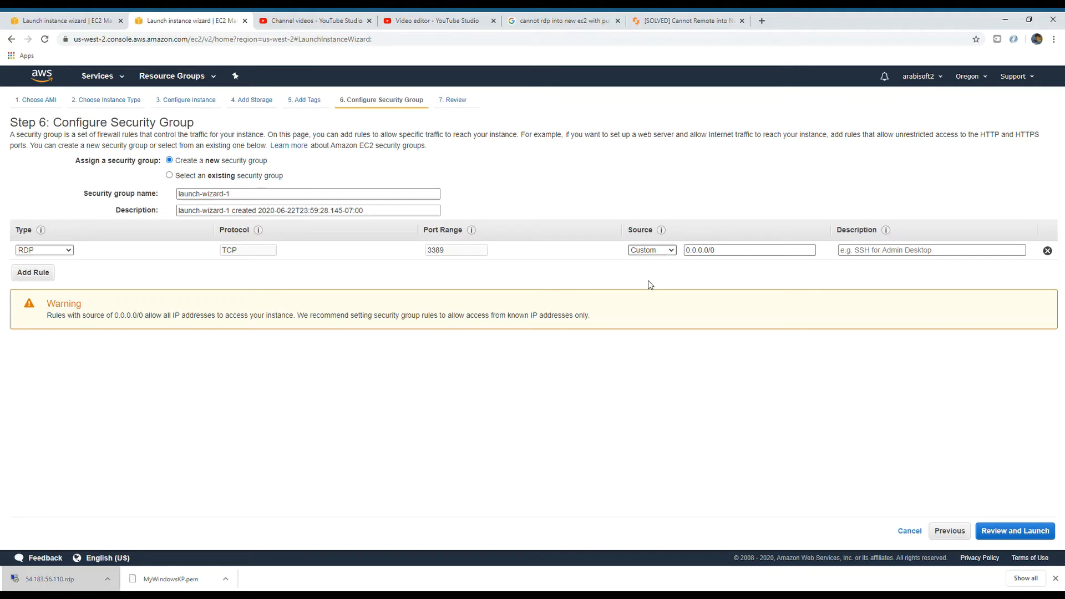
# Set the RDP port 3389 rule's source to Anywhere and go to Review and Launch.
pyautogui.click(651, 249)
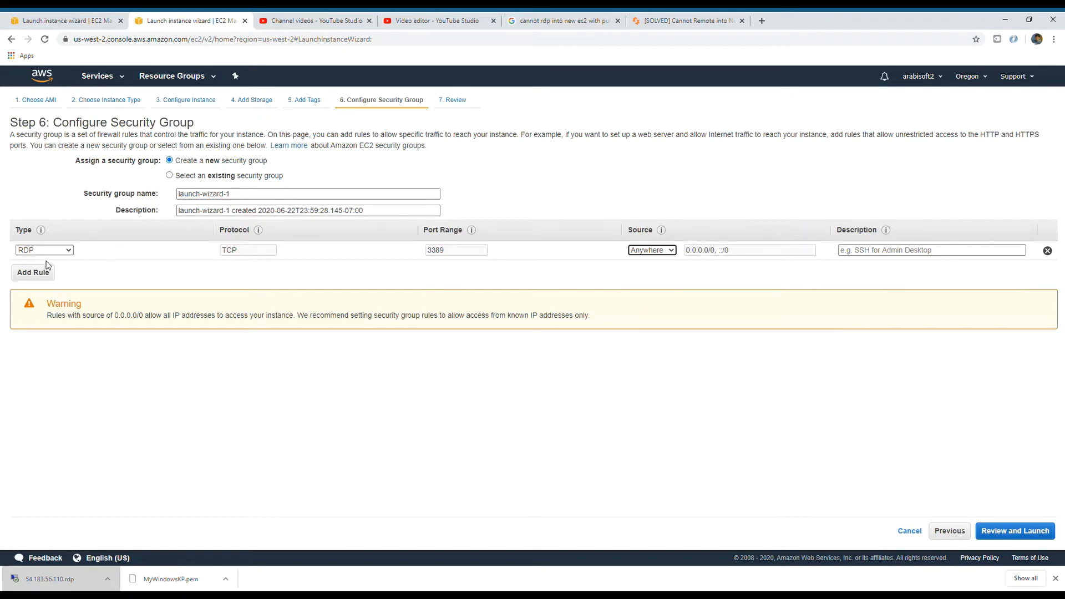
pyautogui.moveTo(438, 269)
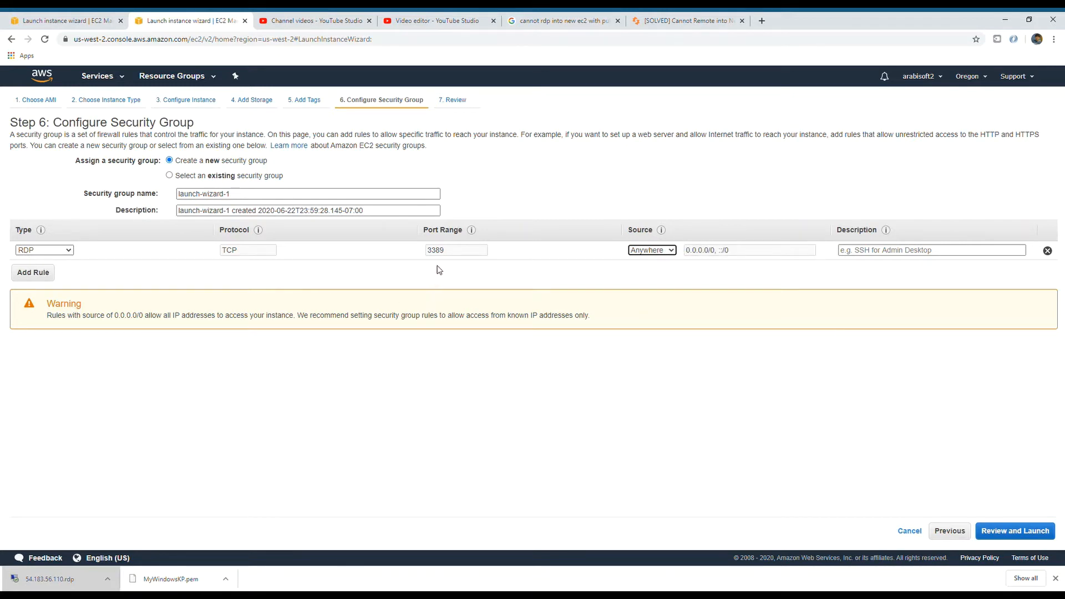
pyautogui.moveTo(396, 288)
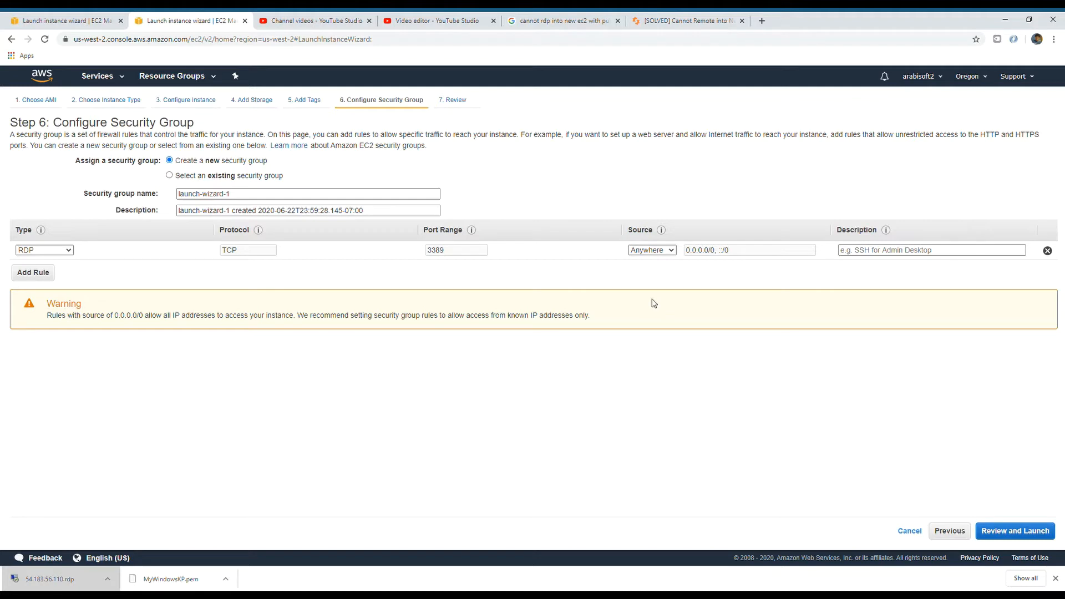
pyautogui.moveTo(714, 277)
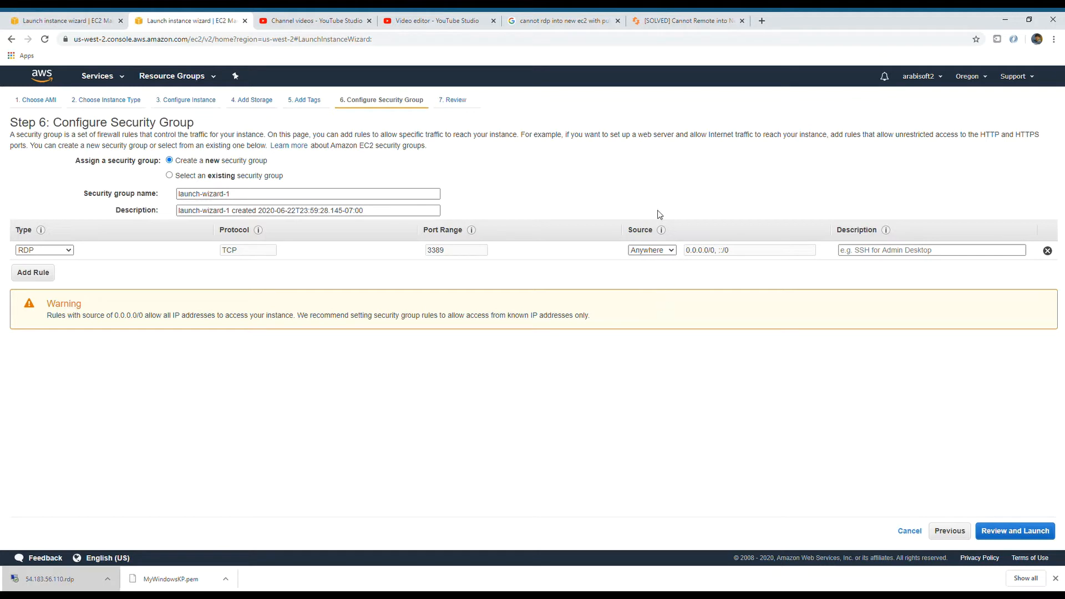
pyautogui.moveTo(923, 429)
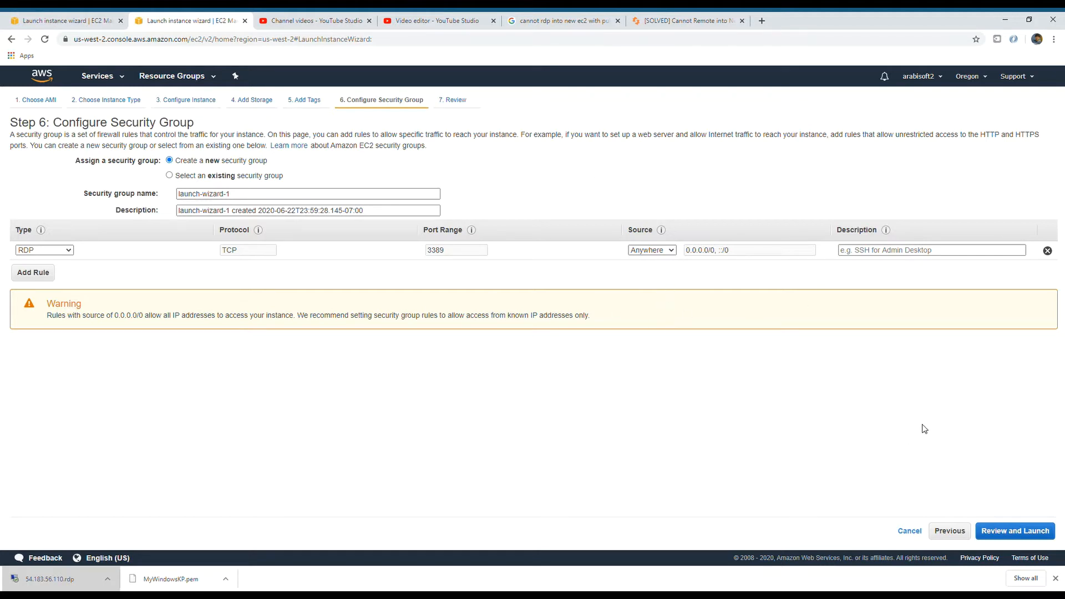
pyautogui.moveTo(647, 259)
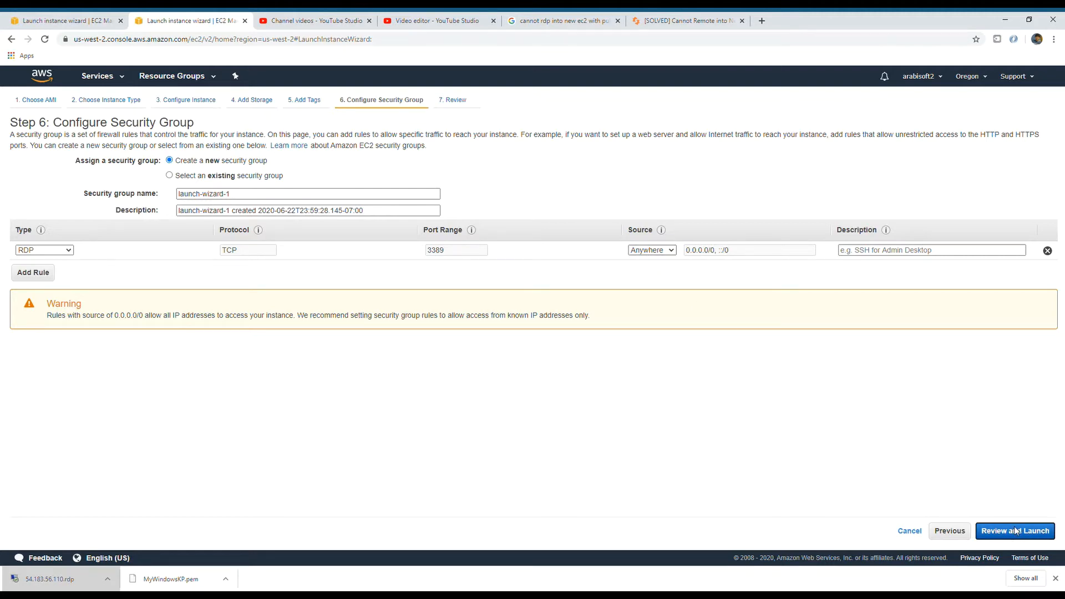
pyautogui.click(1013, 530)
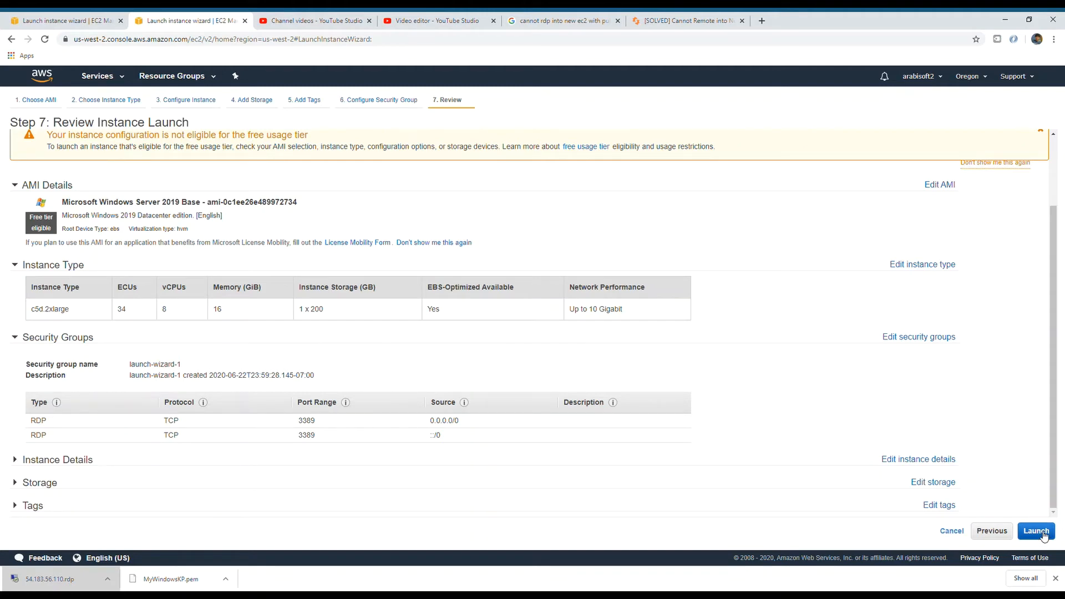
# Launch from the review page to bring up the key pair prompt showing no key pairs.
pyautogui.click(1035, 530)
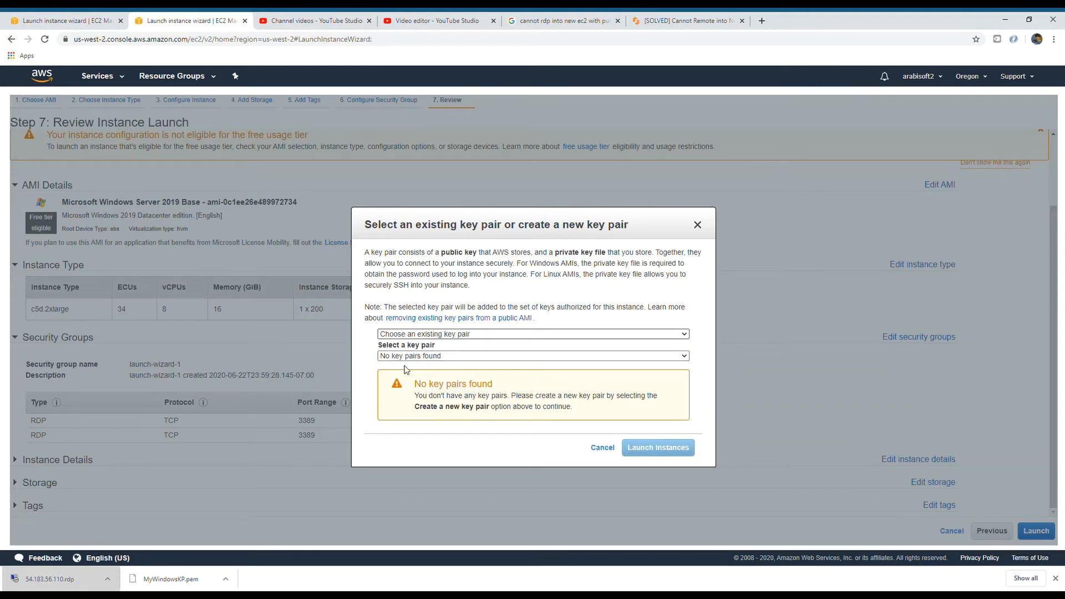
# Create key pair MyWindowsKey, download its private key file, and launch the instance.
pyautogui.click(532, 333)
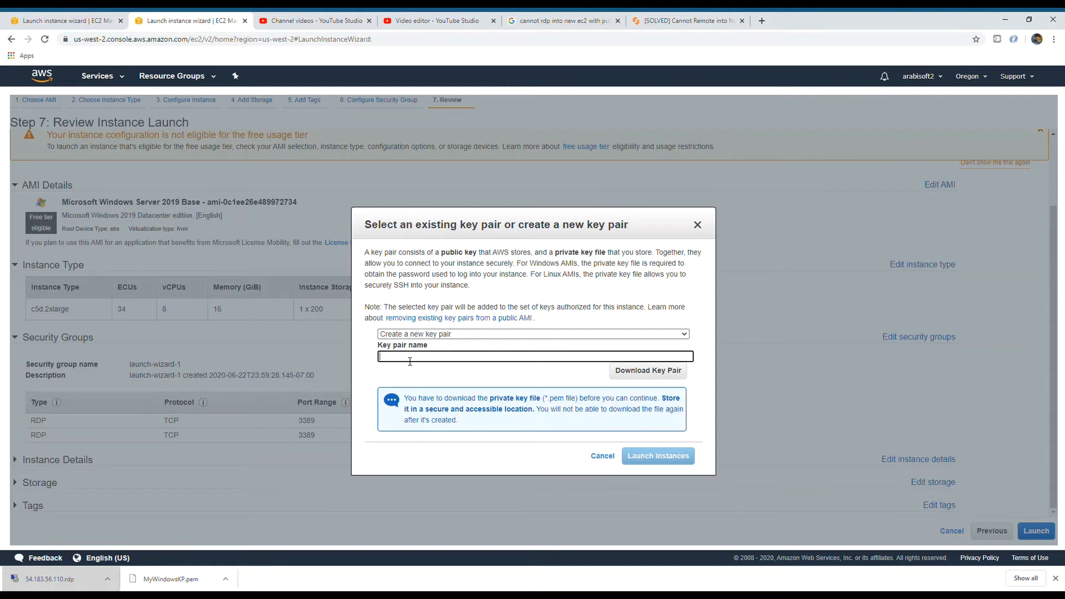
pyautogui.write('MyWindowsKey')
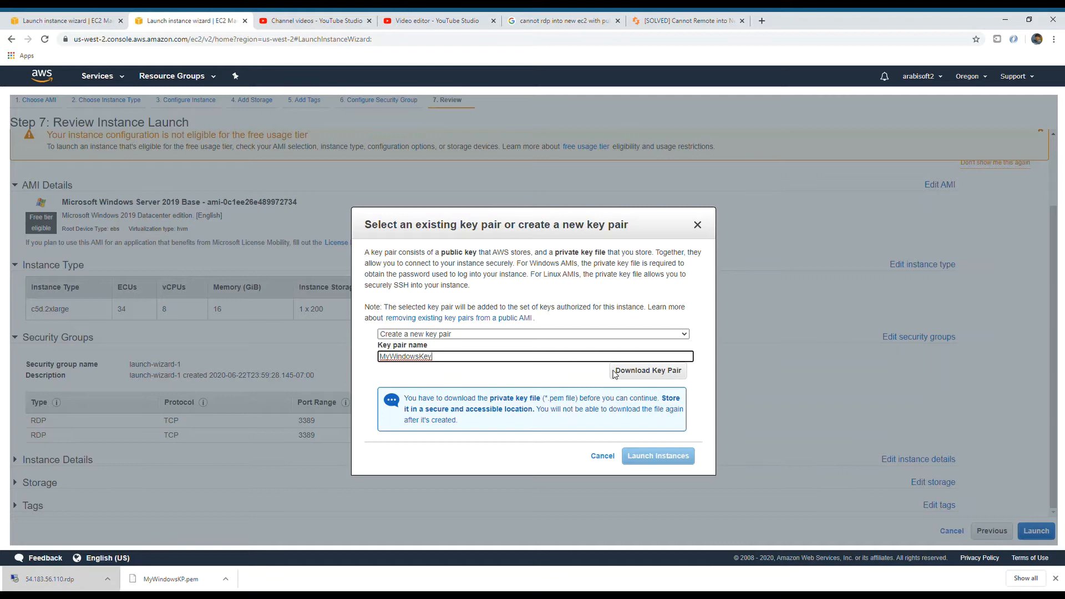
pyautogui.moveTo(638, 377)
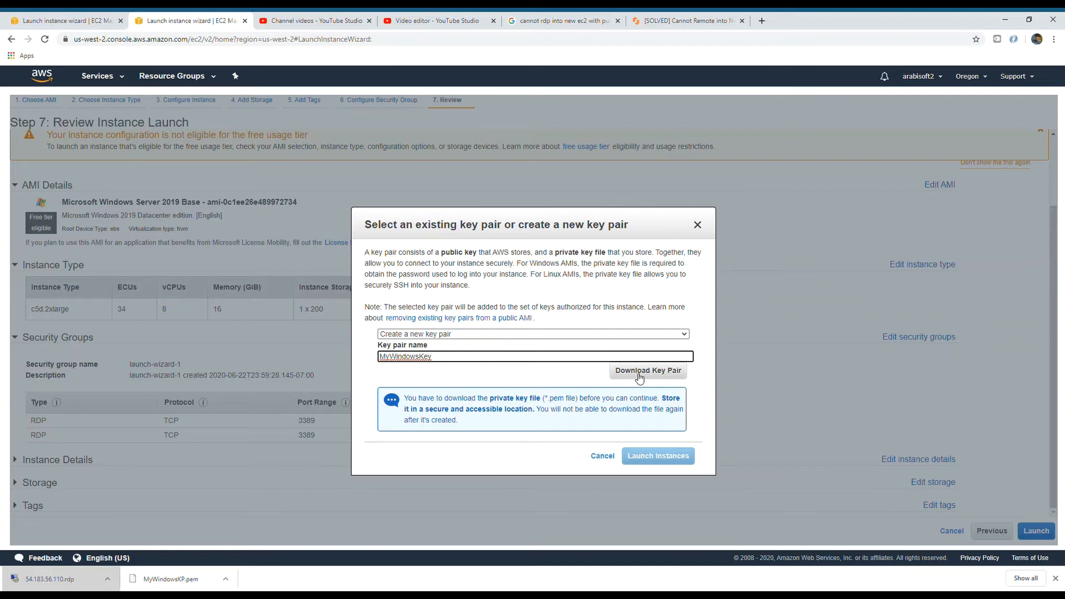
pyautogui.moveTo(654, 376)
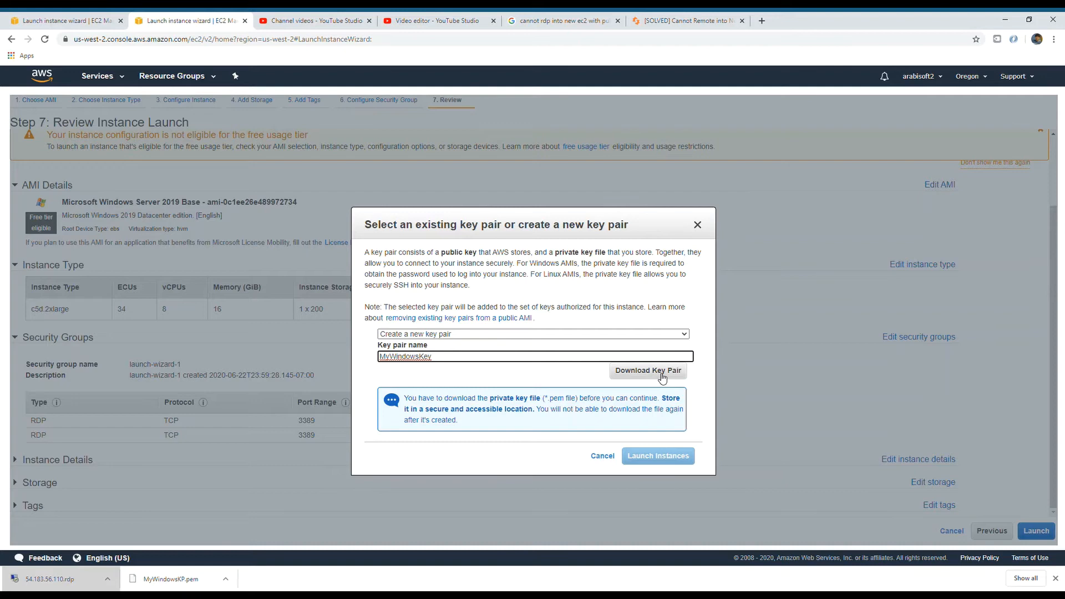
pyautogui.moveTo(662, 378)
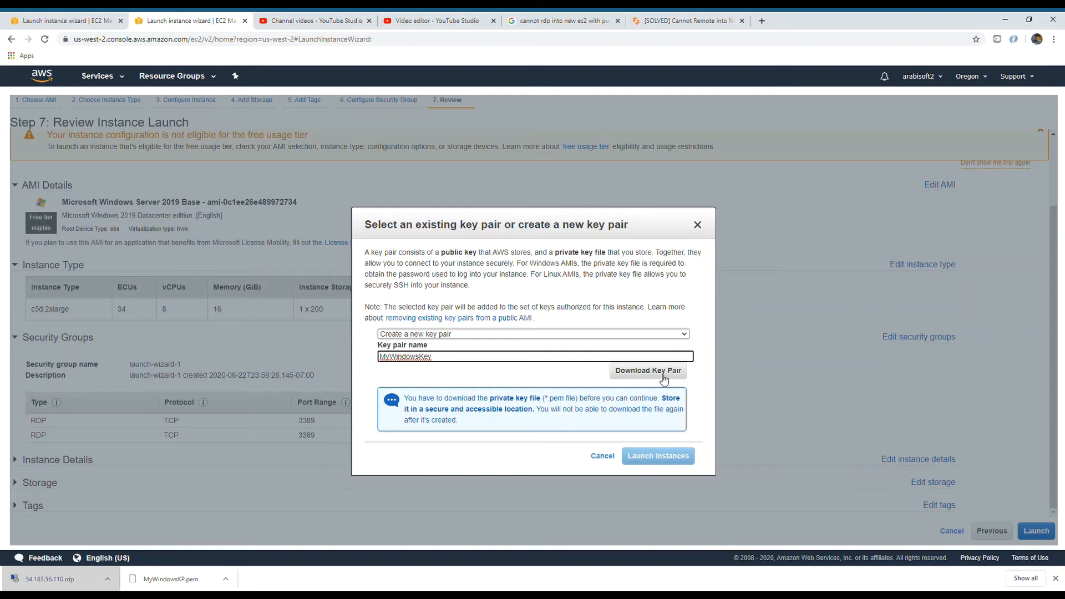
pyautogui.click(647, 370)
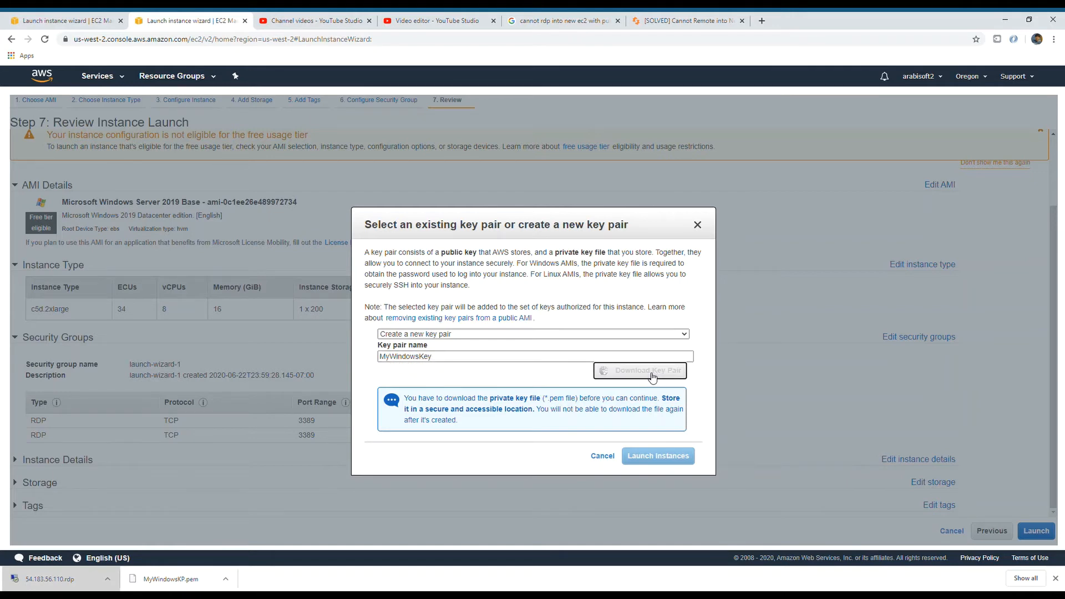
pyautogui.click(647, 370)
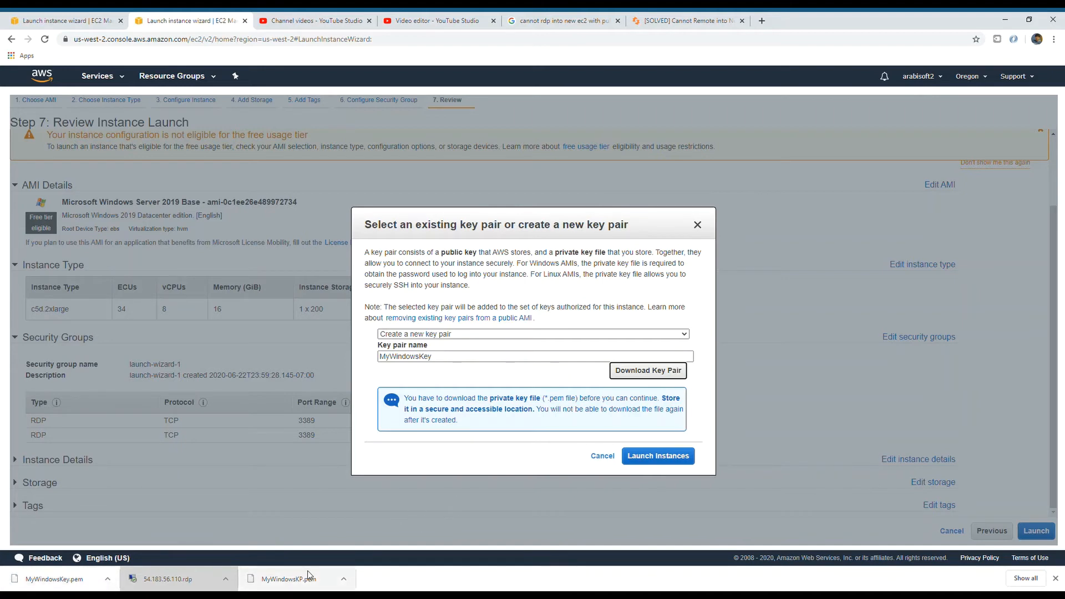
pyautogui.moveTo(358, 566)
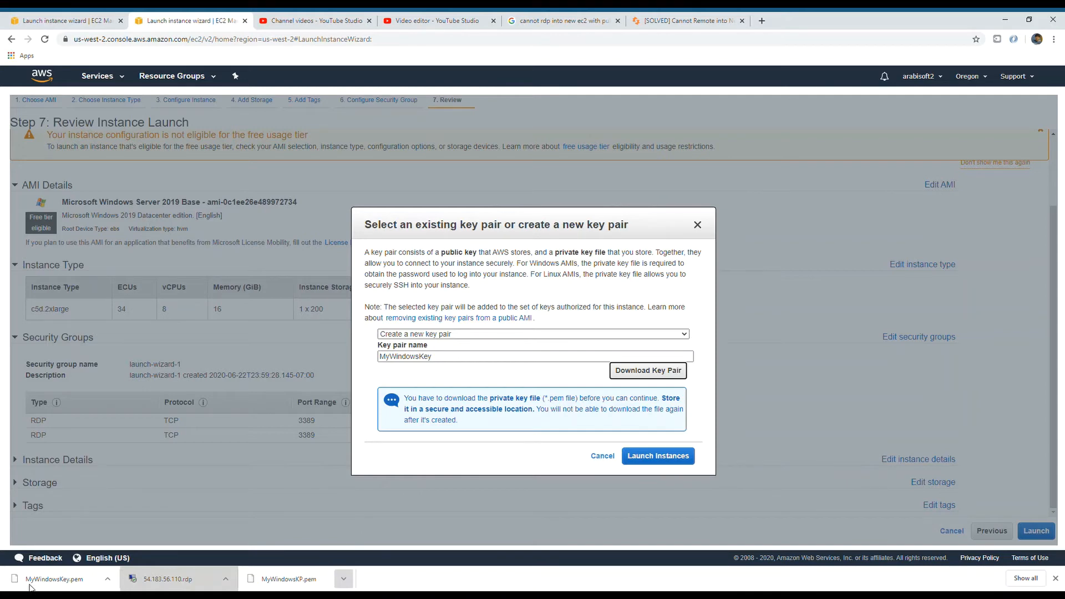
pyautogui.moveTo(632, 444)
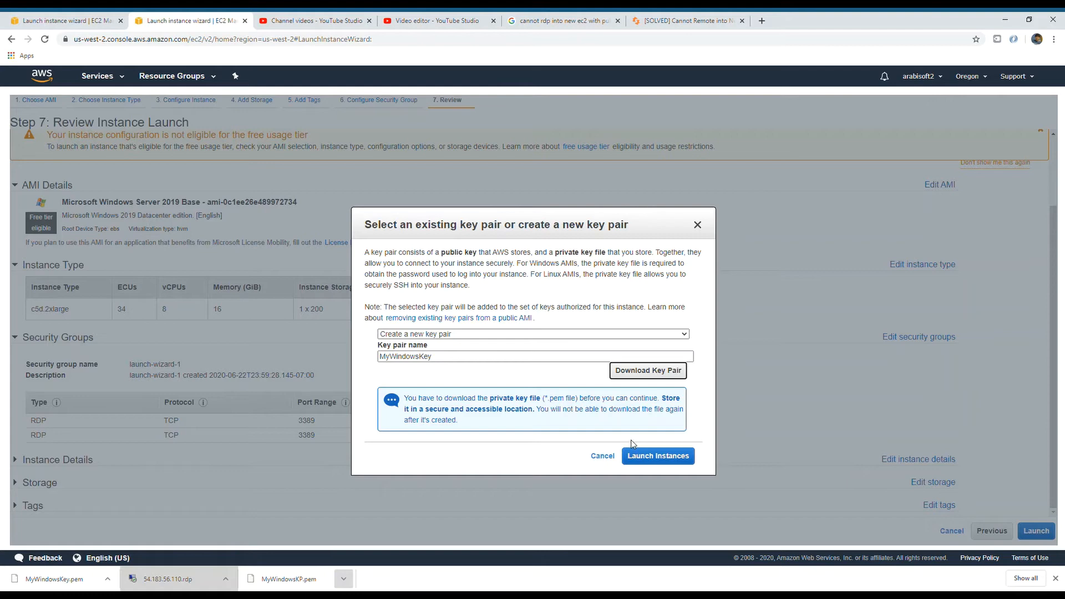
pyautogui.click(657, 456)
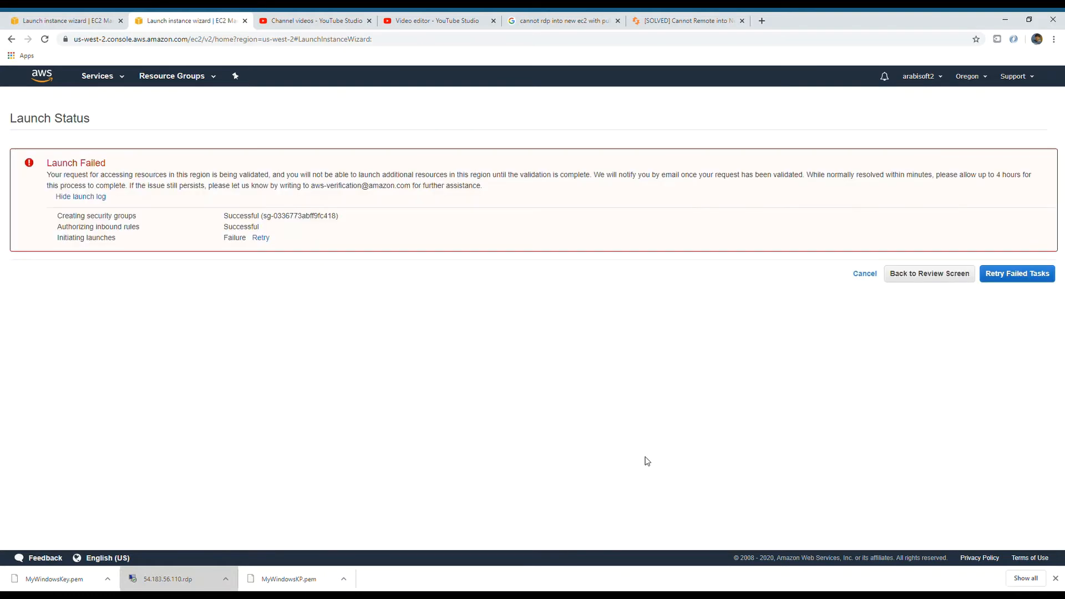
pyautogui.moveTo(185, 203)
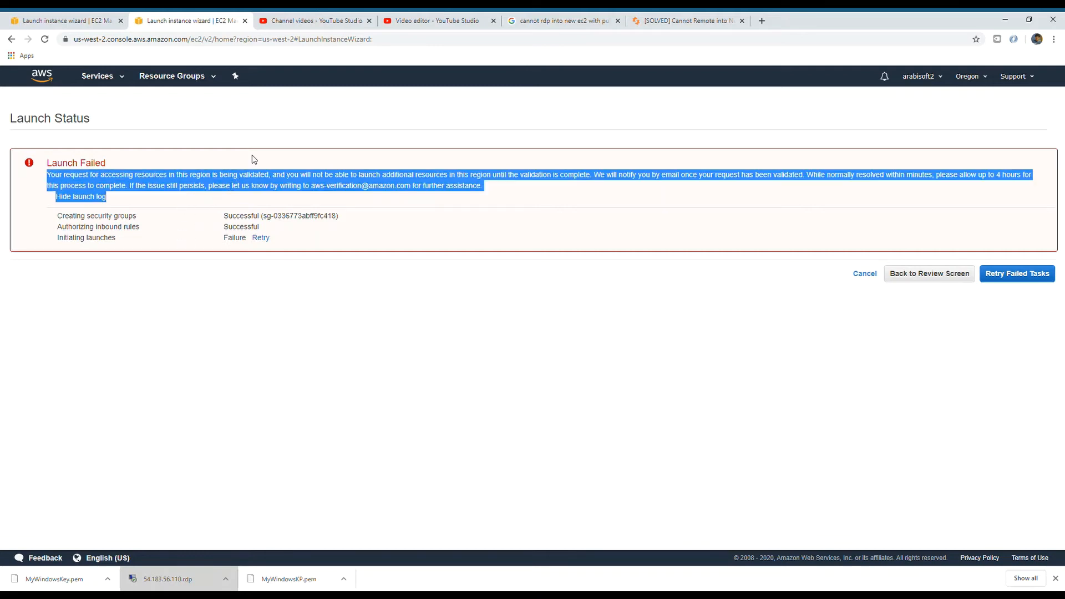
pyautogui.moveTo(258, 203)
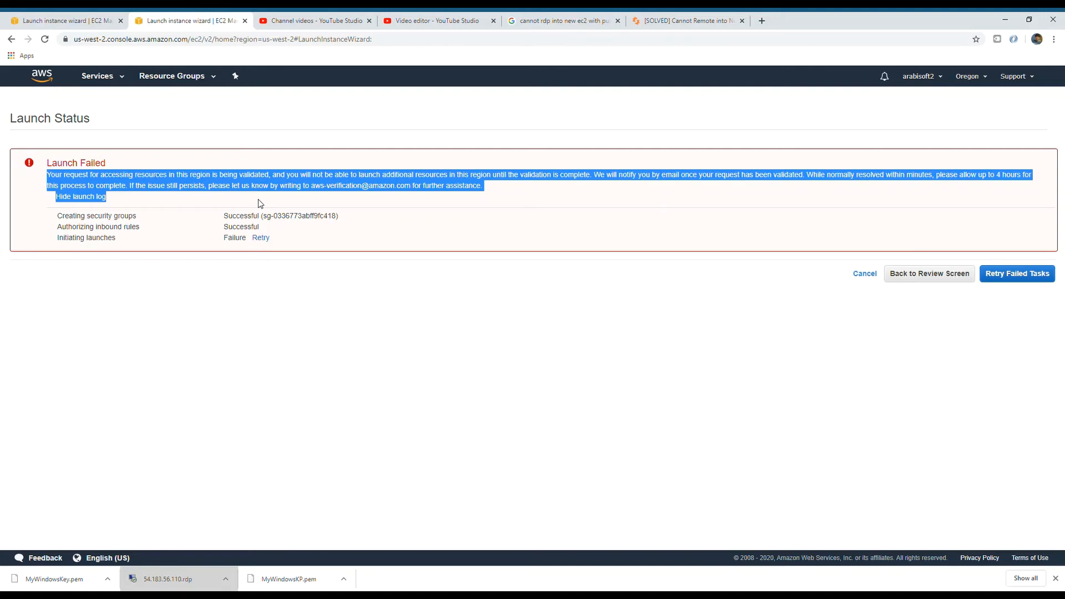
pyautogui.moveTo(662, 224)
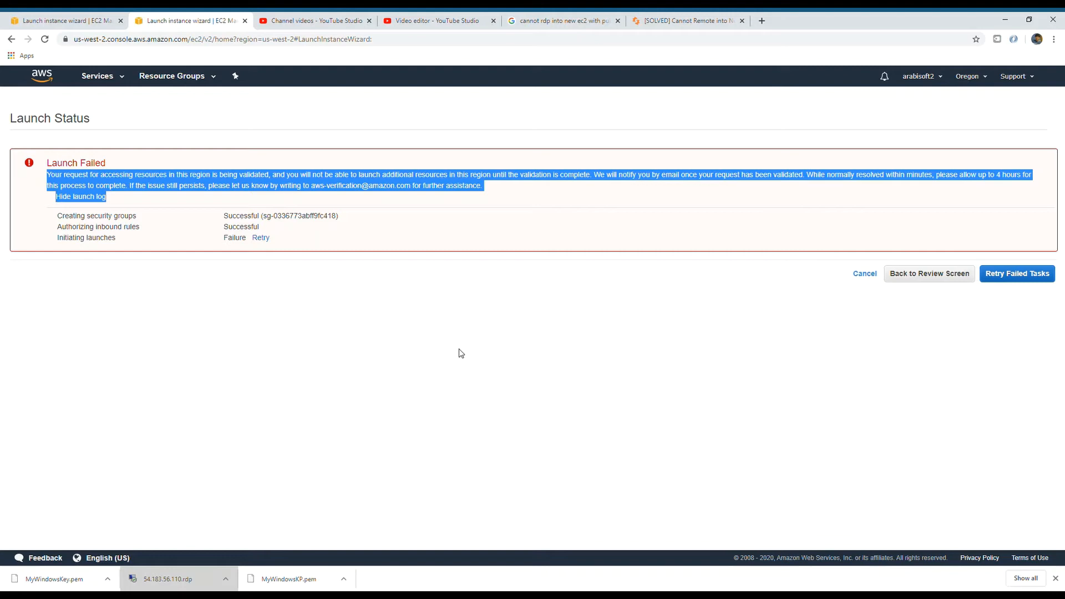
pyautogui.moveTo(272, 242)
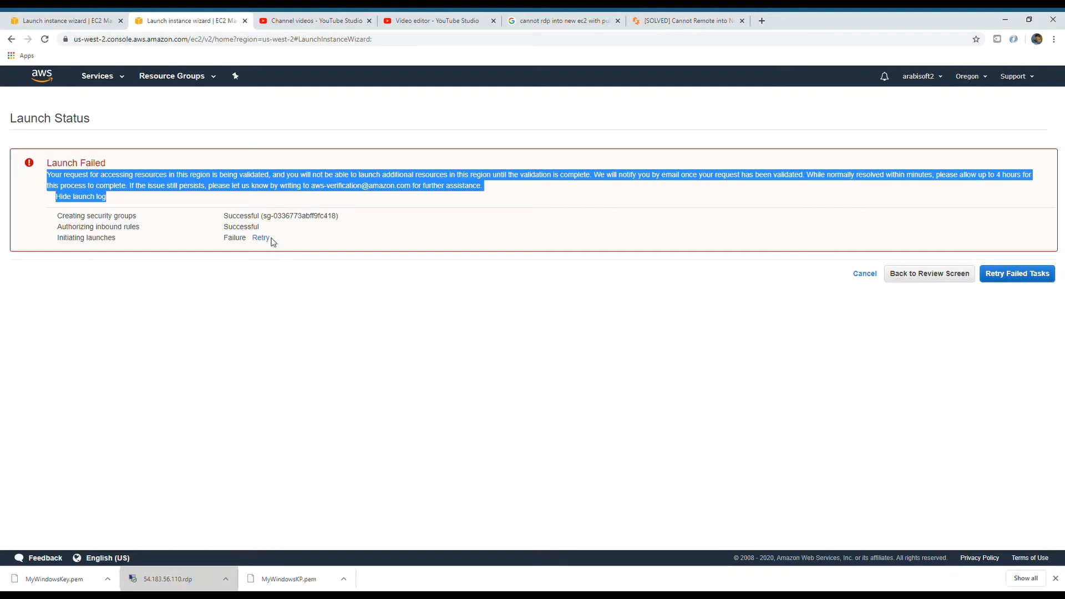
pyautogui.moveTo(260, 238)
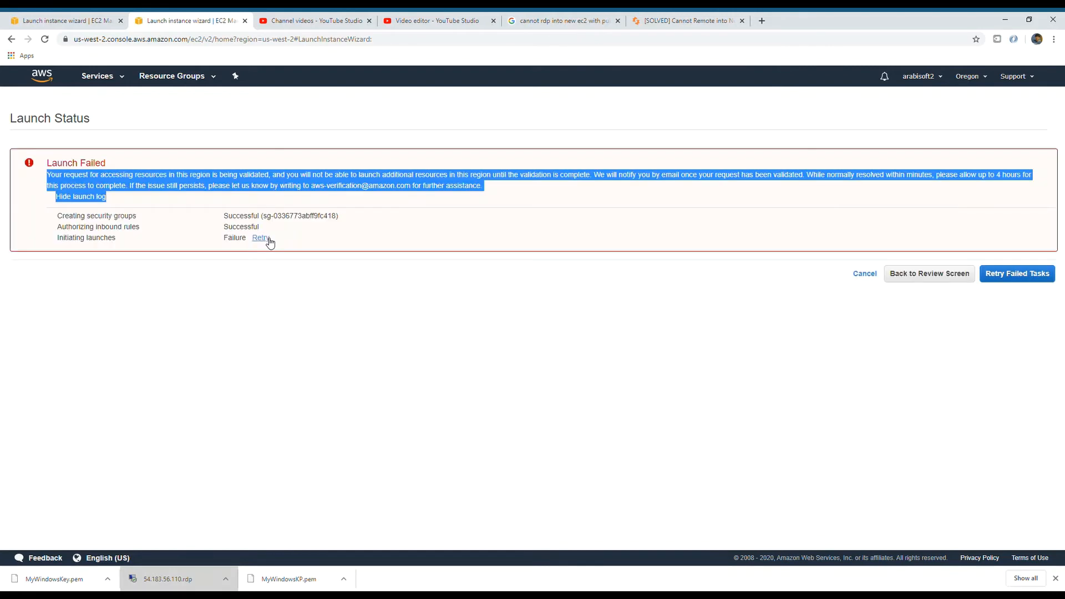
pyautogui.moveTo(263, 297)
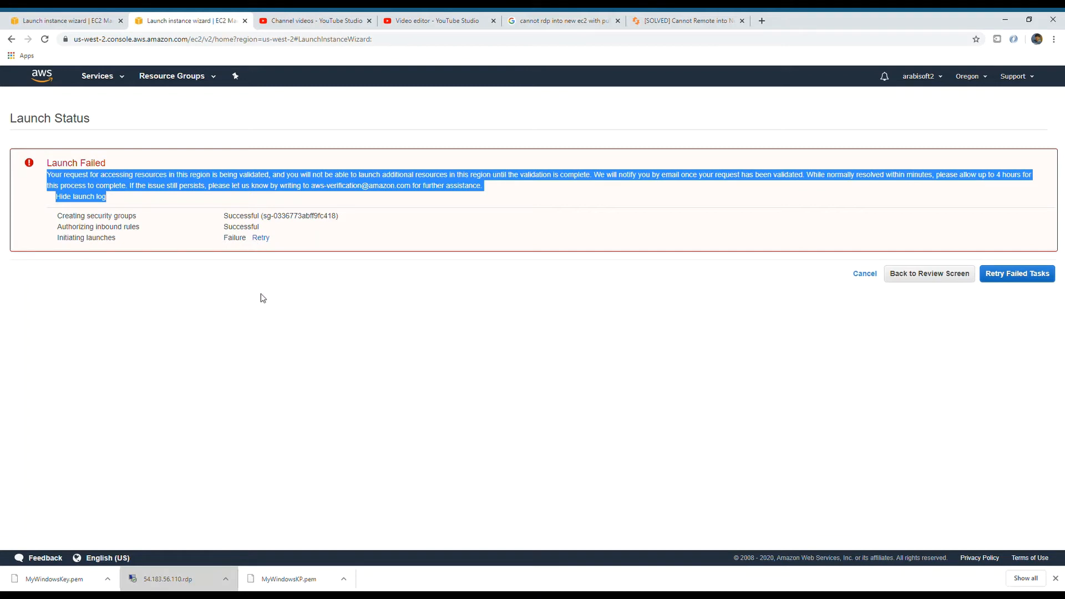
pyautogui.moveTo(865, 273)
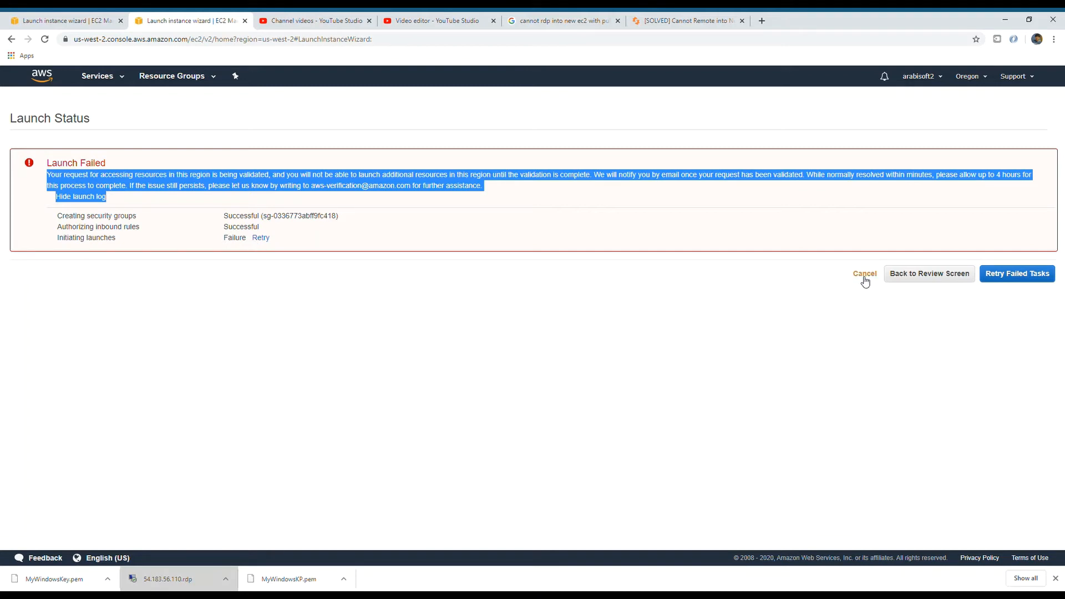
pyautogui.moveTo(880, 276)
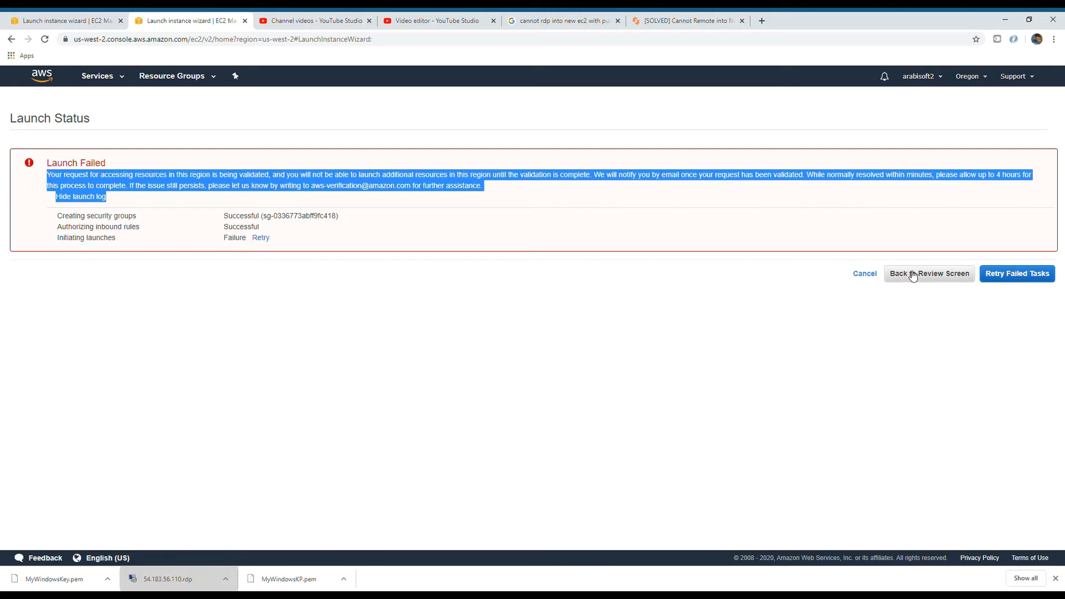
pyautogui.moveTo(1018, 114)
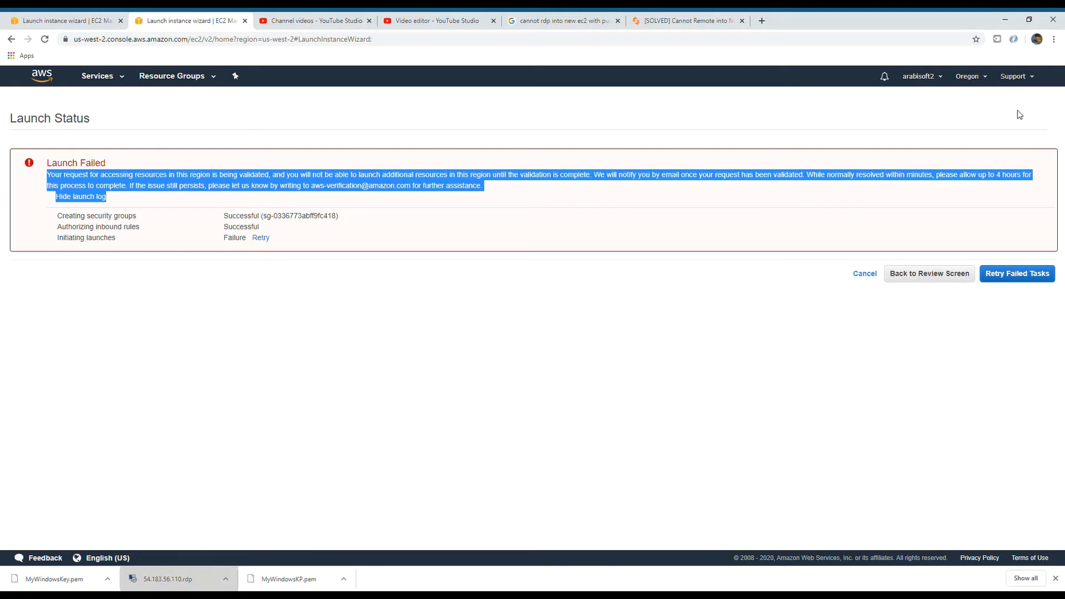
pyautogui.moveTo(974, 76)
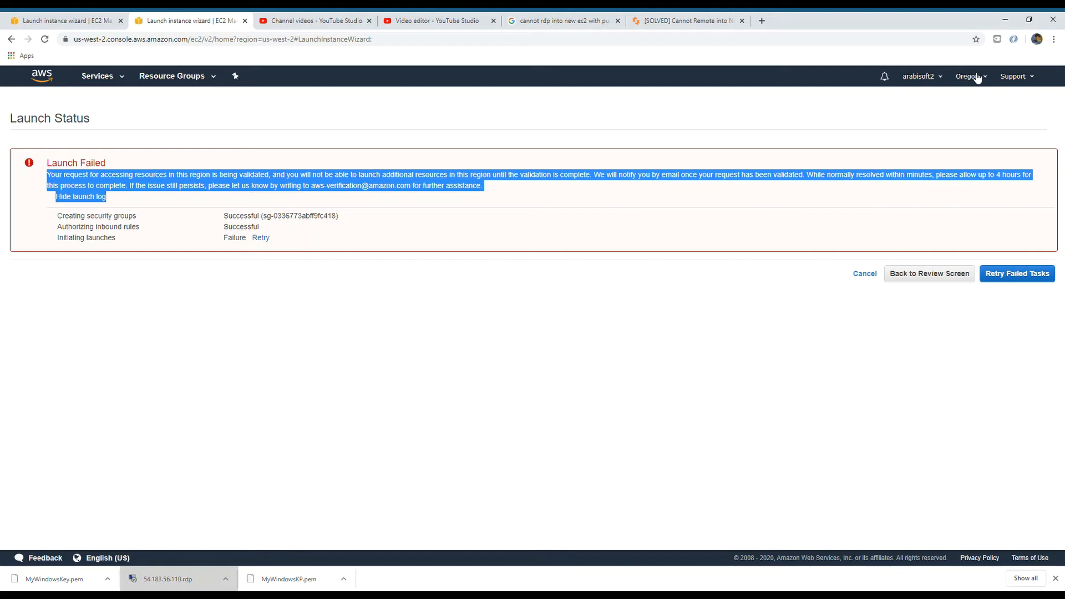
# Open the Oregon region selector from the failed launch page.
pyautogui.click(967, 75)
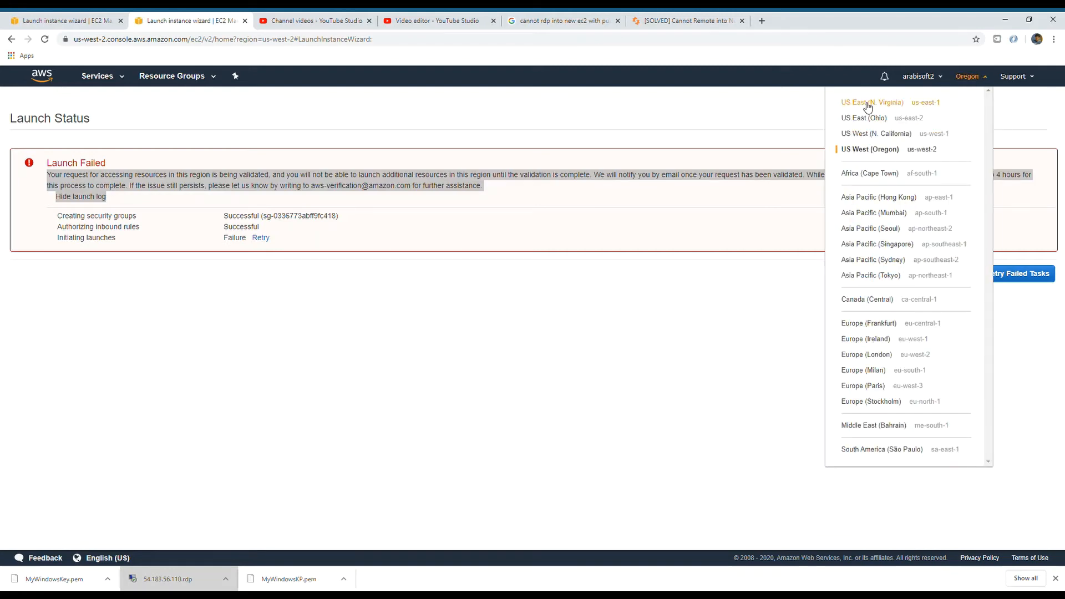
pyautogui.moveTo(865, 133)
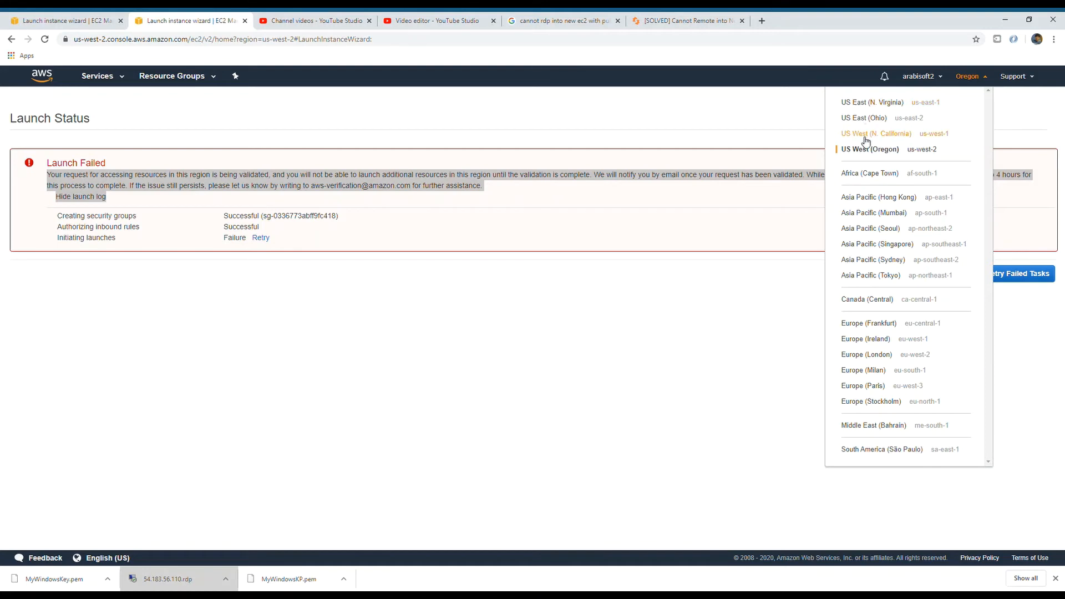
# Switch to US West (N. California) and scroll the AMI list toward Windows Server 2019 Base.
pyautogui.click(874, 133)
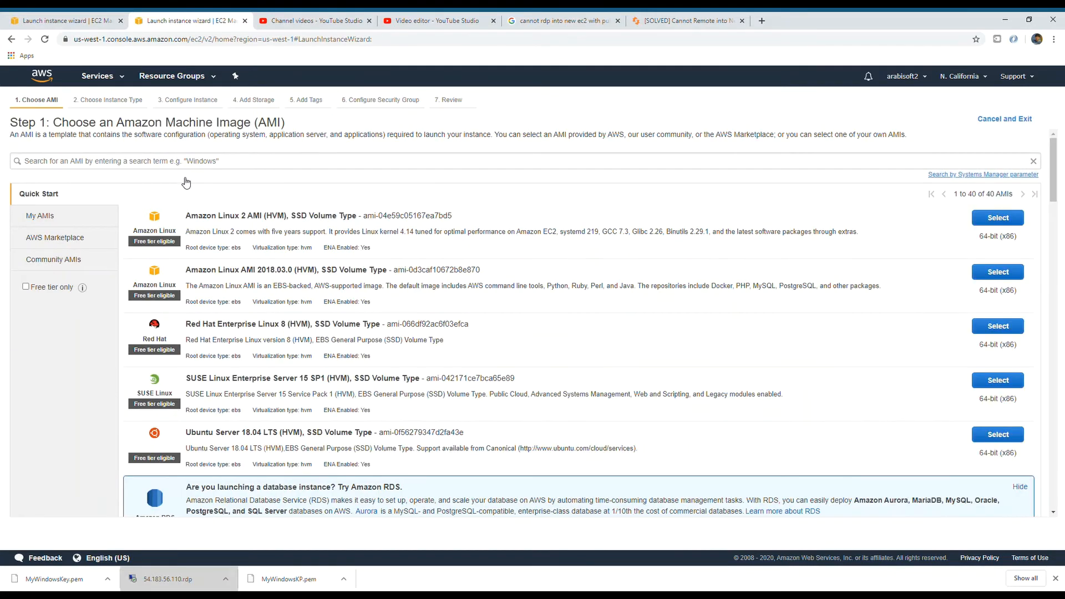
pyautogui.scroll(-3)
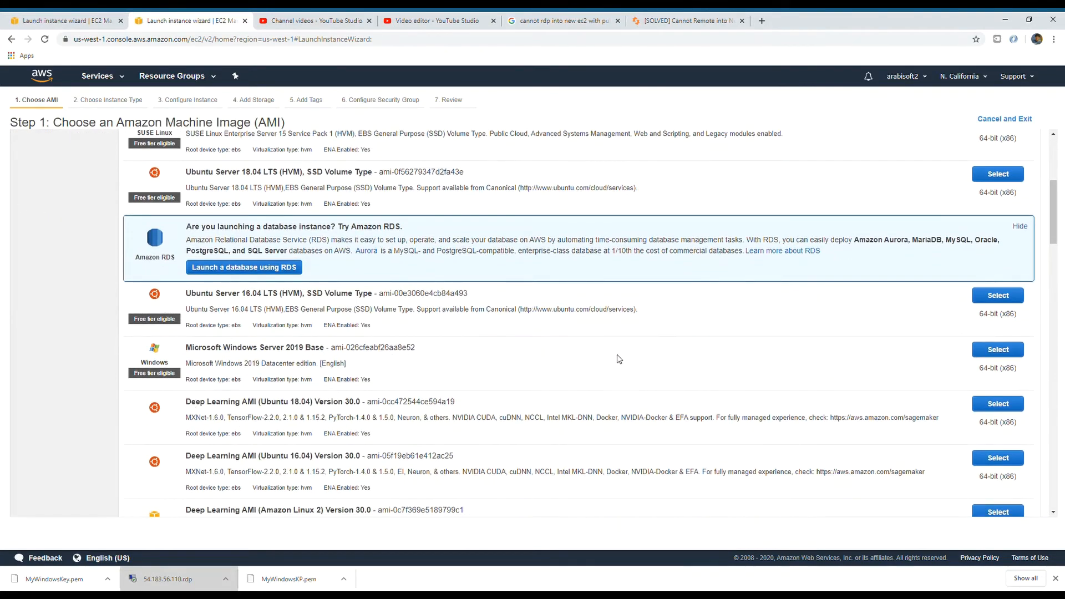
# Select the Windows Server 2019 Base image, filter instance types, and continue to instance details.
pyautogui.click(995, 349)
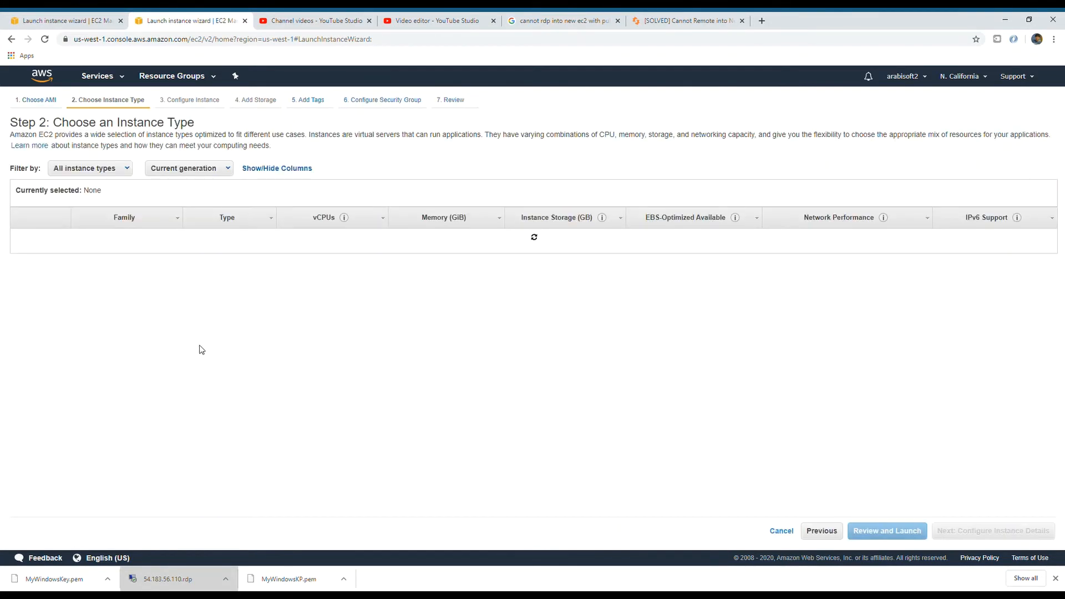
pyautogui.click(21, 264)
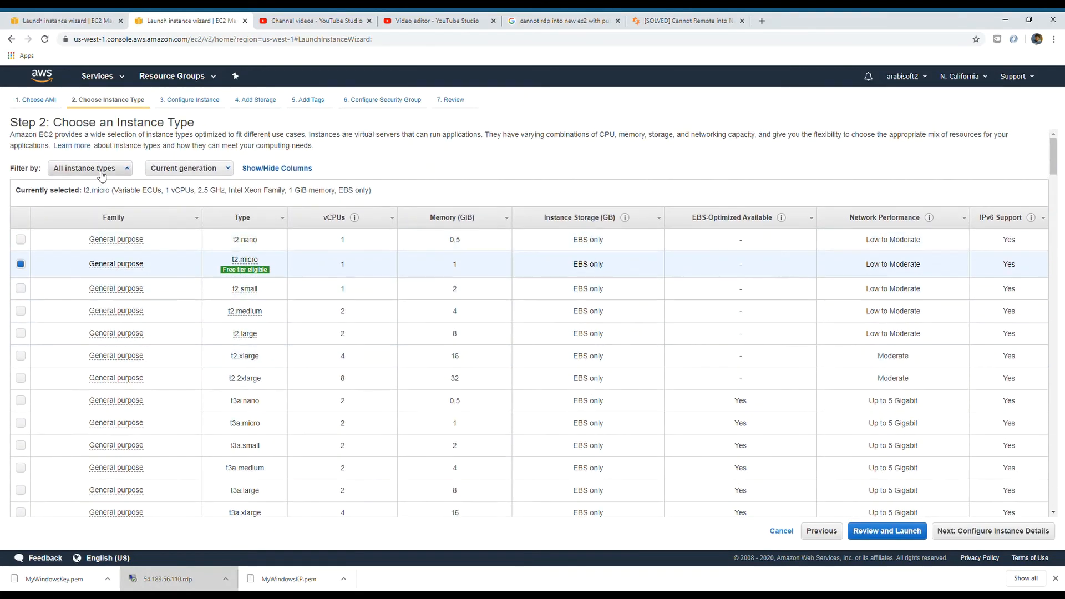
pyautogui.click(89, 168)
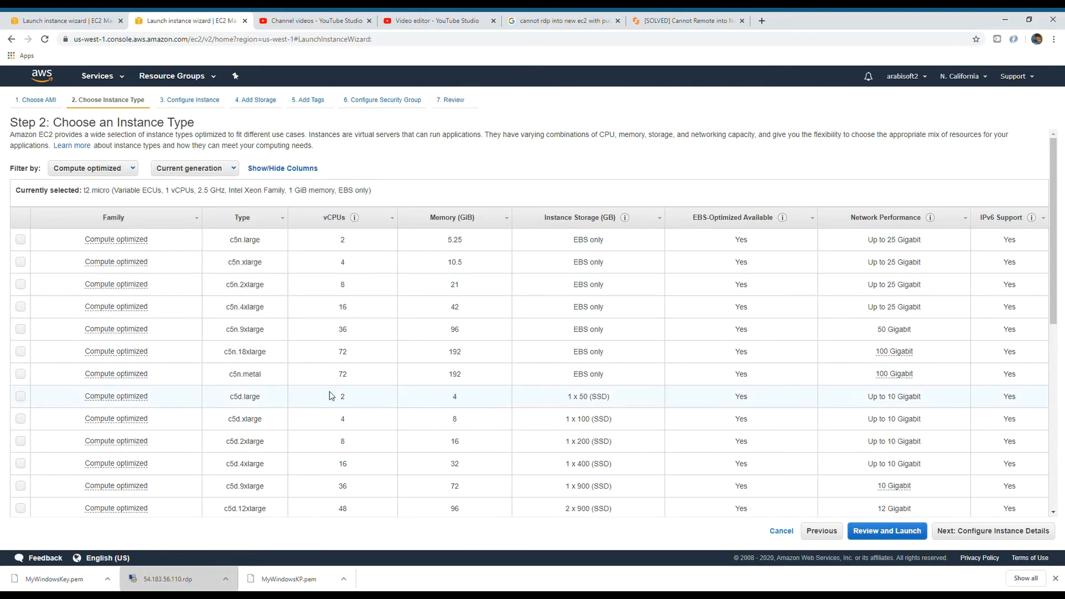
pyautogui.scroll(-3)
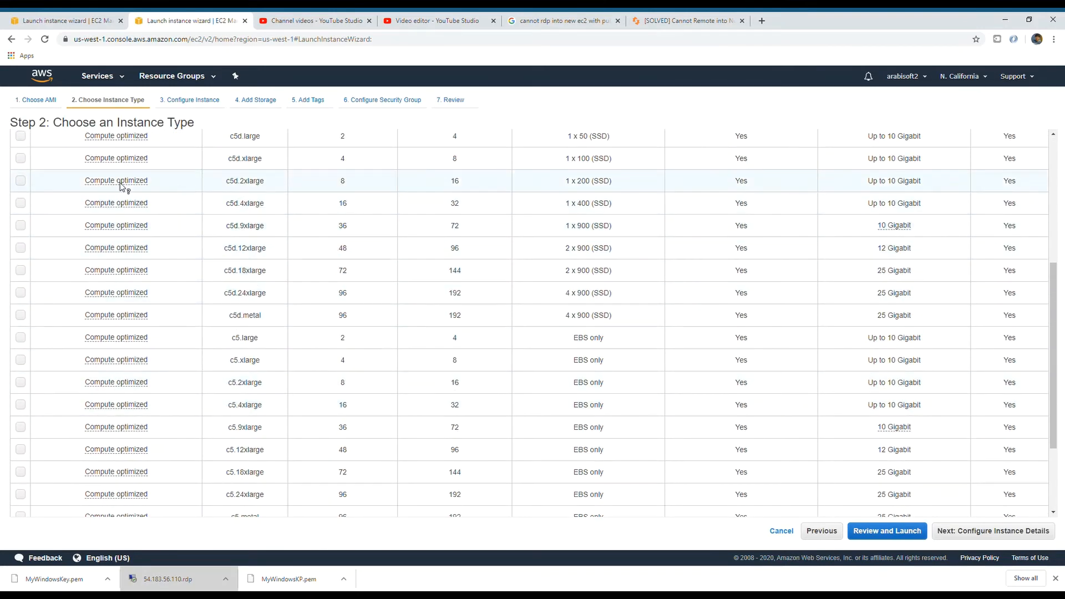
pyautogui.click(20, 180)
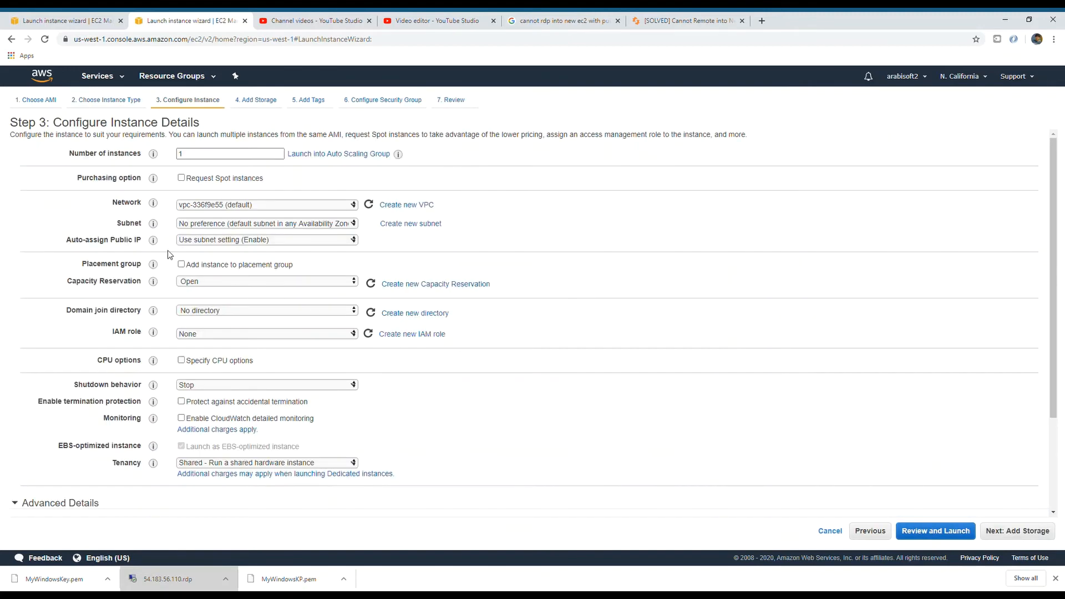
pyautogui.moveTo(192, 280)
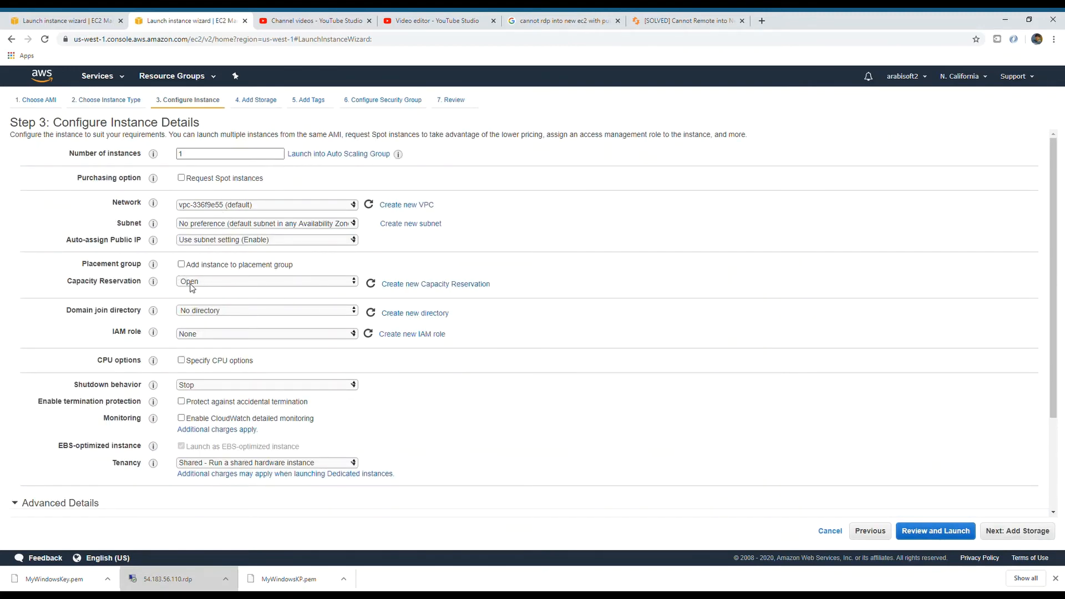
pyautogui.moveTo(191, 346)
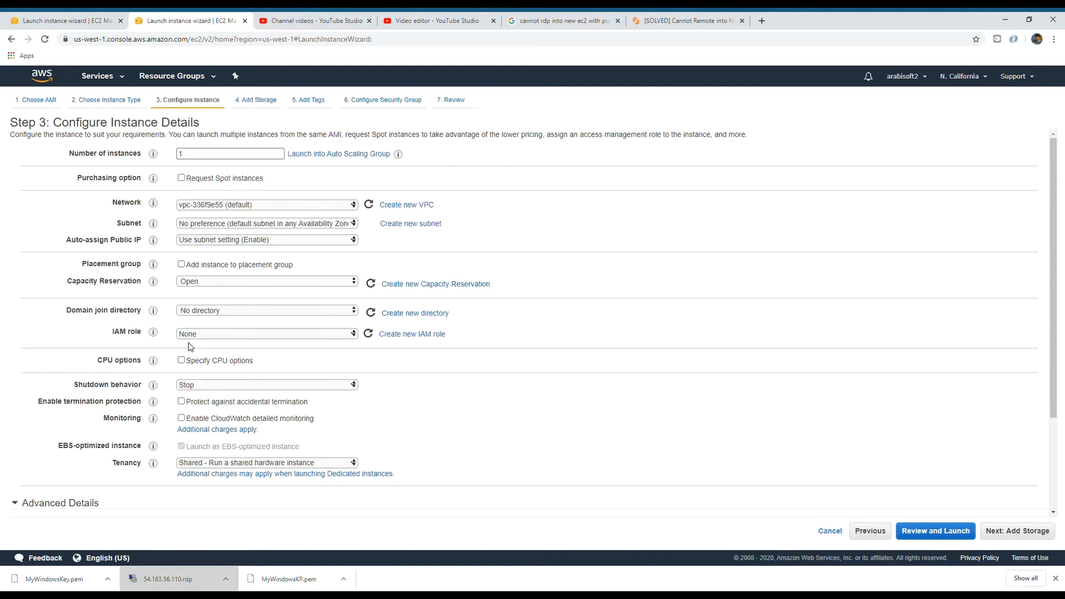
pyautogui.moveTo(181, 344)
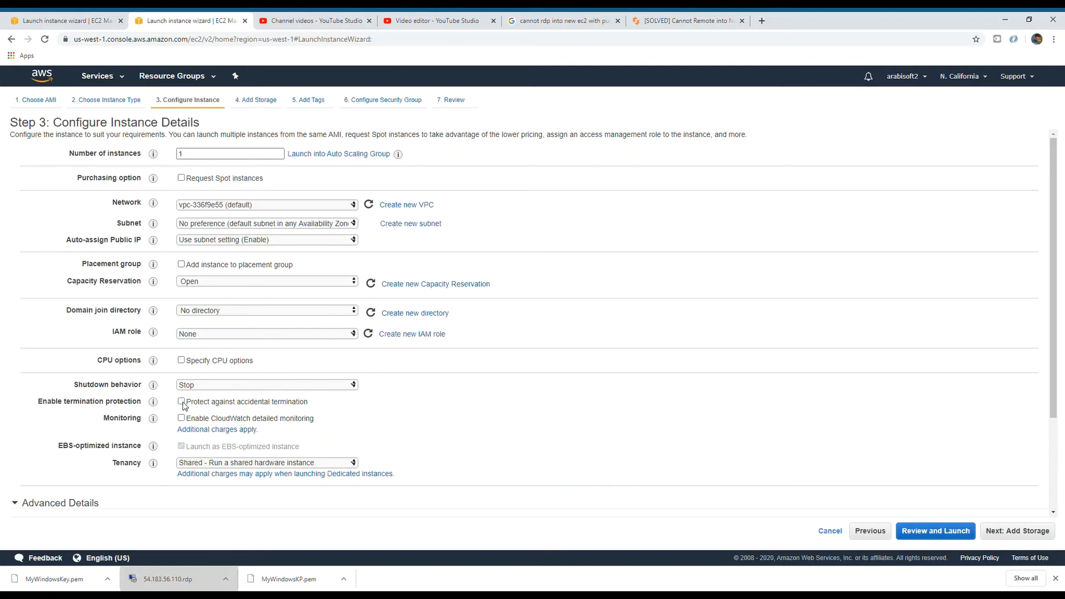
# Enable termination protection, pass the tags step, and allow RDP from Anywhere.
pyautogui.click(181, 401)
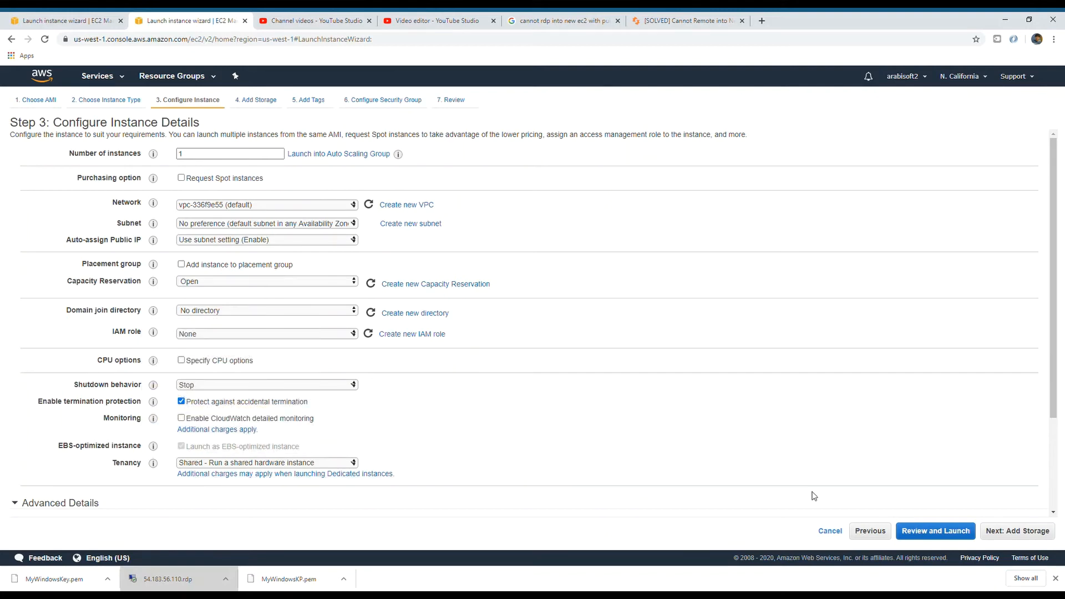
pyautogui.click(1017, 530)
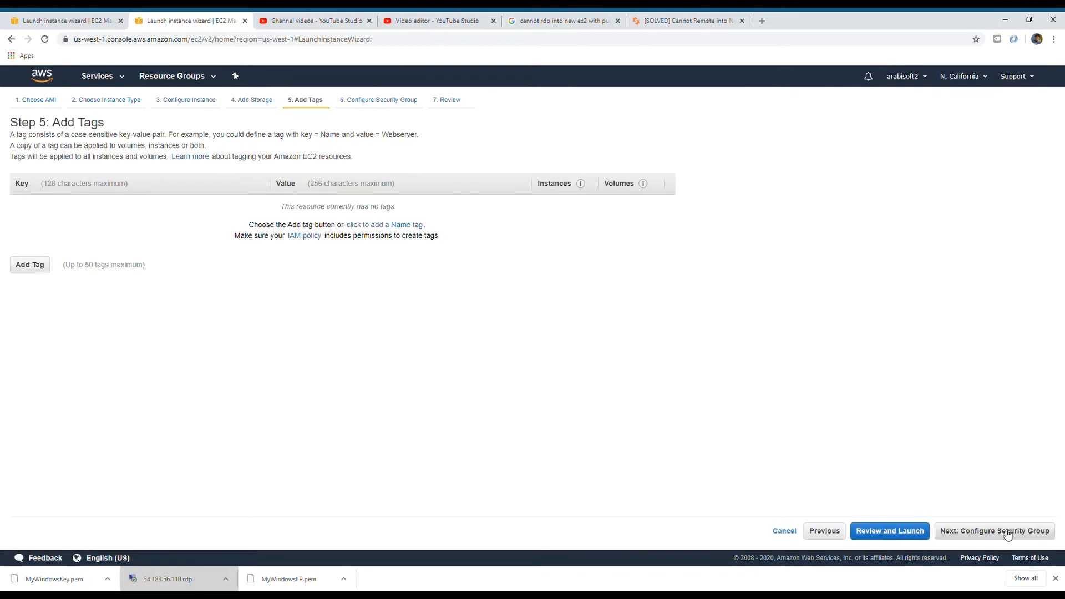
pyautogui.click(993, 530)
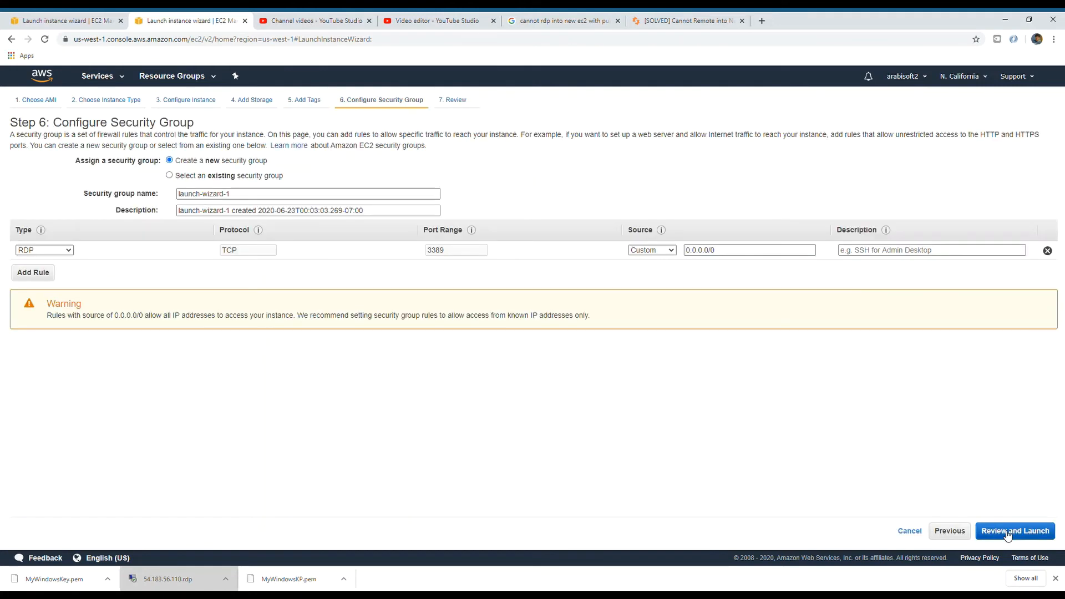
pyautogui.moveTo(650, 250)
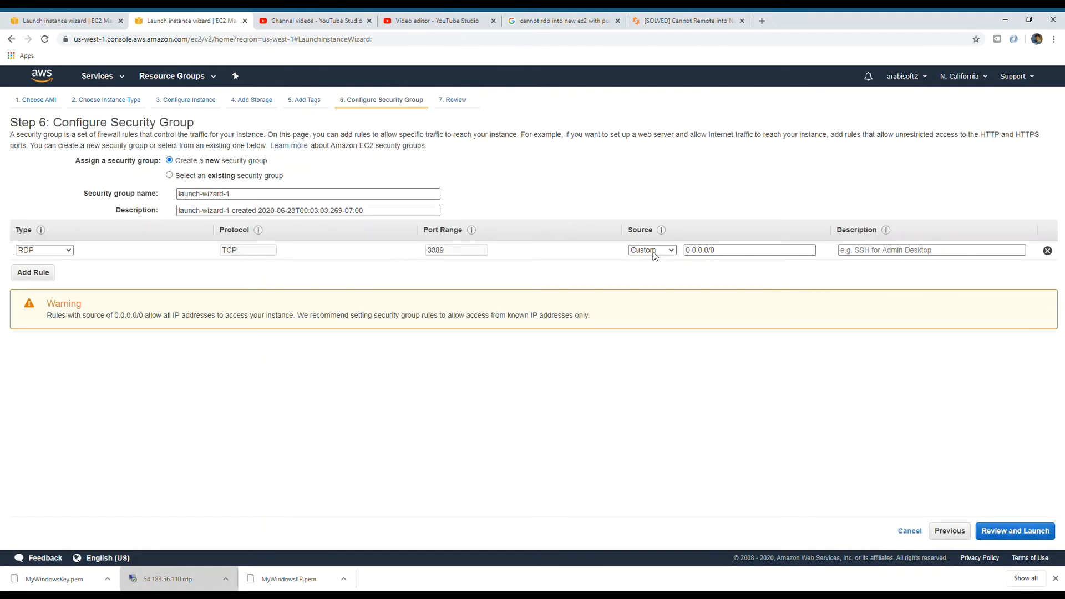
pyautogui.click(651, 249)
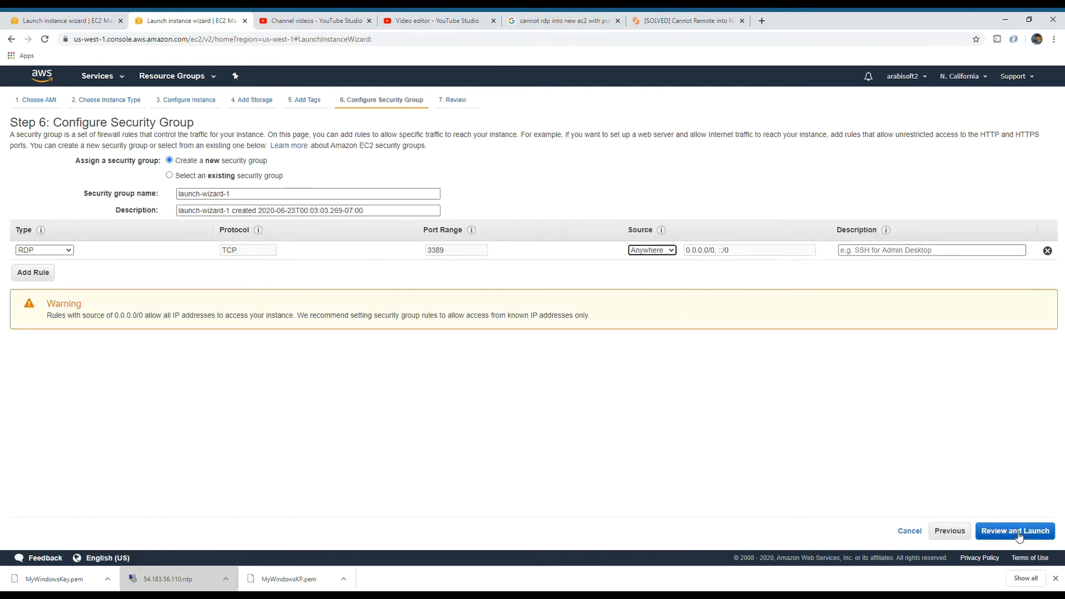
# Review, create and download key pair 'MyWindowsKey', and launch the instance.
pyautogui.click(1014, 530)
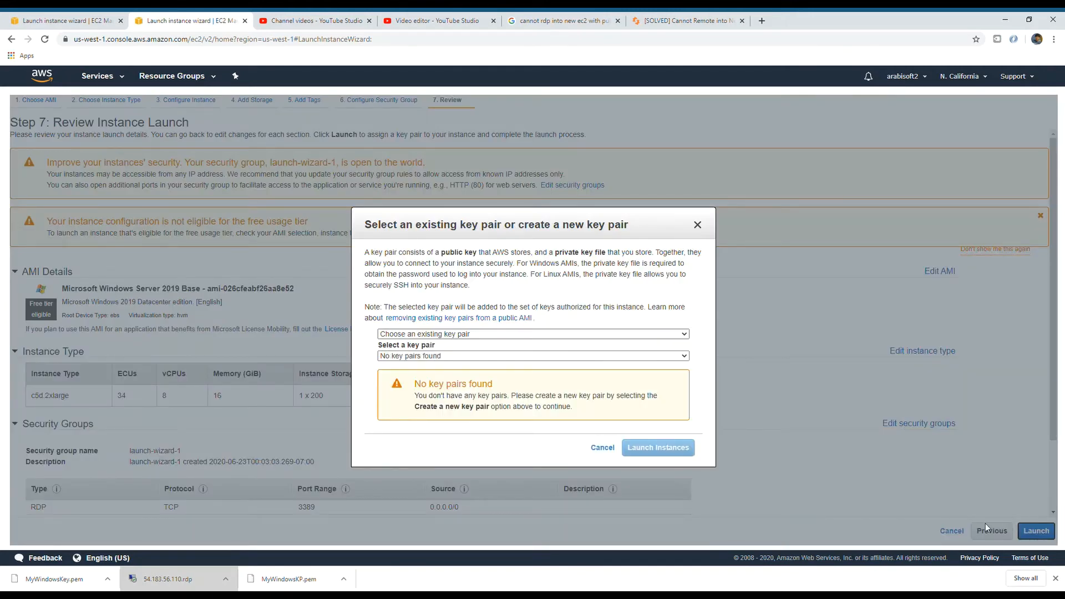
pyautogui.moveTo(410, 369)
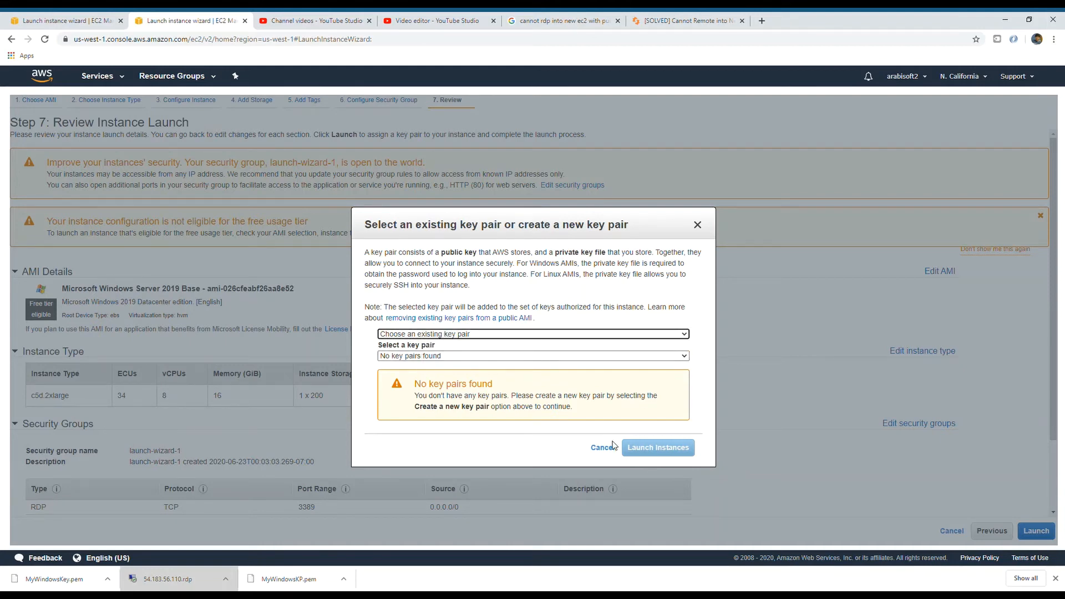
pyautogui.moveTo(446, 372)
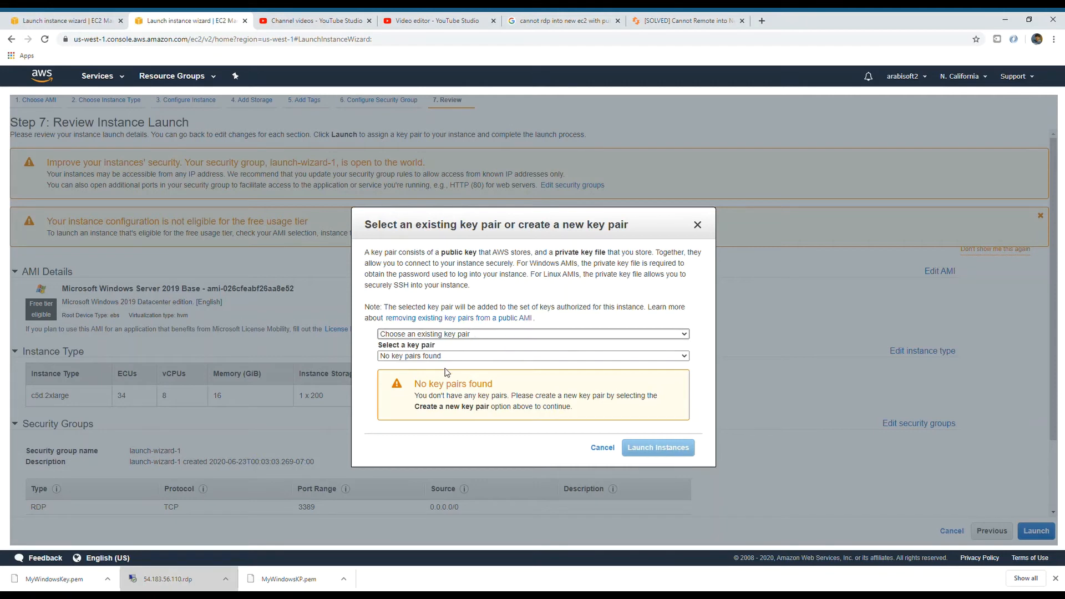
pyautogui.click(532, 333)
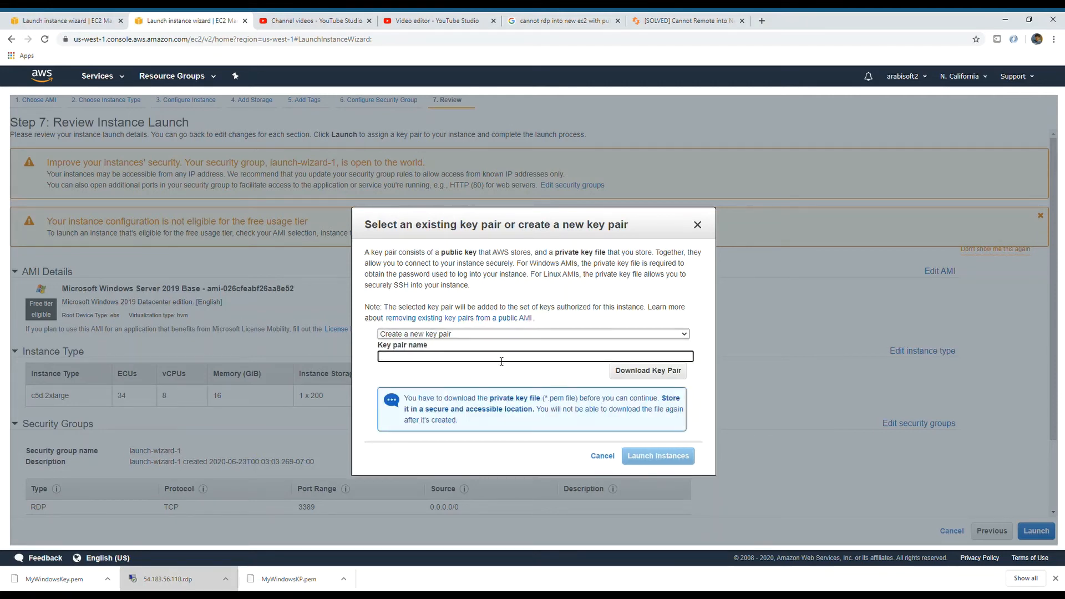
pyautogui.write('MyWindo')
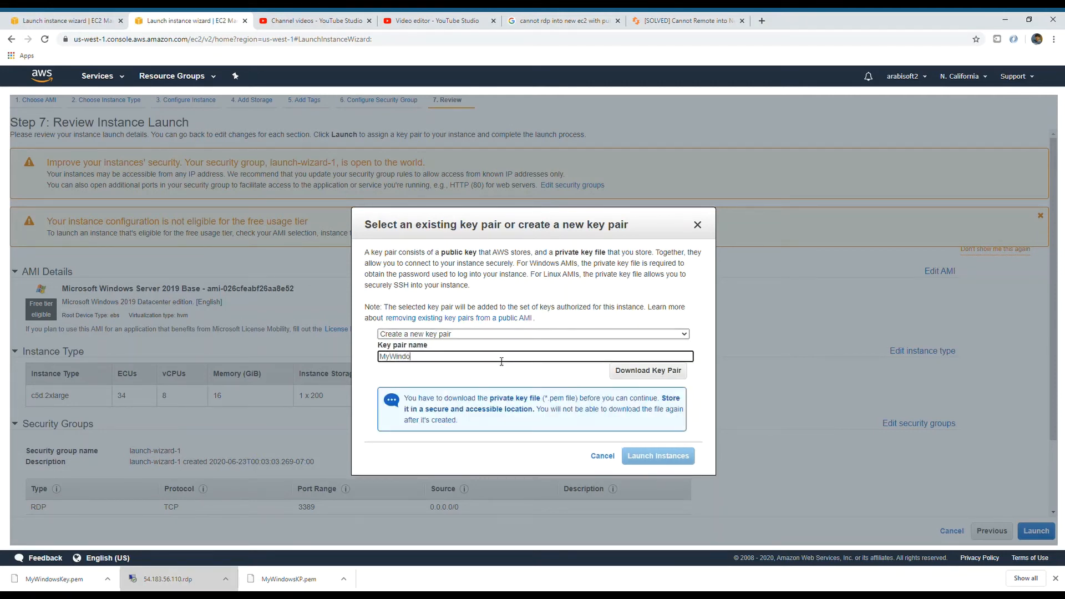
pyautogui.write('wsKey')
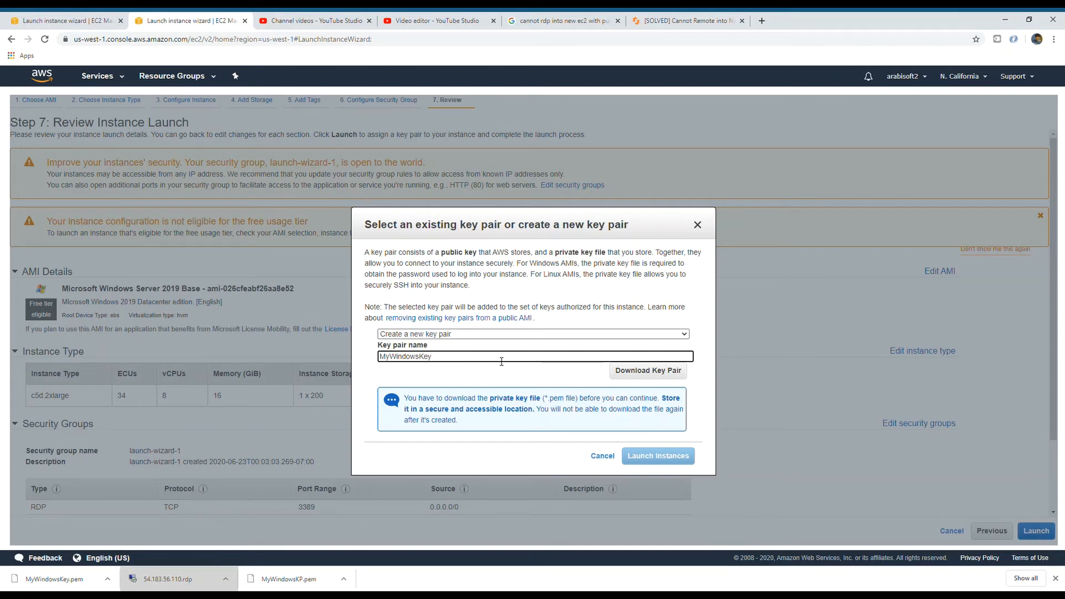
pyautogui.click(646, 370)
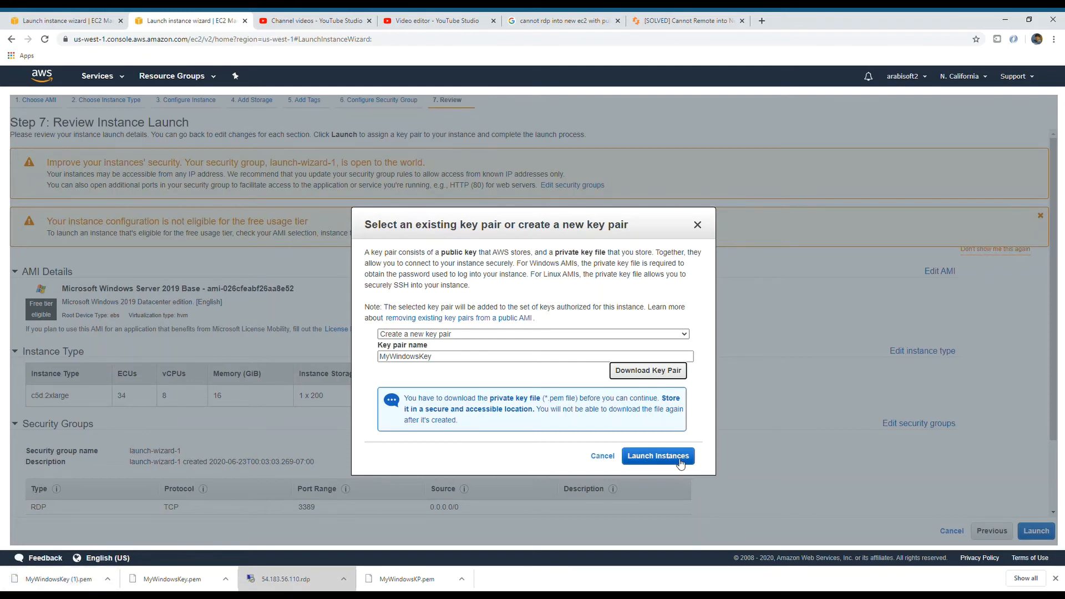
pyautogui.click(657, 454)
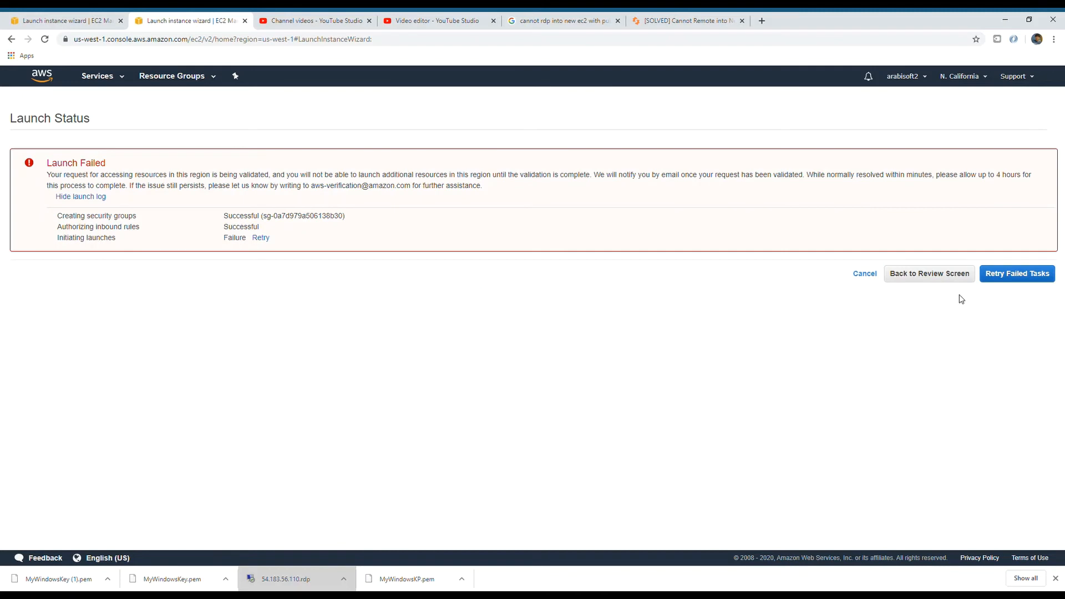
pyautogui.moveTo(287, 246)
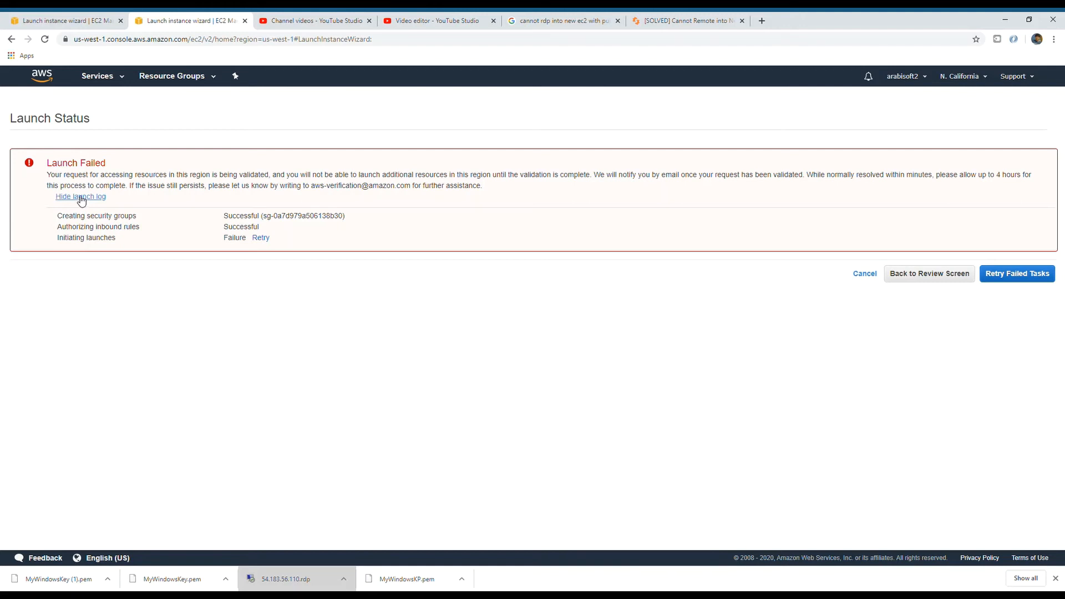
pyautogui.moveTo(423, 188)
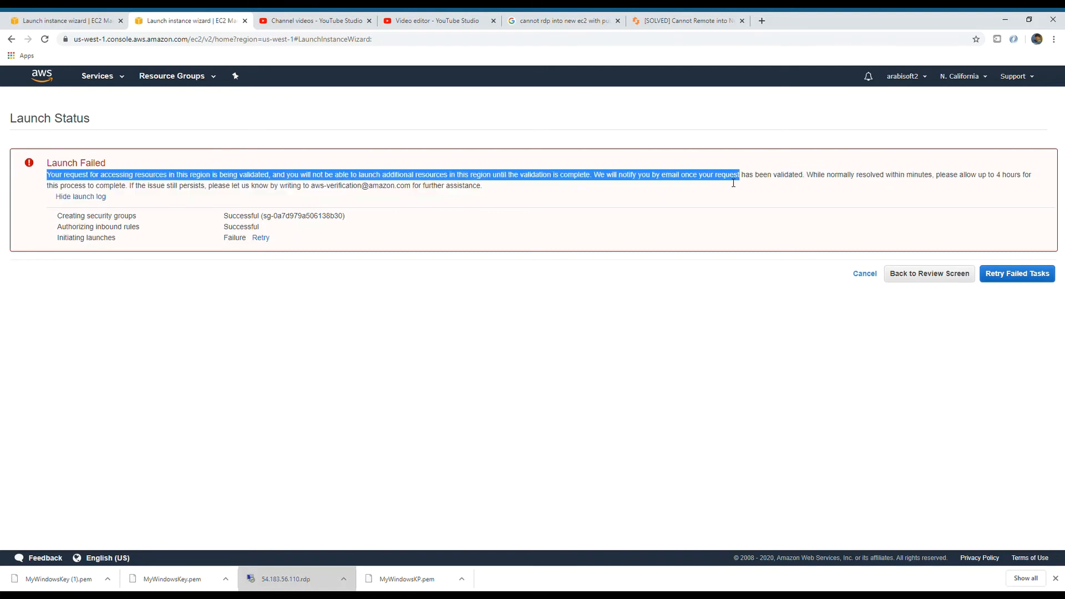
pyautogui.click(735, 191)
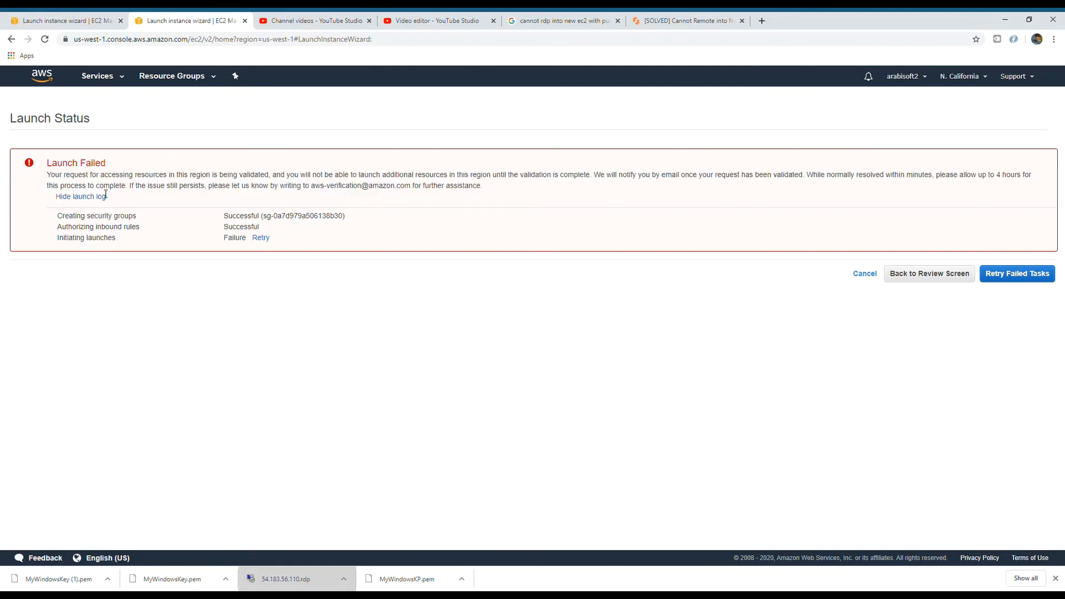
pyautogui.moveTo(46, 173); pyautogui.dragTo(482, 186)
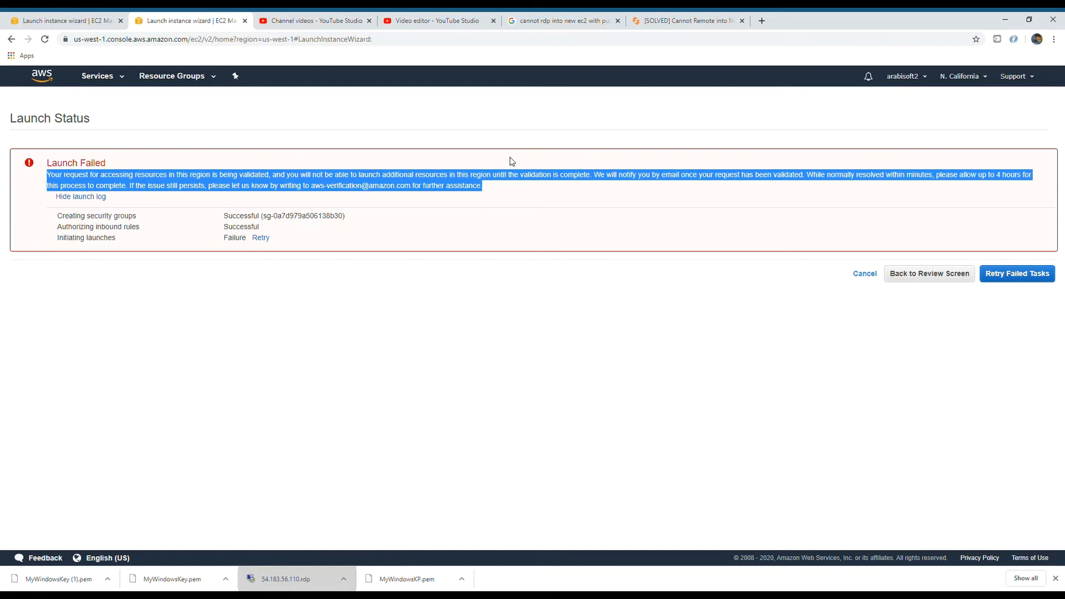
pyautogui.click(727, 190)
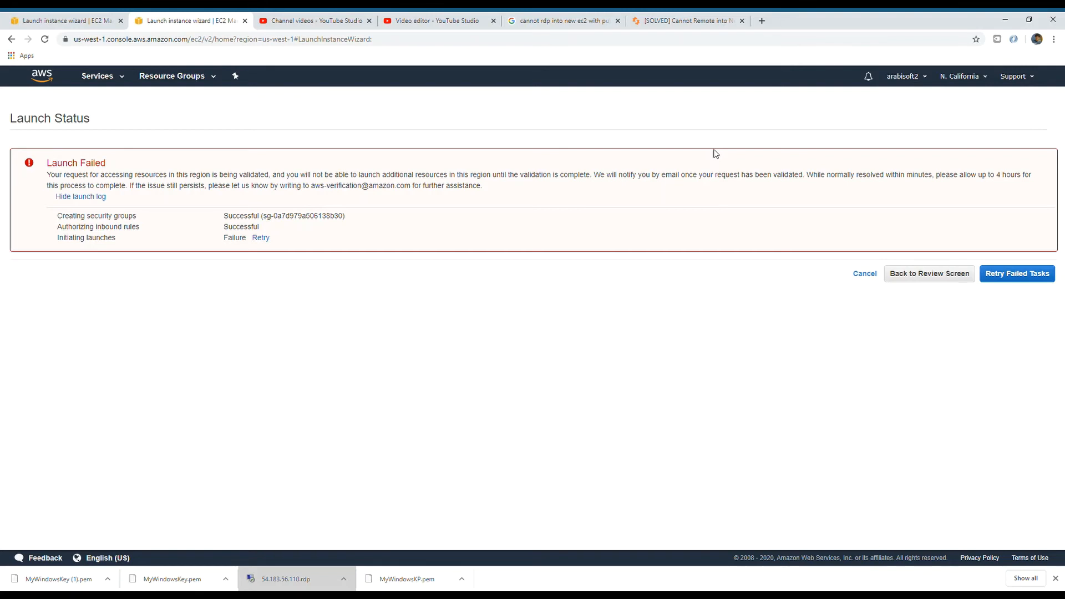
pyautogui.moveTo(268, 253)
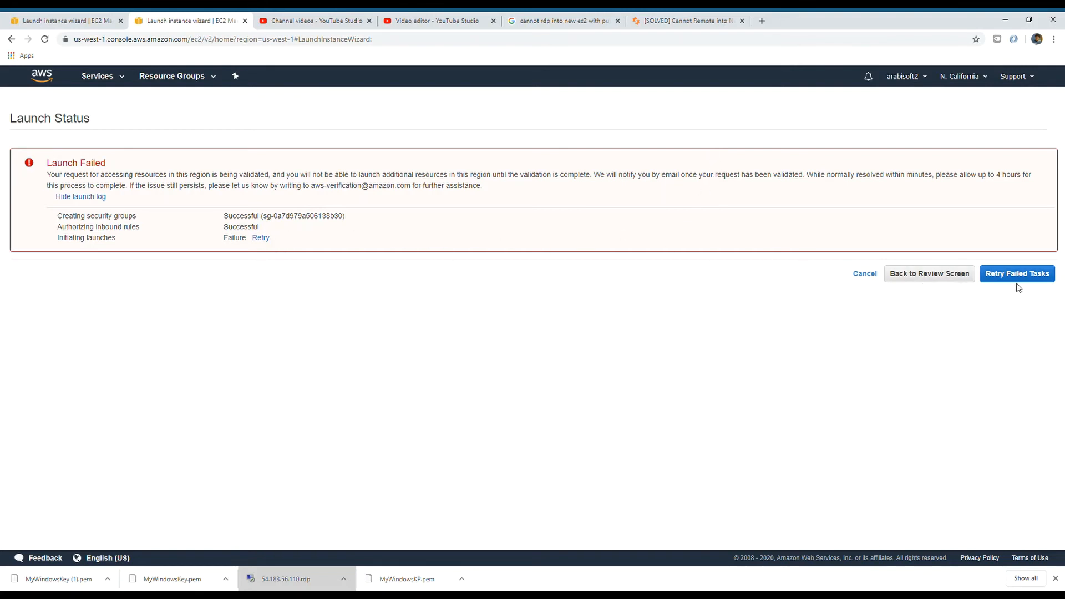
pyautogui.moveTo(929, 273)
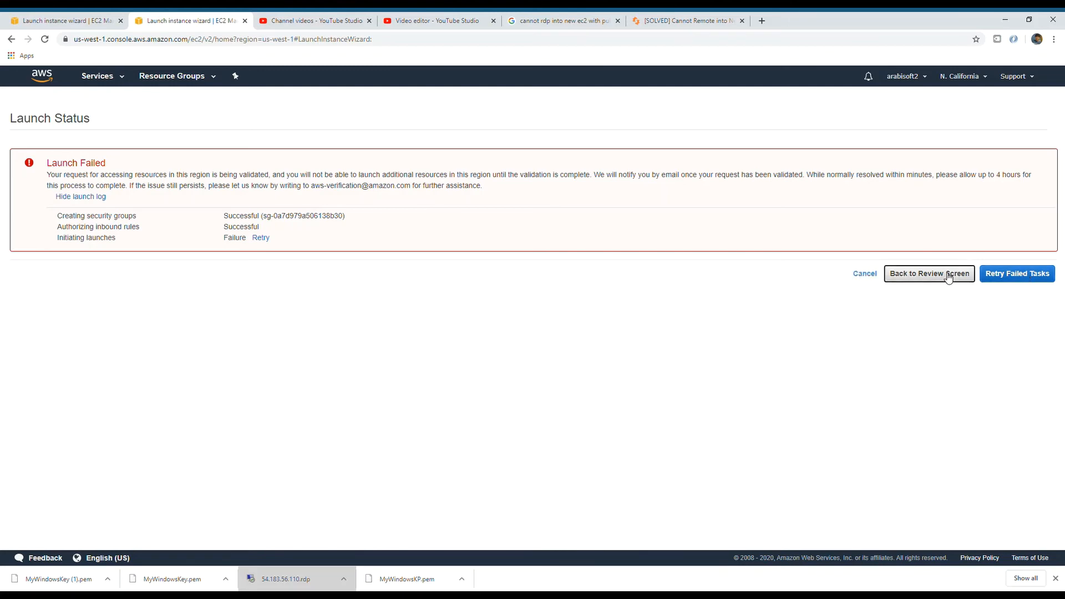
# Edit the instance type to free-tier t2.micro from all instance types and confirm the change.
pyautogui.click(928, 273)
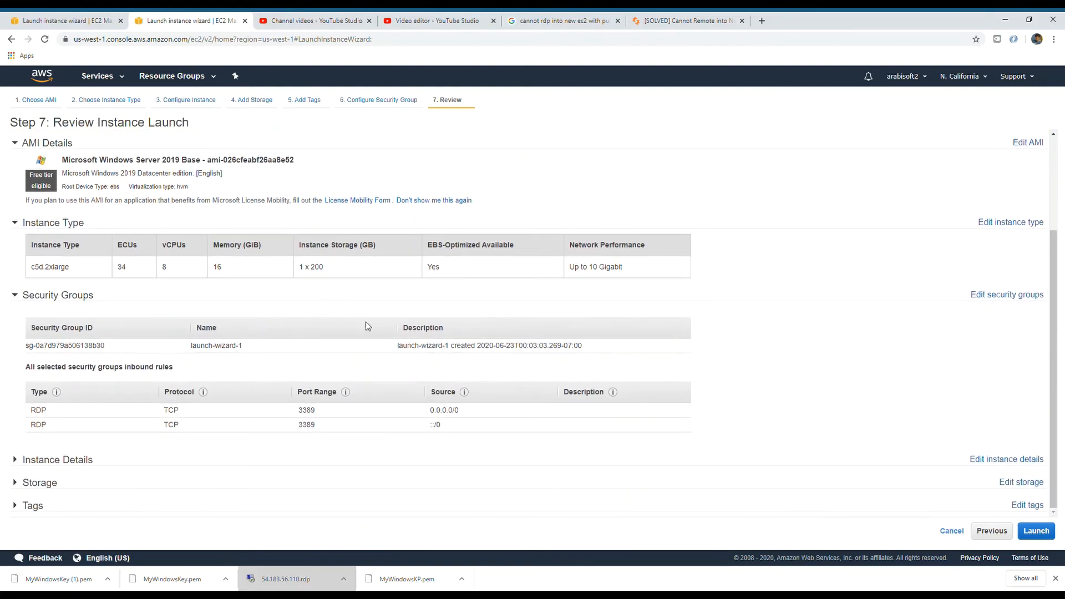
pyautogui.click(991, 530)
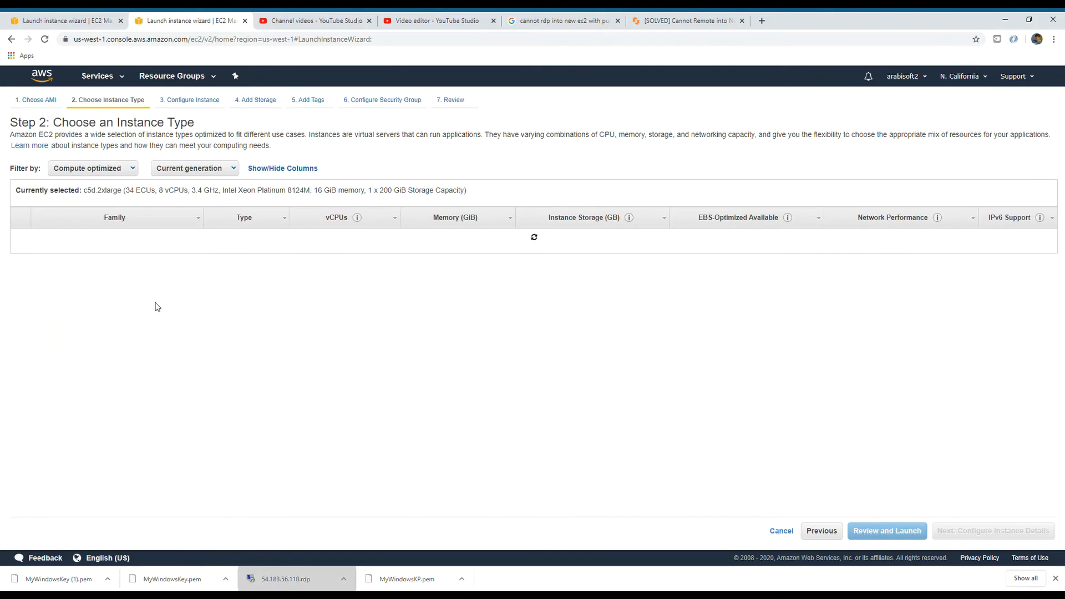
pyautogui.click(88, 168)
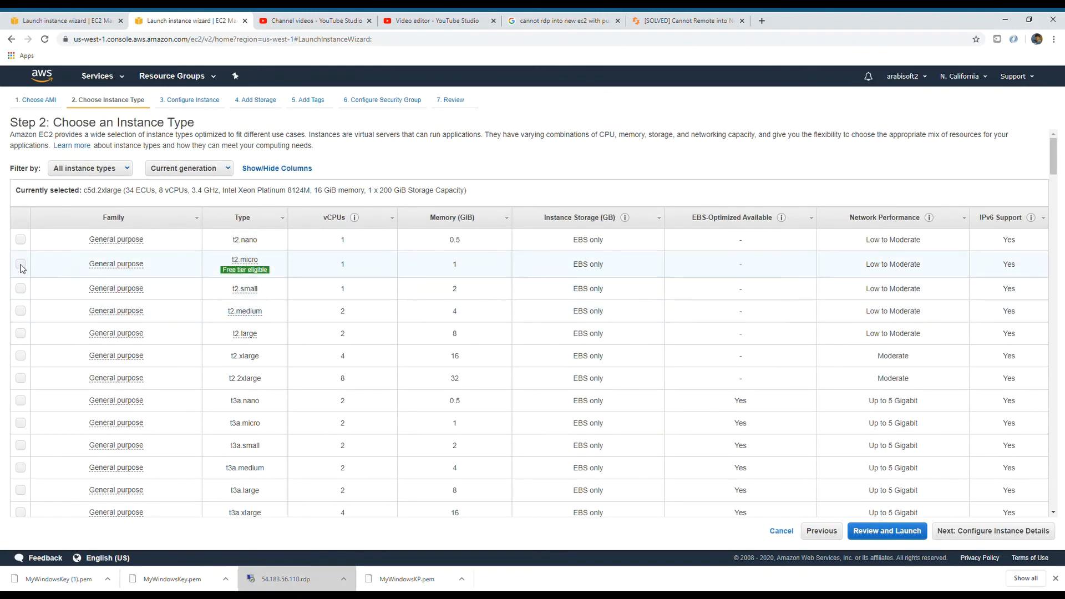
pyautogui.click(20, 264)
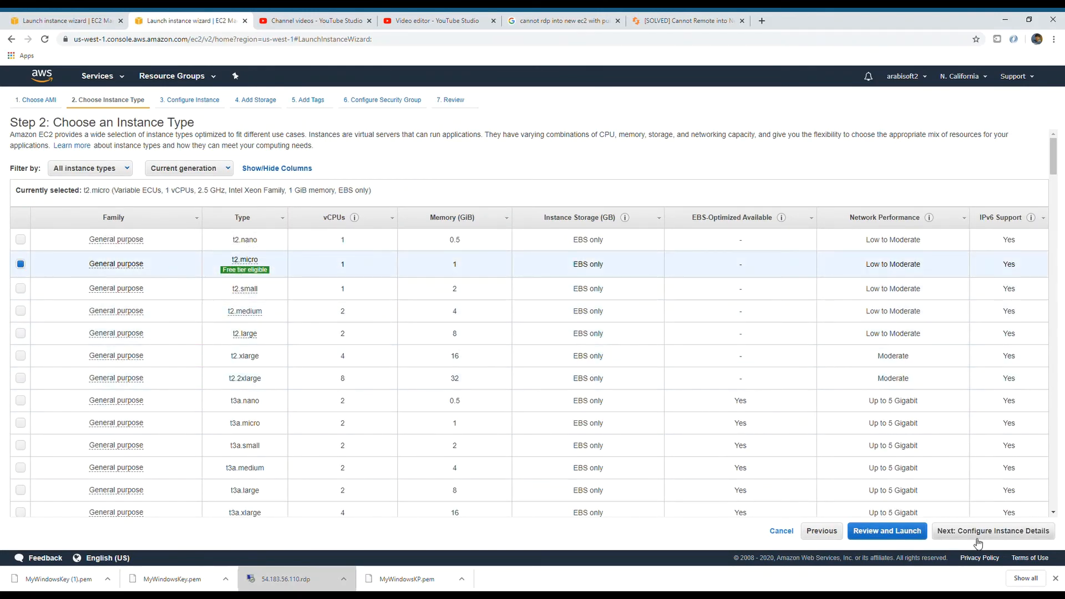
pyautogui.click(991, 530)
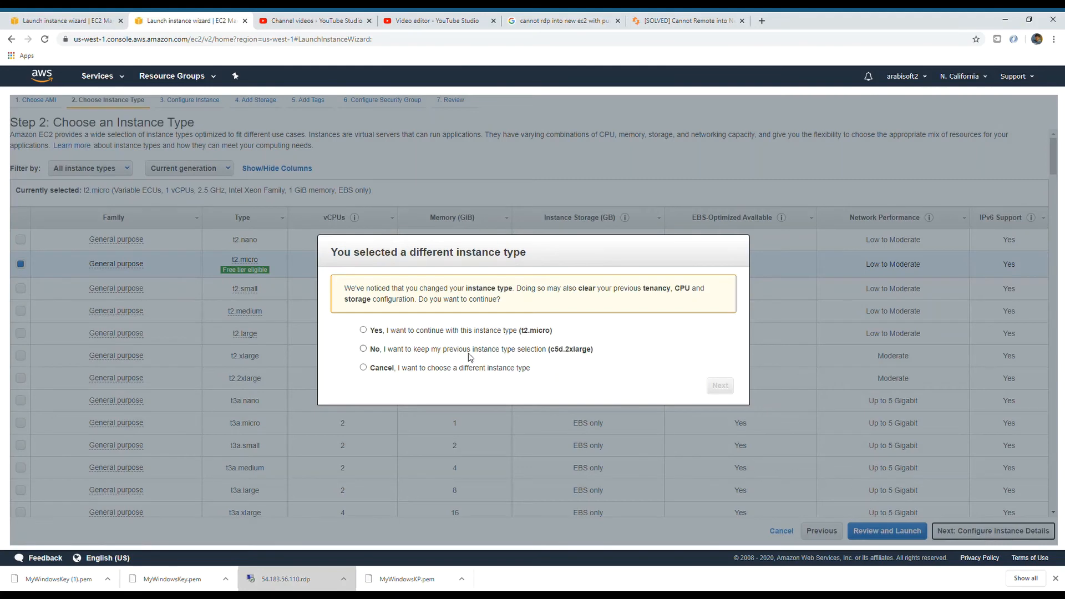
pyautogui.click(363, 330)
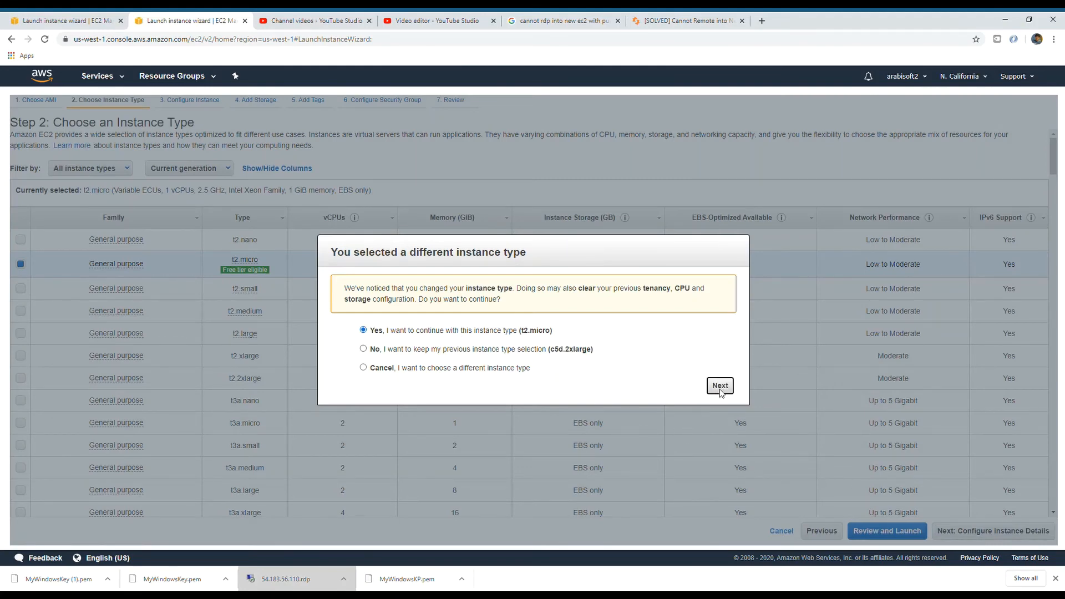
pyautogui.click(719, 386)
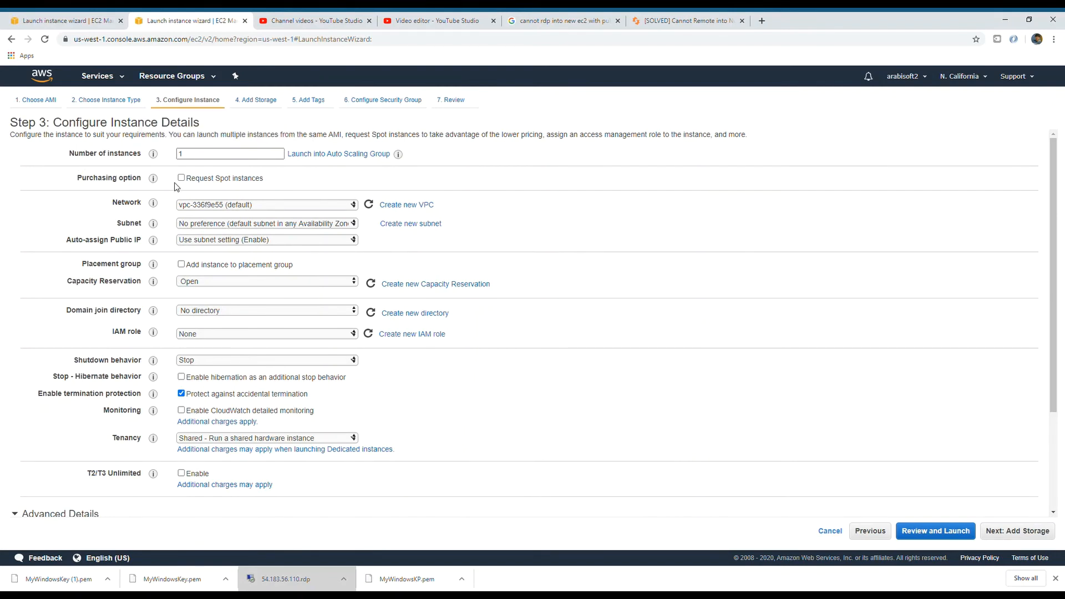
pyautogui.moveTo(375, 503)
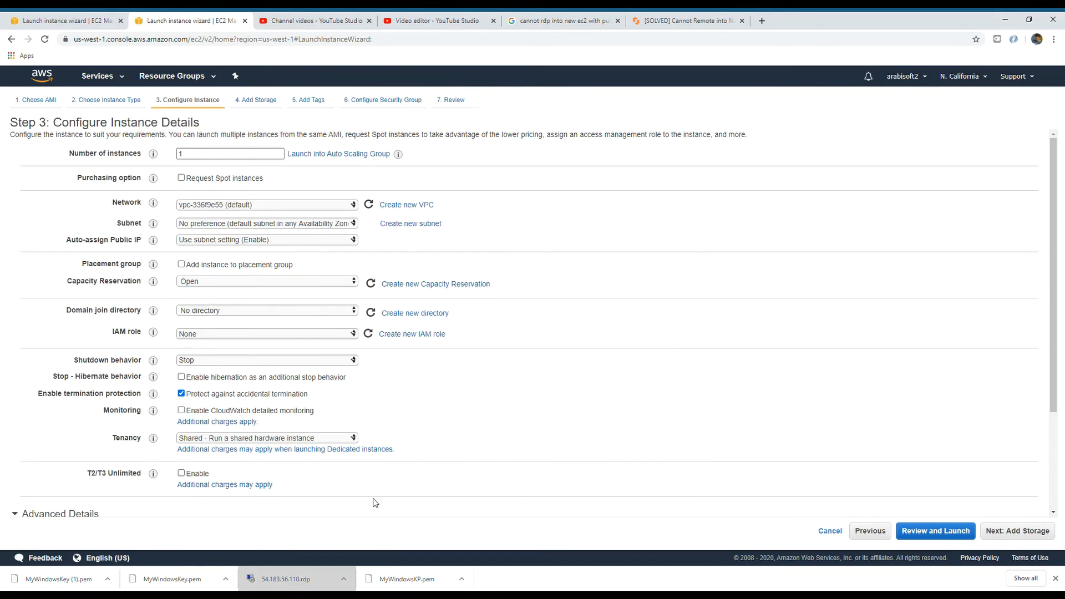
# Advance to review, use existing key pair MyWindowsKey with acknowledgement, and launch.
pyautogui.click(1016, 530)
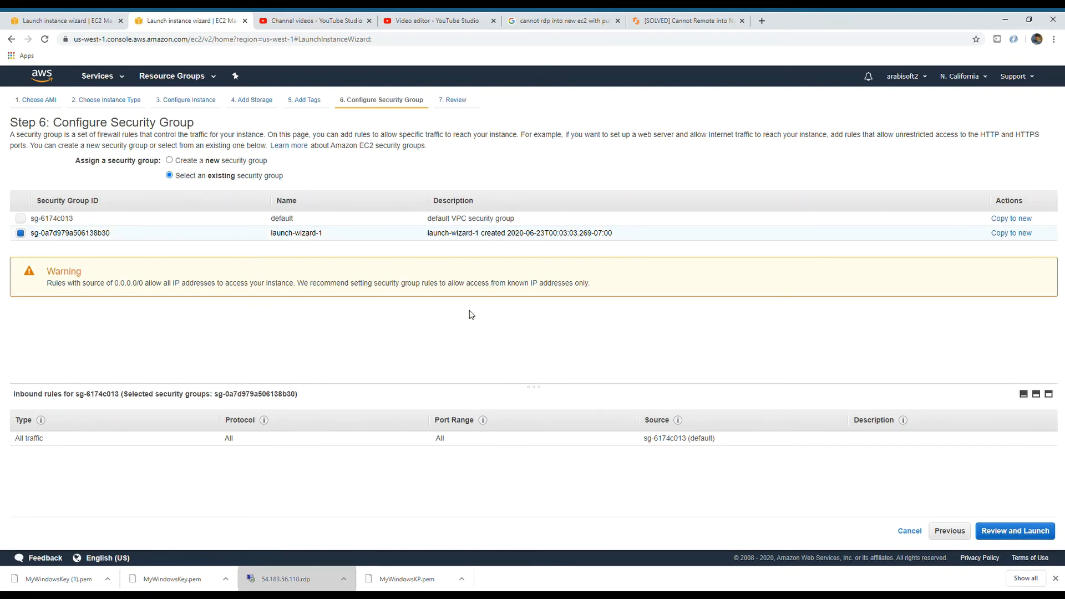
pyautogui.click(1014, 530)
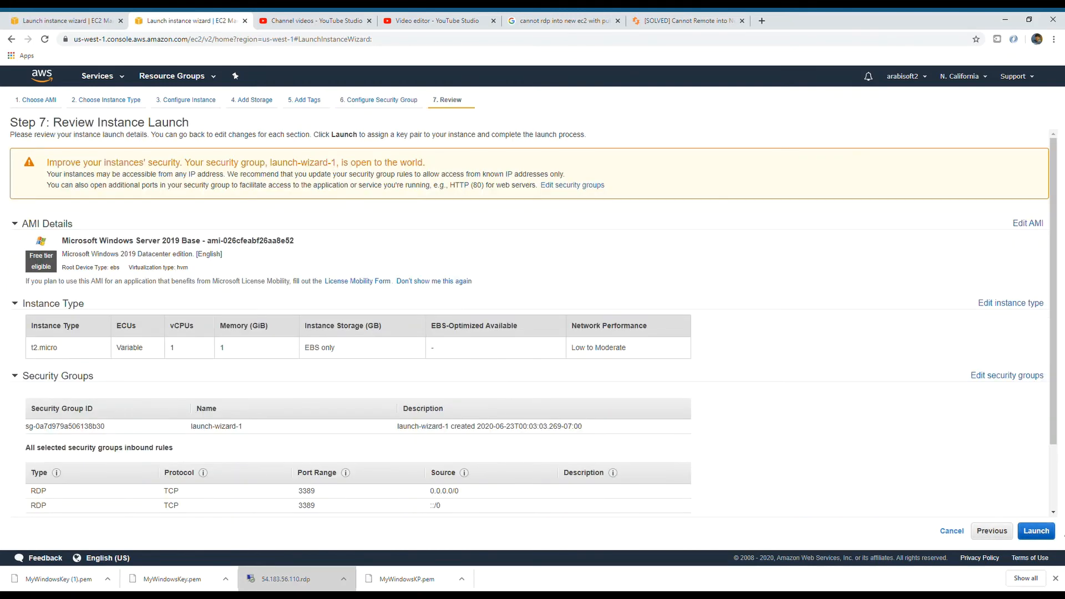
pyautogui.click(1035, 530)
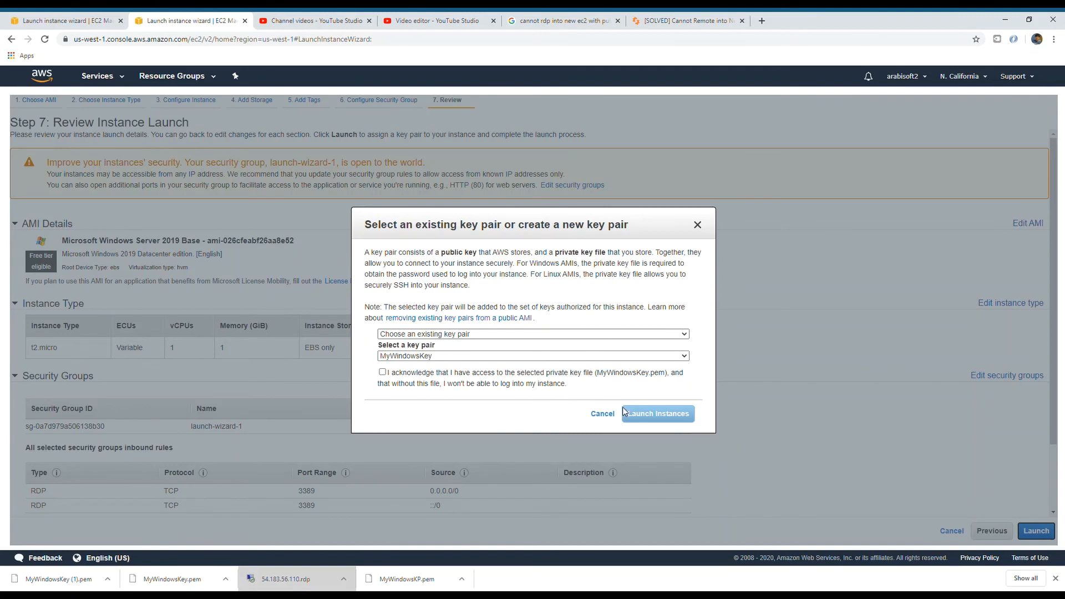
pyautogui.click(382, 372)
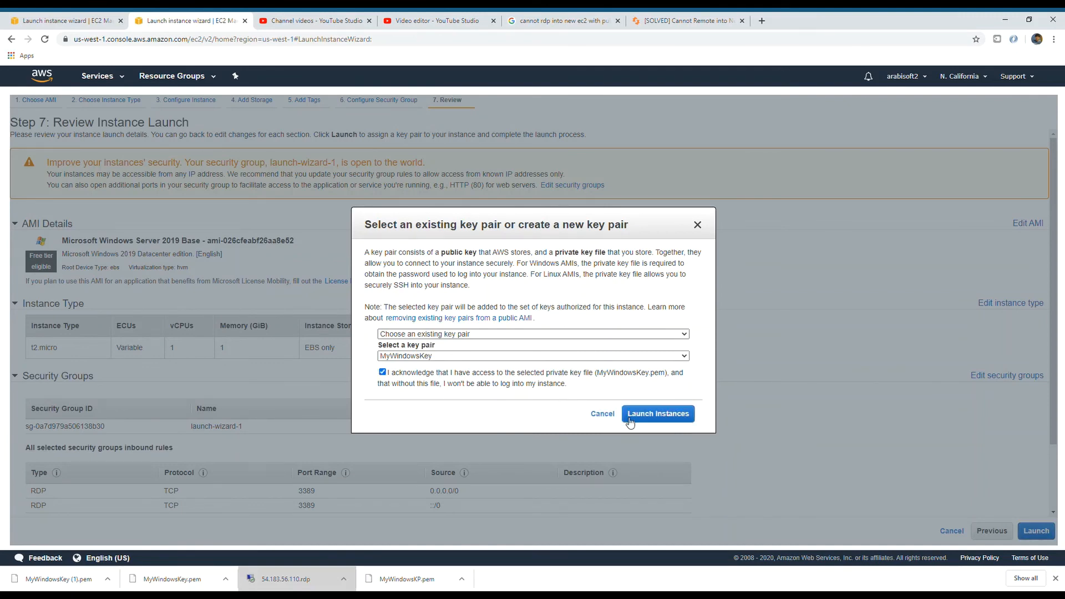
pyautogui.click(656, 414)
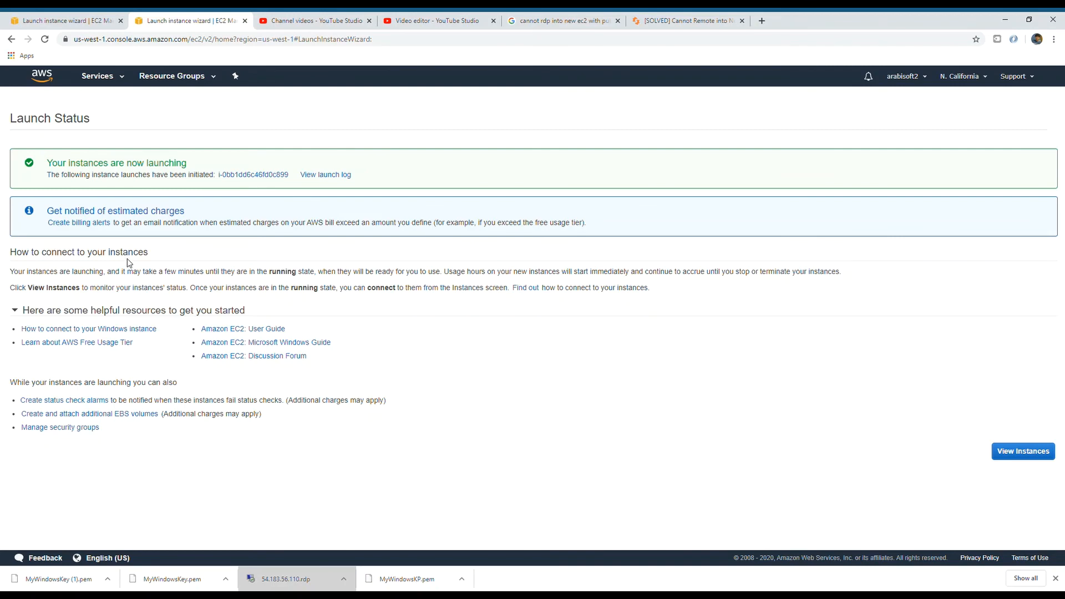
pyautogui.moveTo(6, 141)
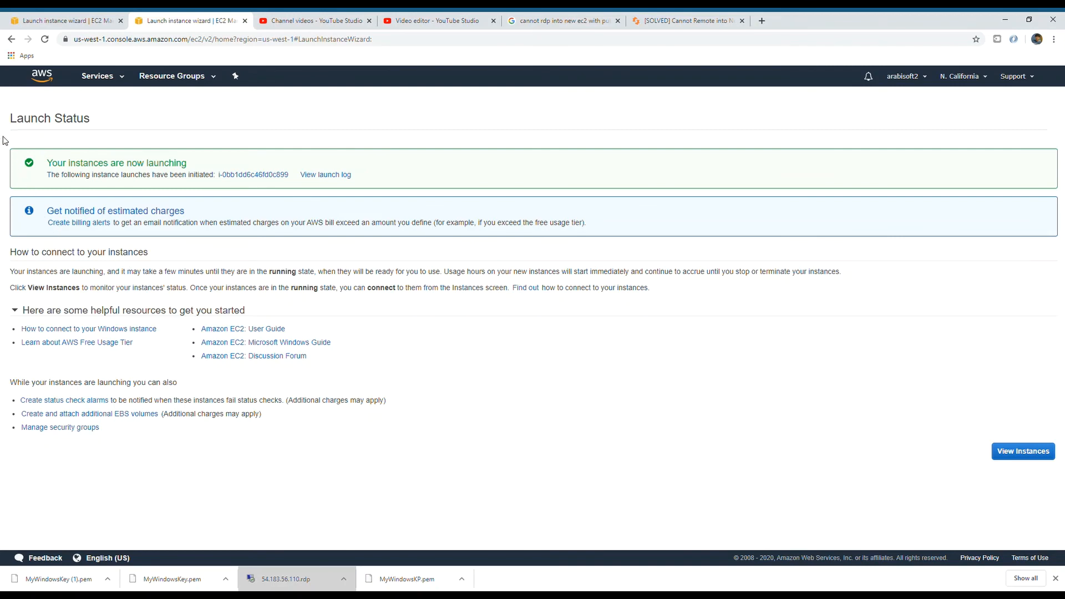
pyautogui.moveTo(6, 161)
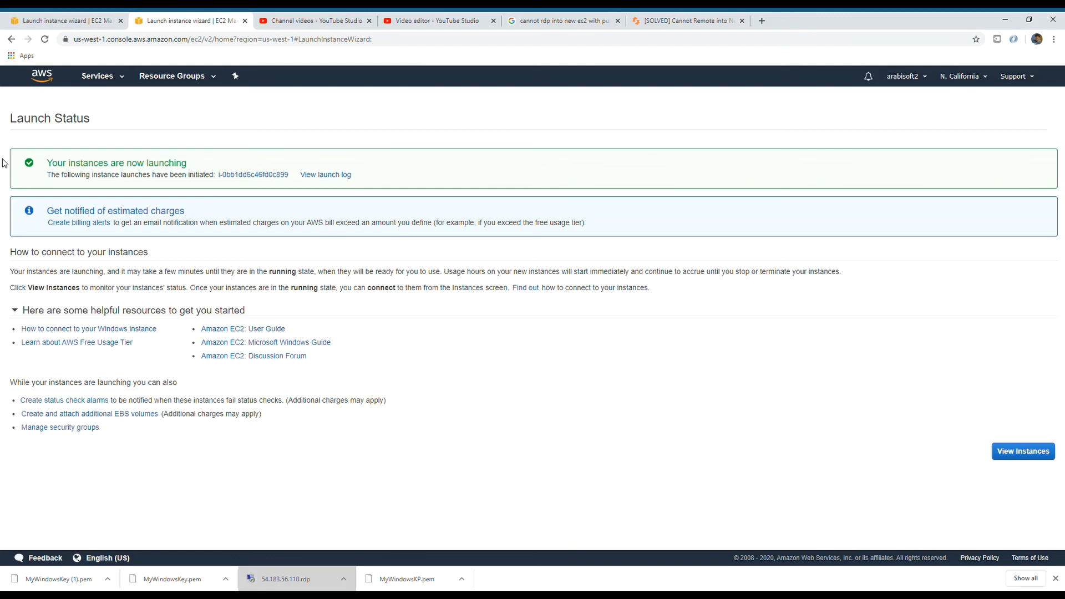
pyautogui.moveTo(712, 379)
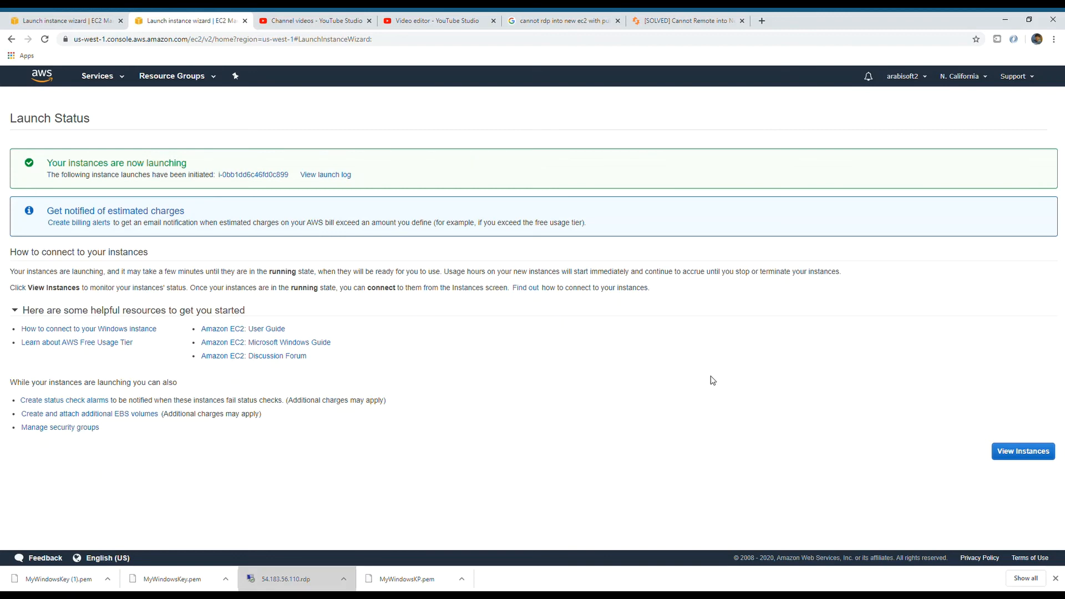
# Go from the Launch Status page to the EC2 instances list.
pyautogui.click(1023, 451)
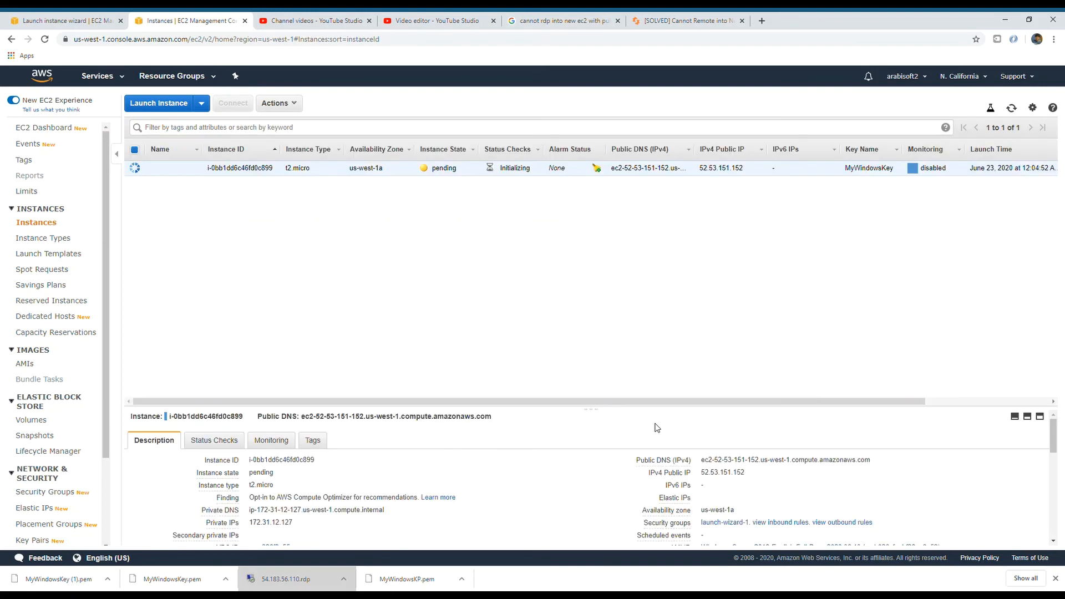
pyautogui.moveTo(77, 202)
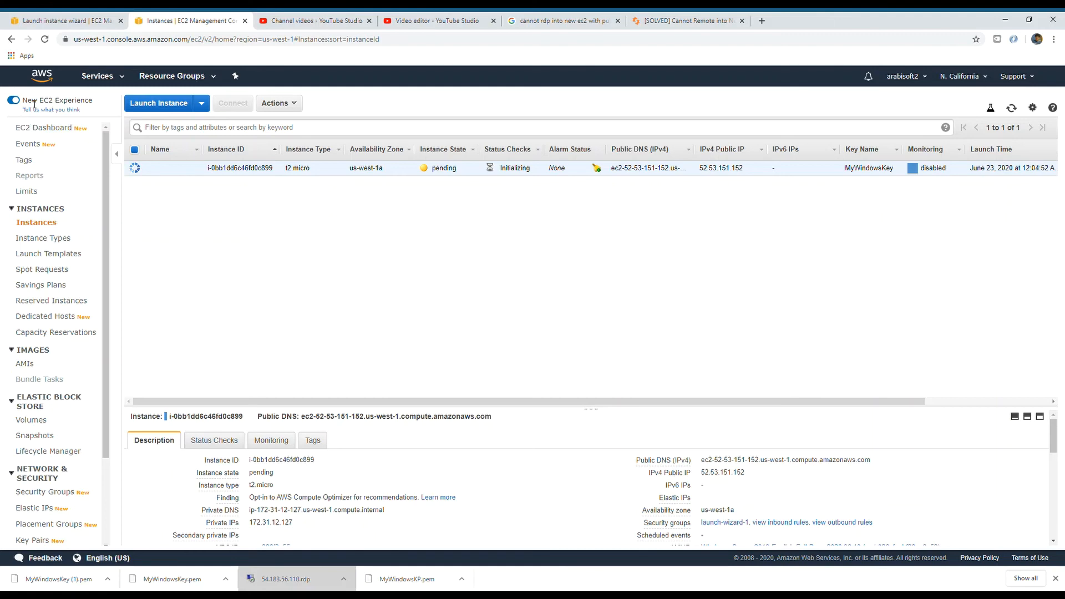
pyautogui.moveTo(293, 163)
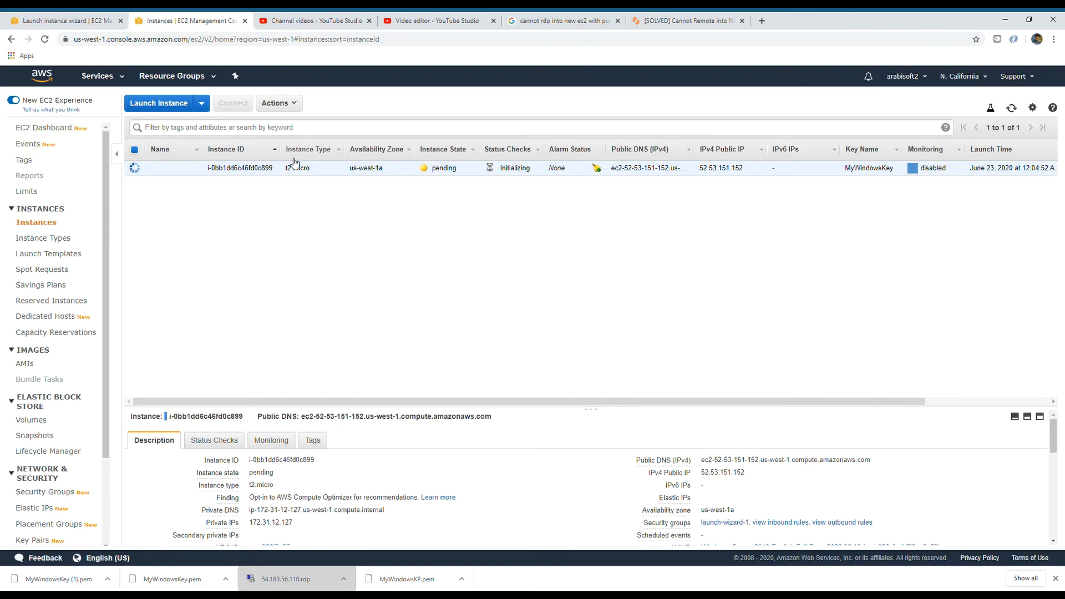
pyautogui.moveTo(301, 163)
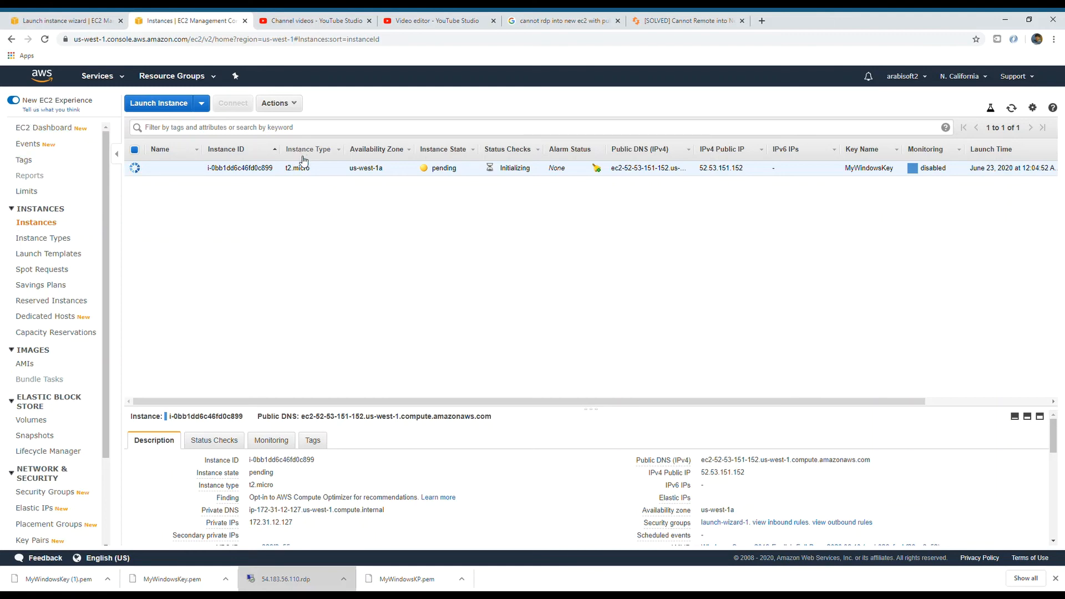
pyautogui.moveTo(844, 197)
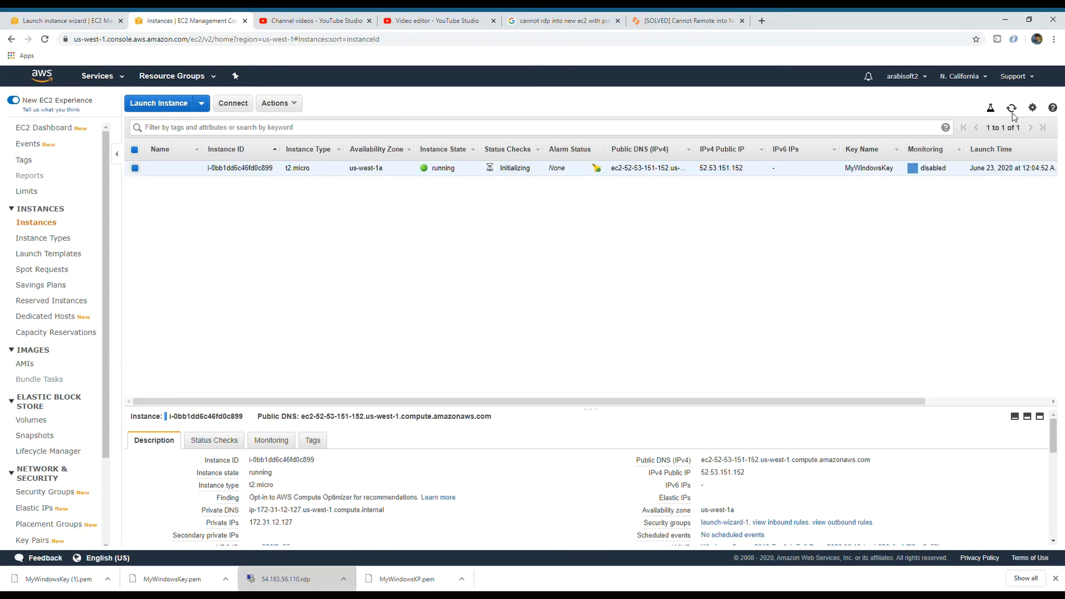
pyautogui.rightClick(238, 167)
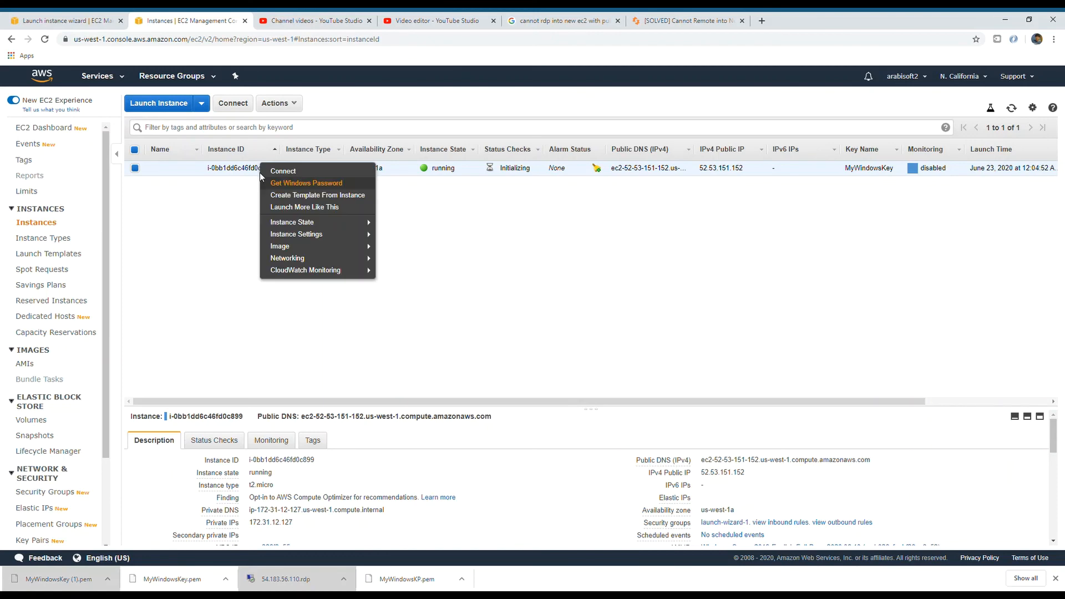
pyautogui.click(305, 183)
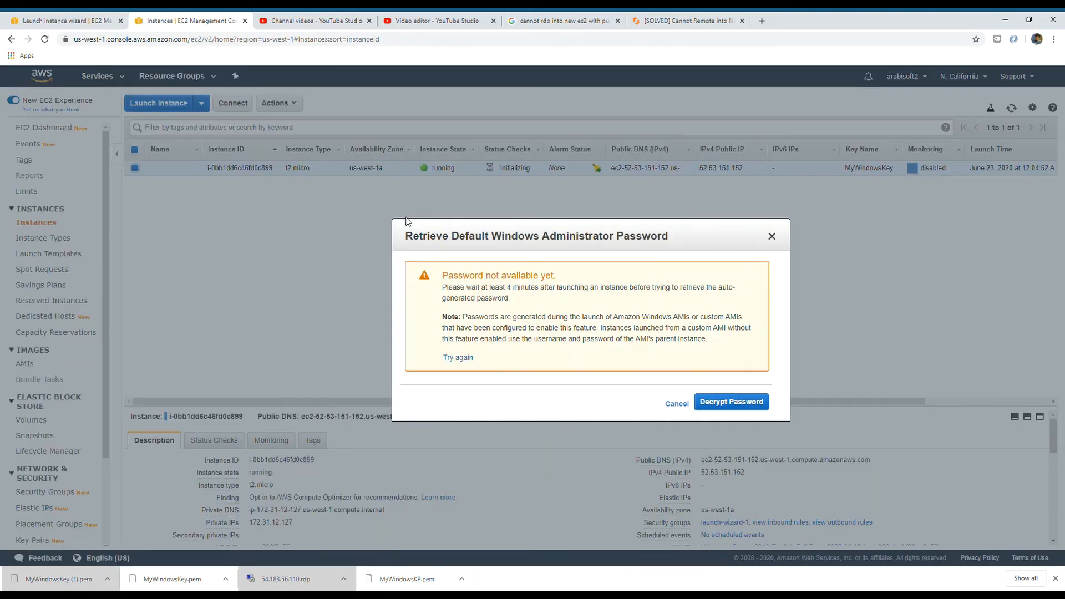
pyautogui.click(675, 402)
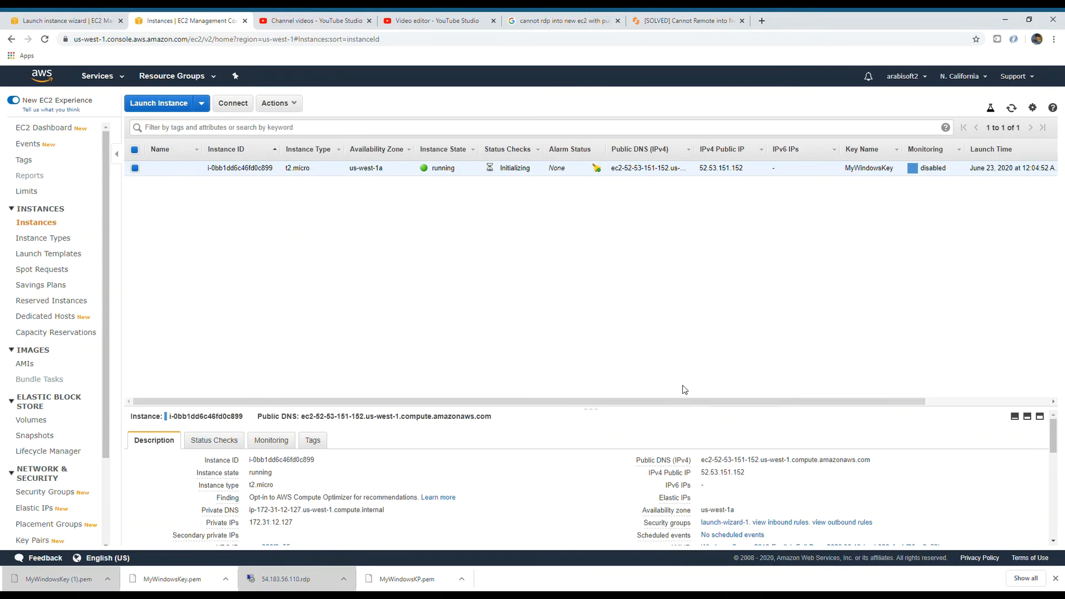
pyautogui.moveTo(473, 300)
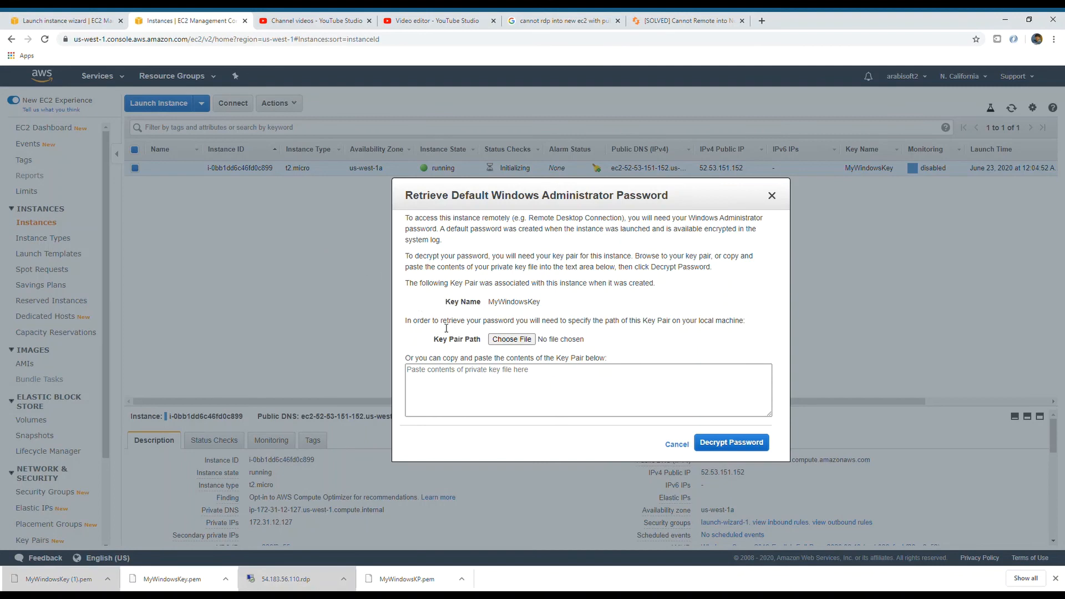
pyautogui.moveTo(461, 300)
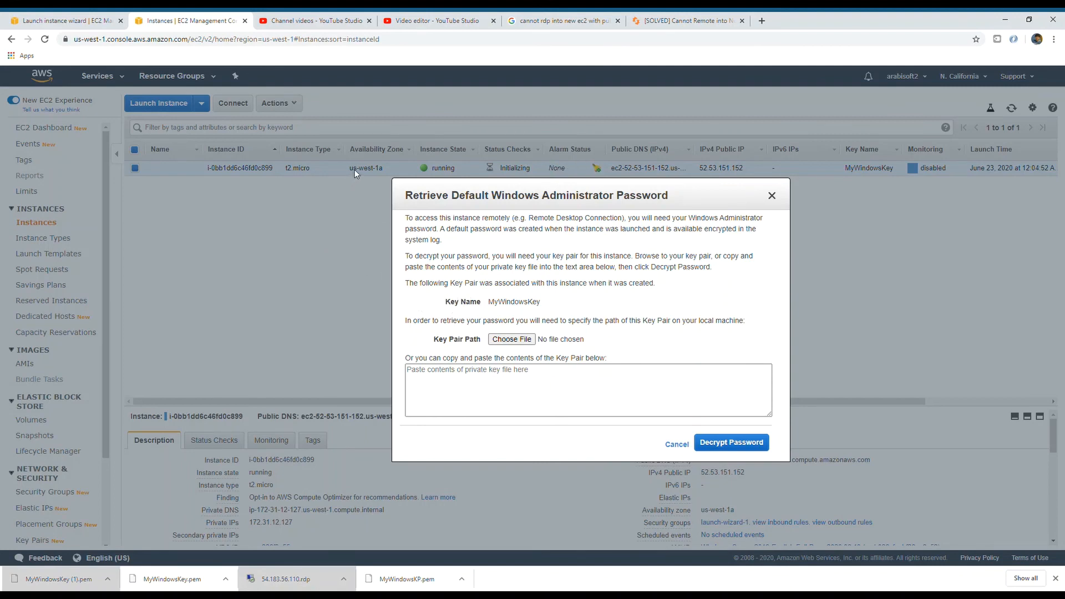
pyautogui.moveTo(508, 355)
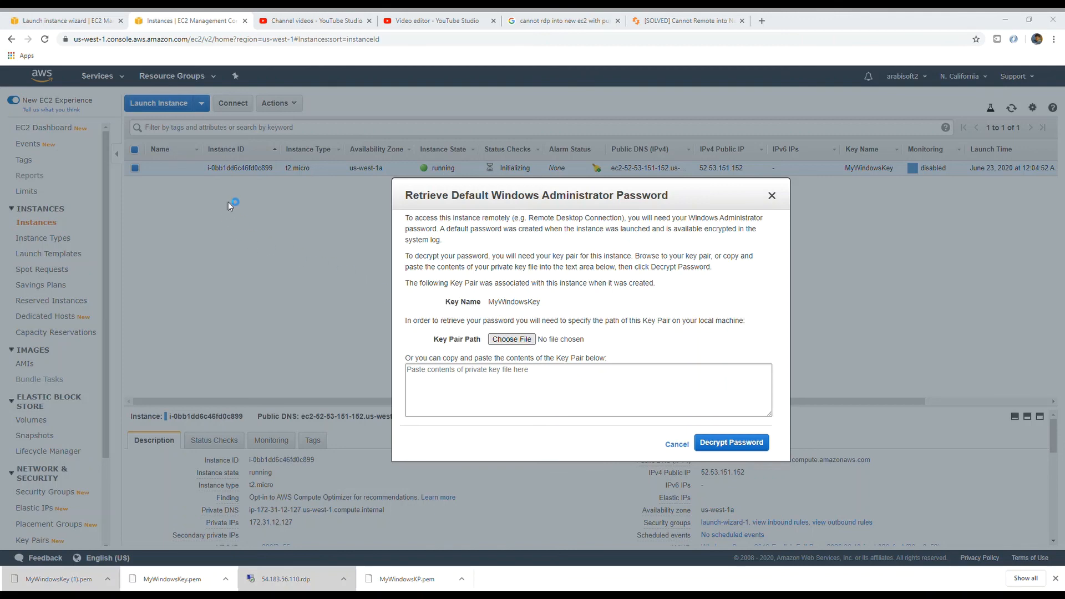
pyautogui.moveTo(77, 588)
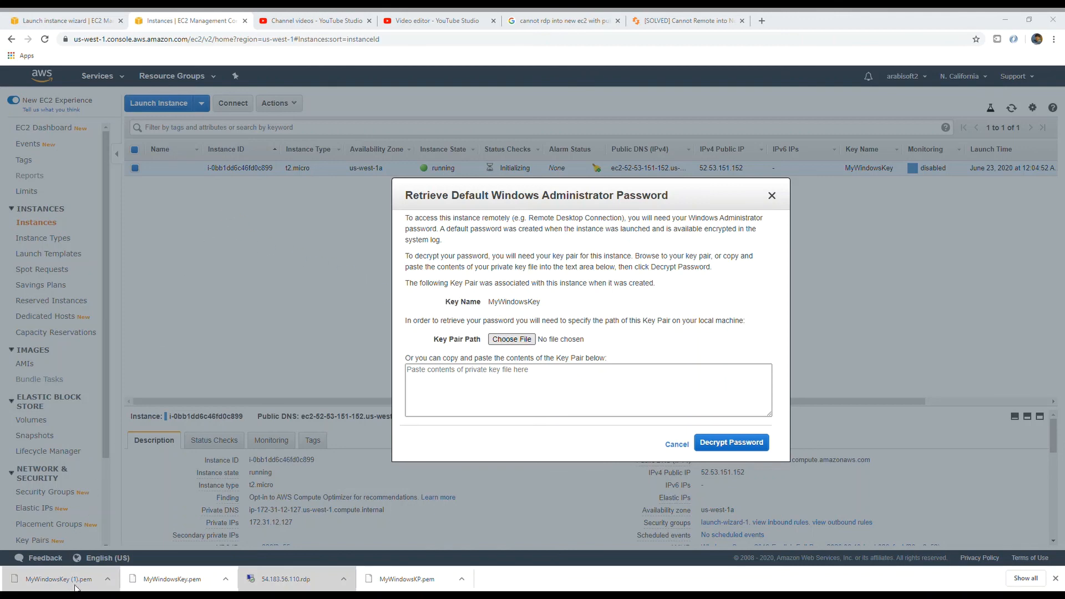
pyautogui.moveTo(374, 208)
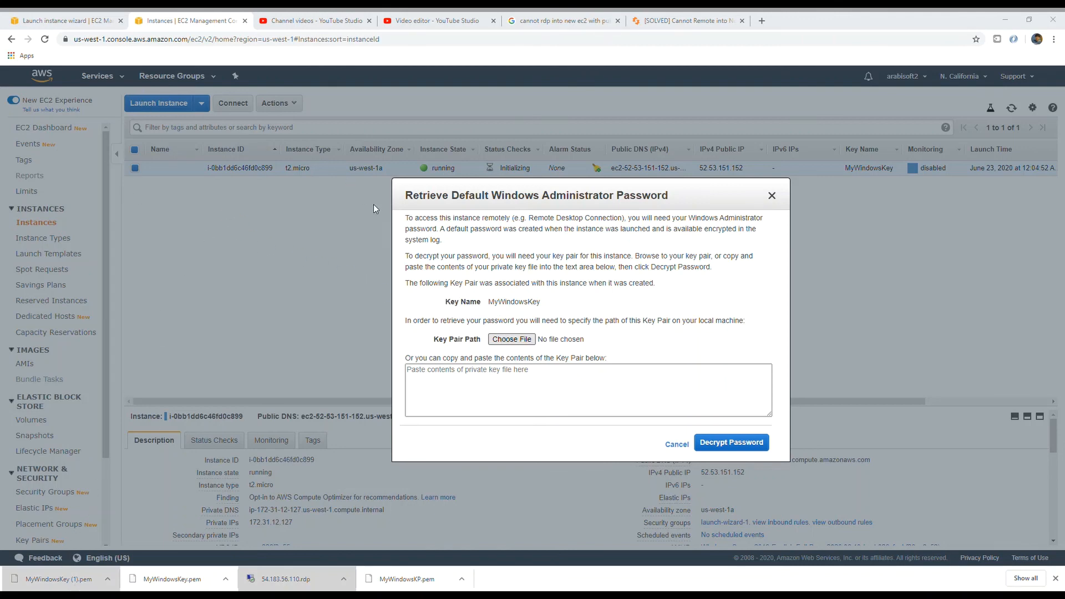
# Attach MyWindowsKey (1).pem and decrypt the Administrator password.
pyautogui.click(511, 339)
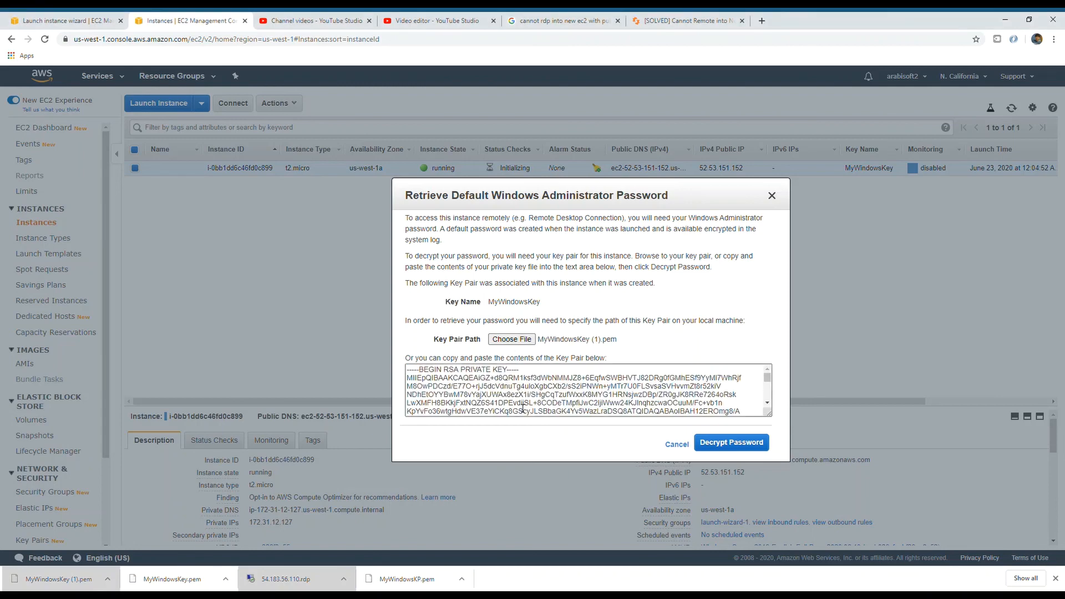
pyautogui.click(730, 442)
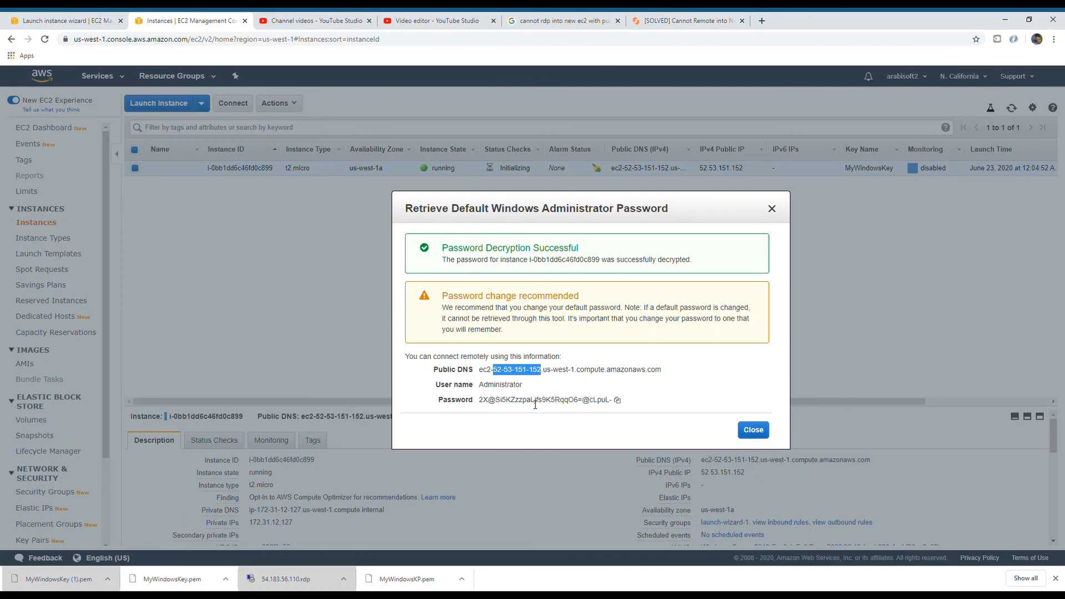
pyautogui.moveTo(617, 399)
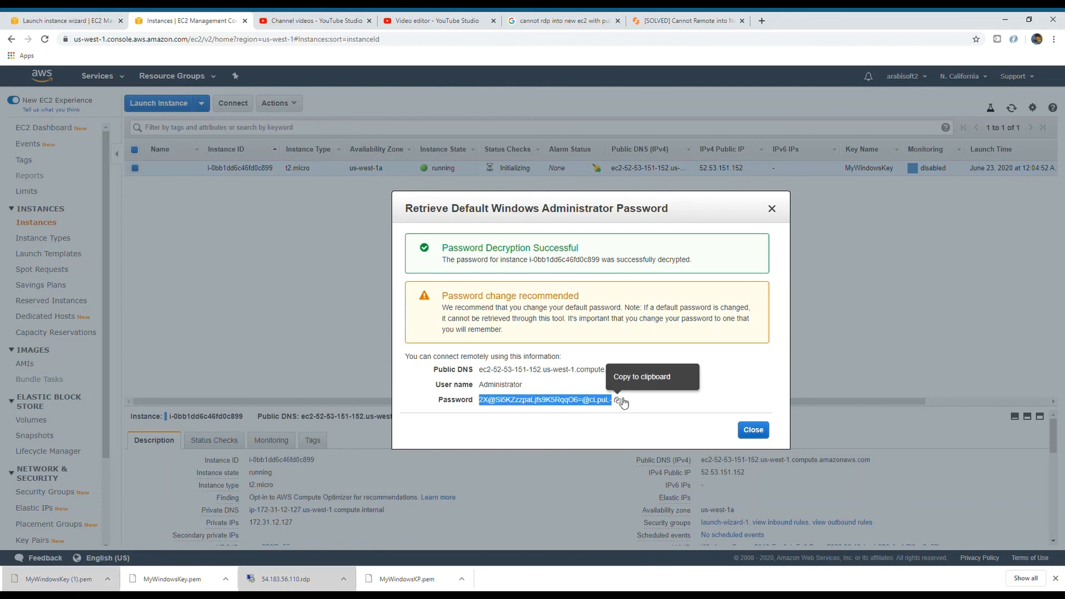
# Copy the decrypted Administrator password to the clipboard.
pyautogui.click(619, 400)
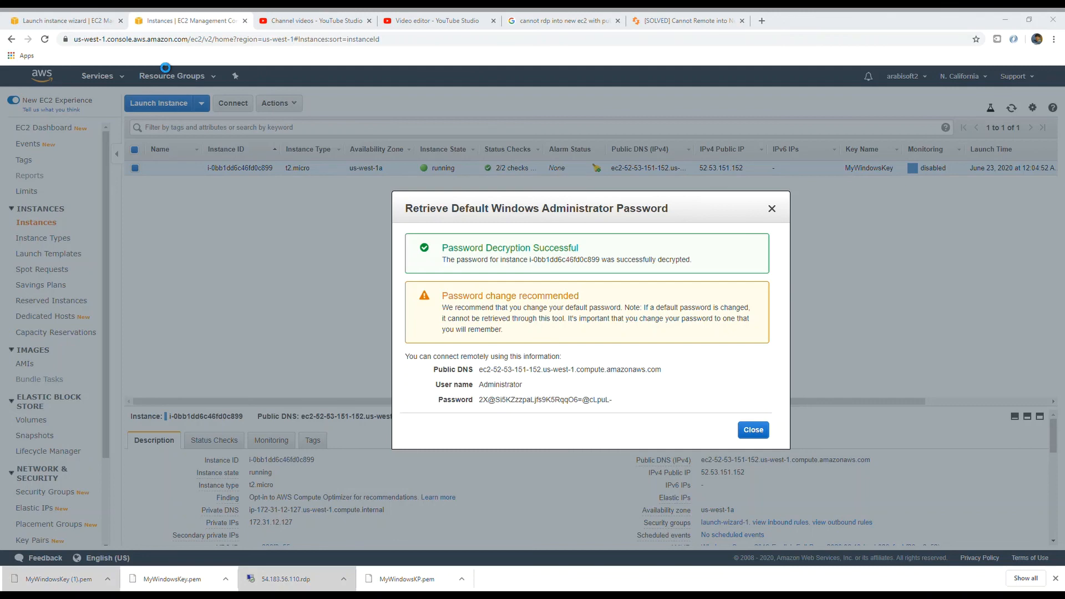
pyautogui.moveTo(157, 63)
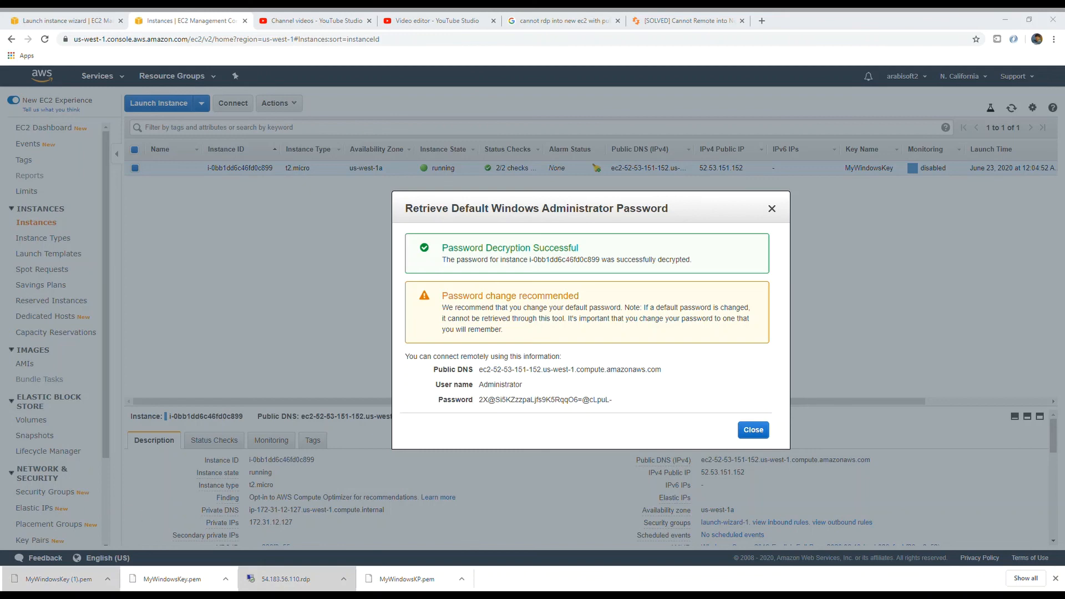
pyautogui.moveTo(427, 317)
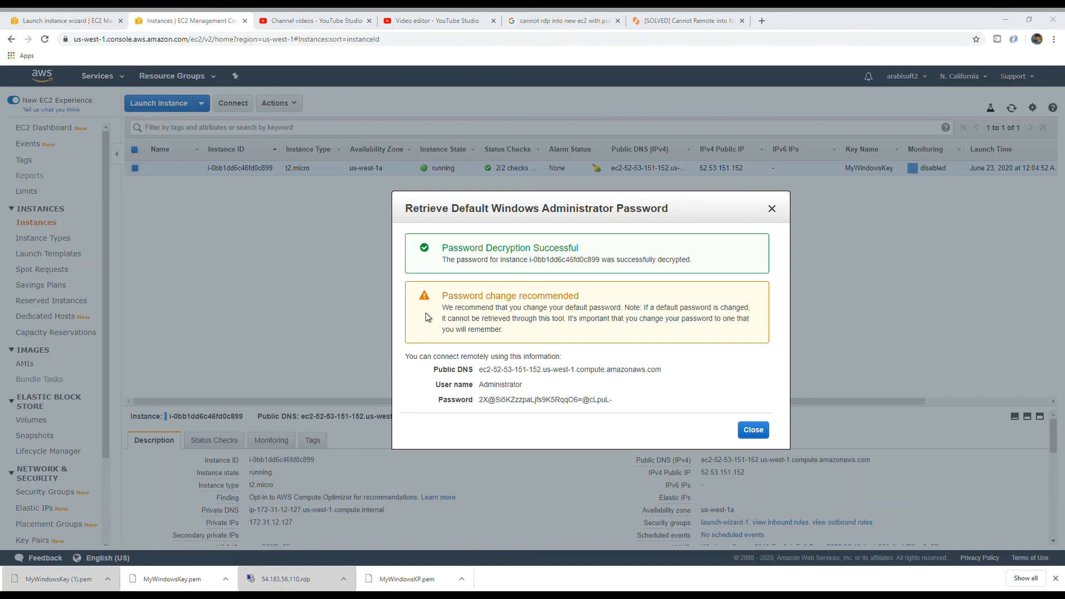
pyautogui.moveTo(502, 272)
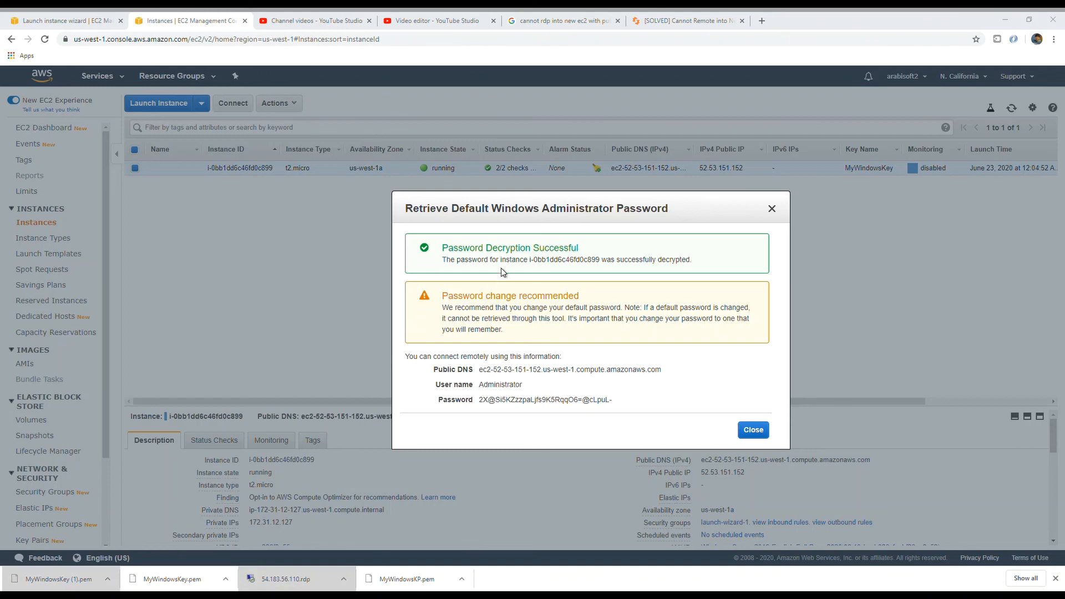
pyautogui.moveTo(639, 248)
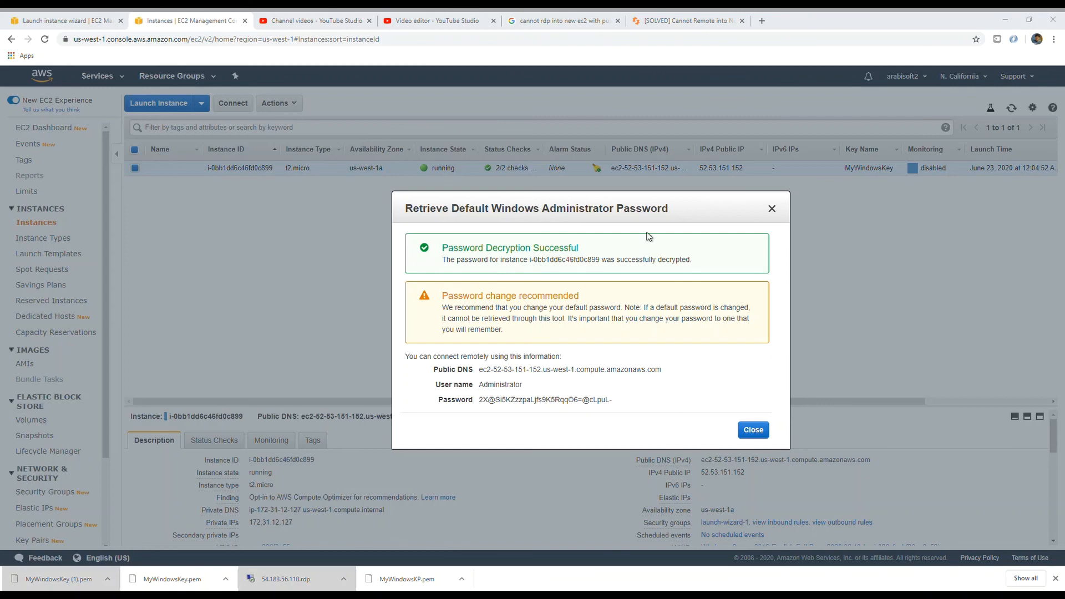
pyautogui.moveTo(872, 170)
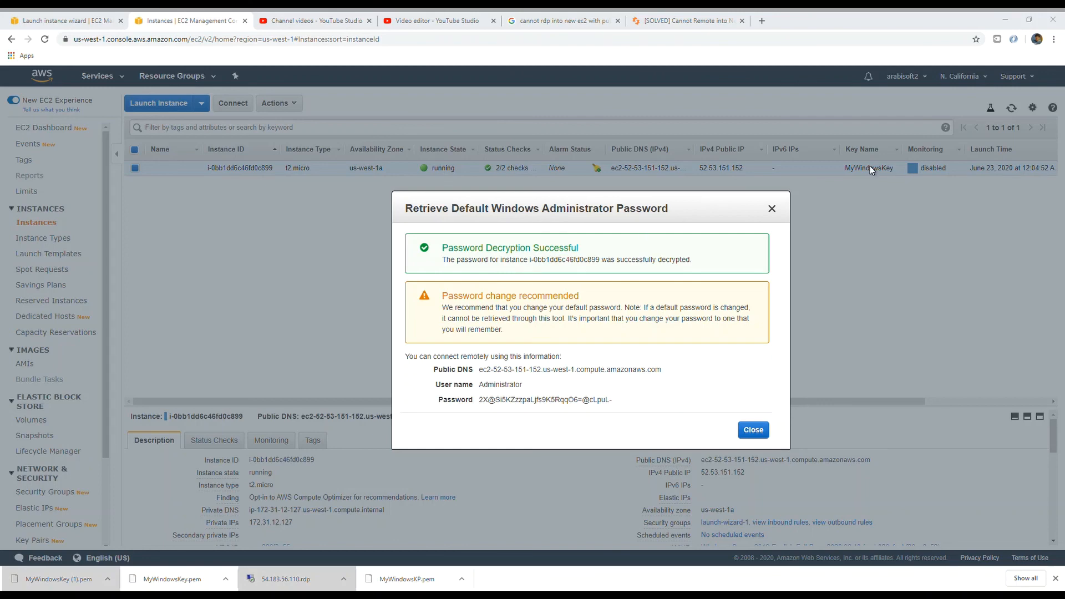
pyautogui.moveTo(988, 154)
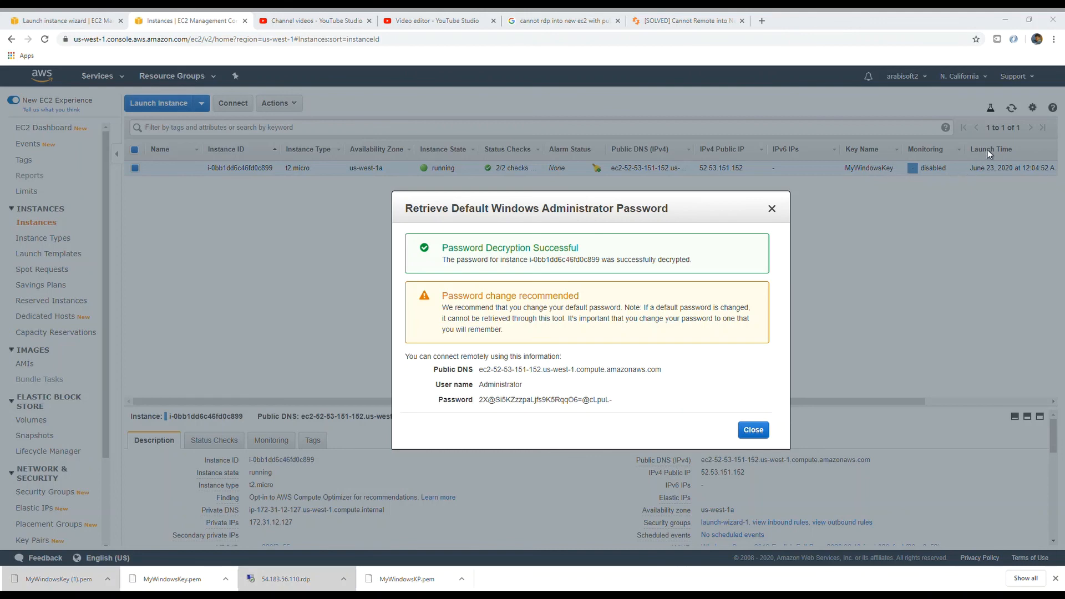